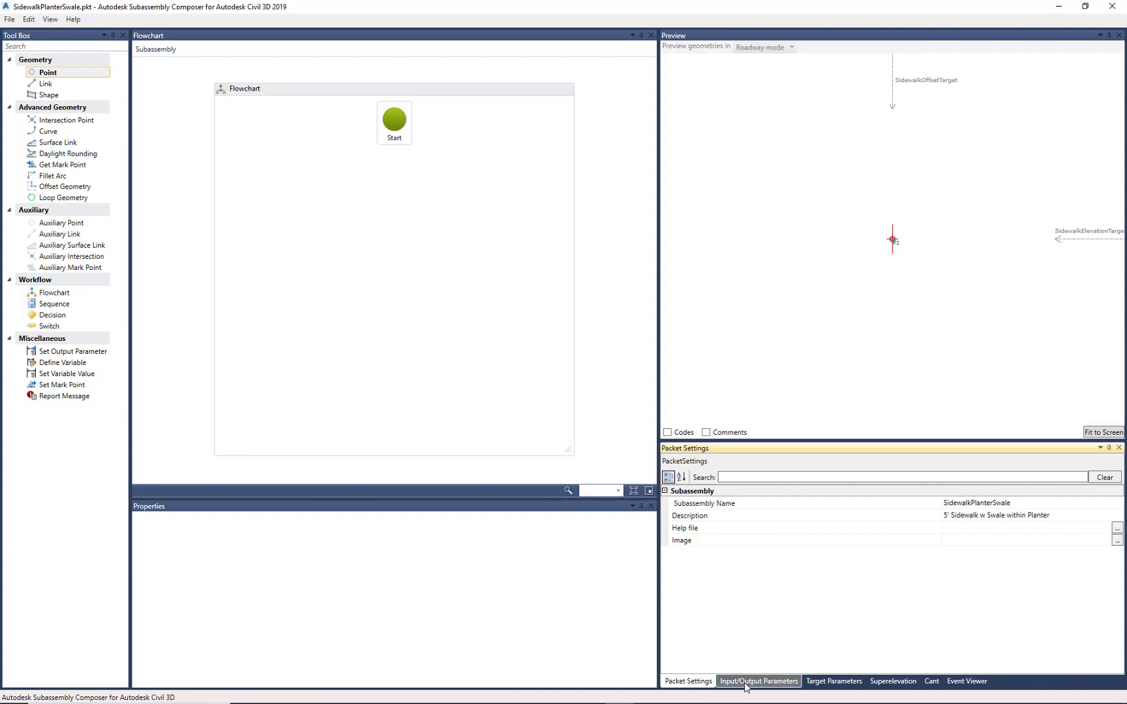
Step: Review the target, input and output parameter lists, then return to the packet settings
click(835, 681)
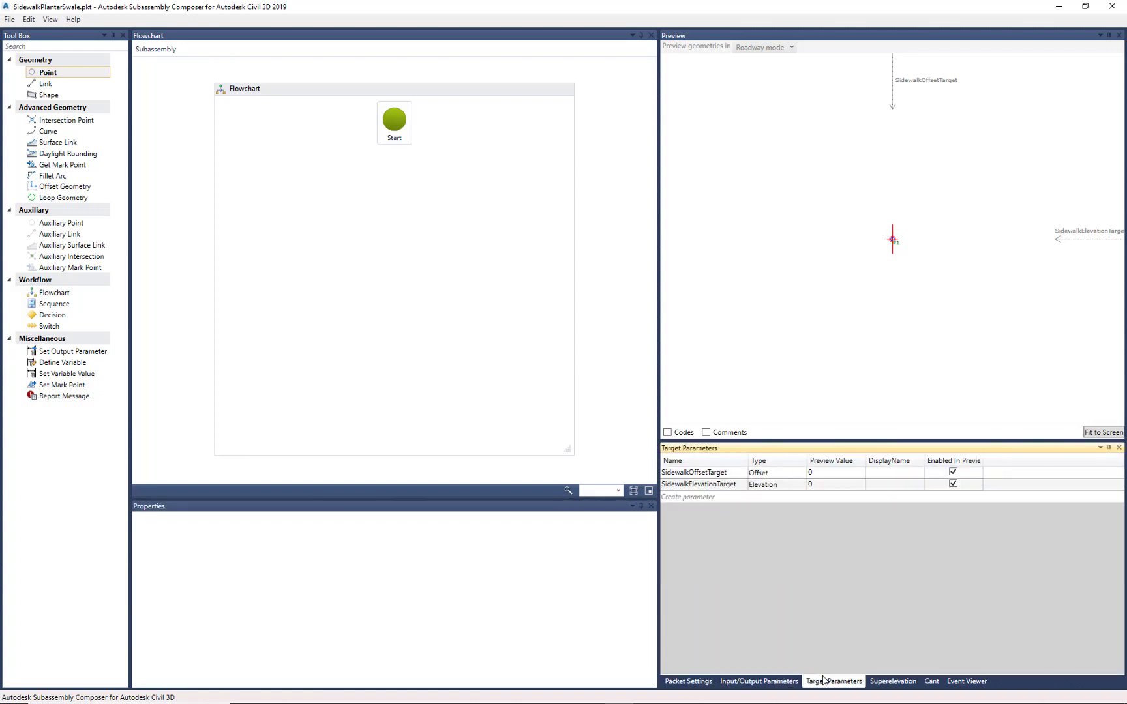
click(758, 681)
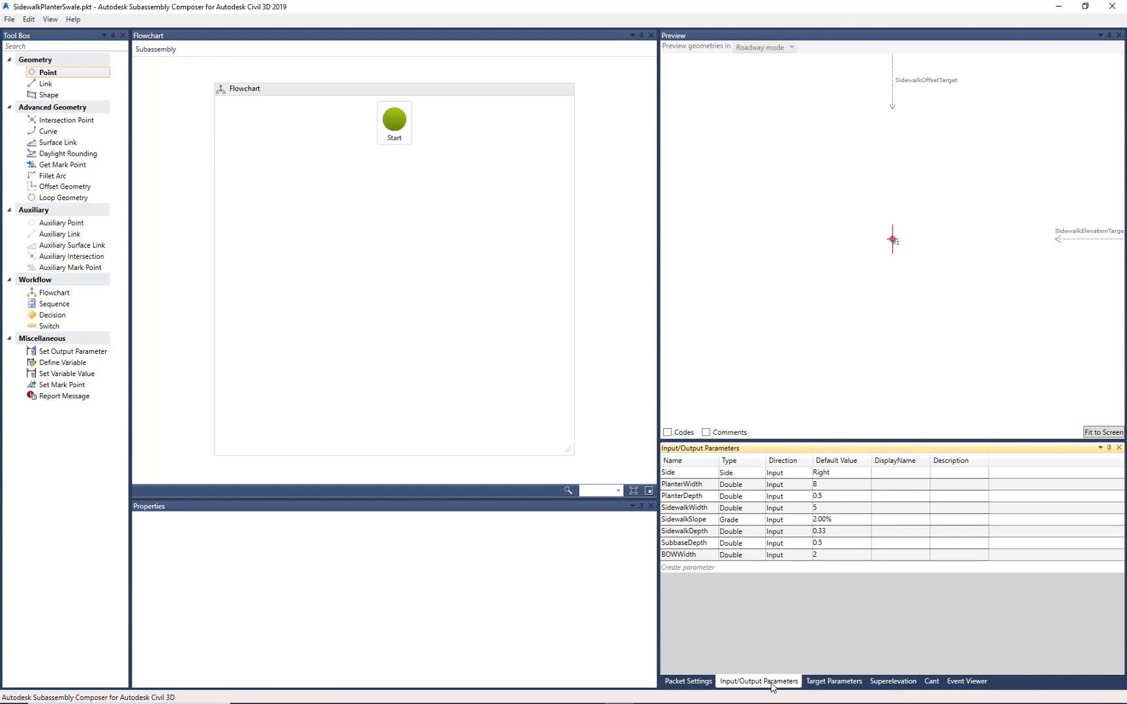
click(689, 681)
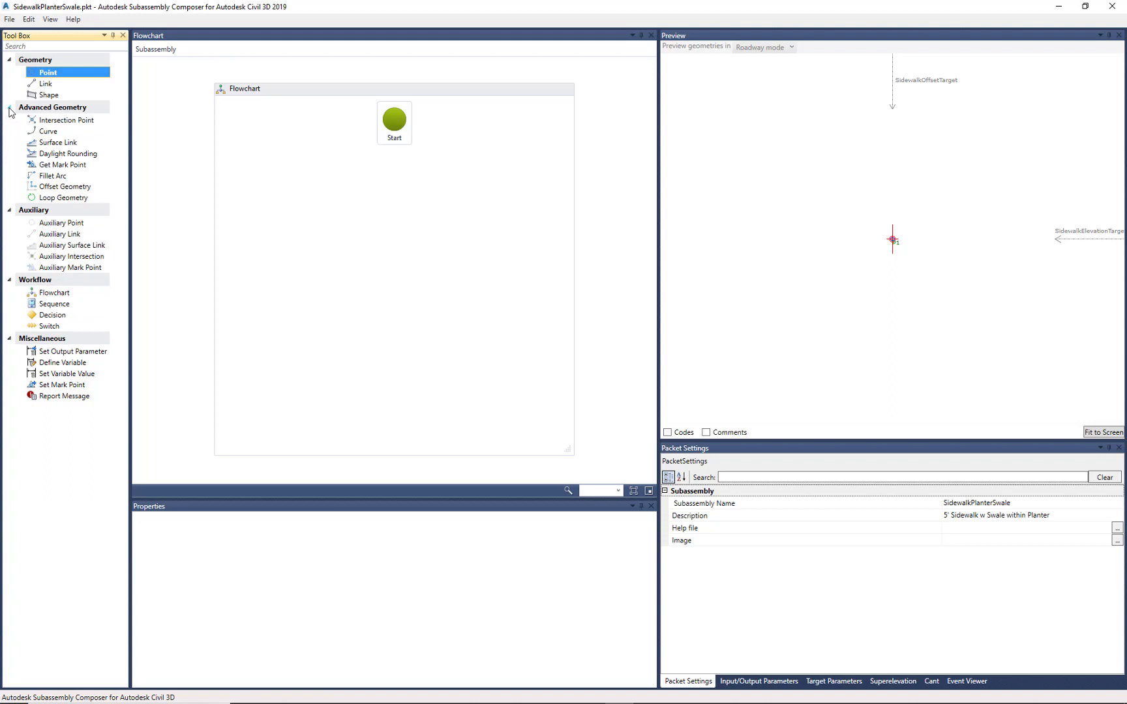
mouse_move(5, 232)
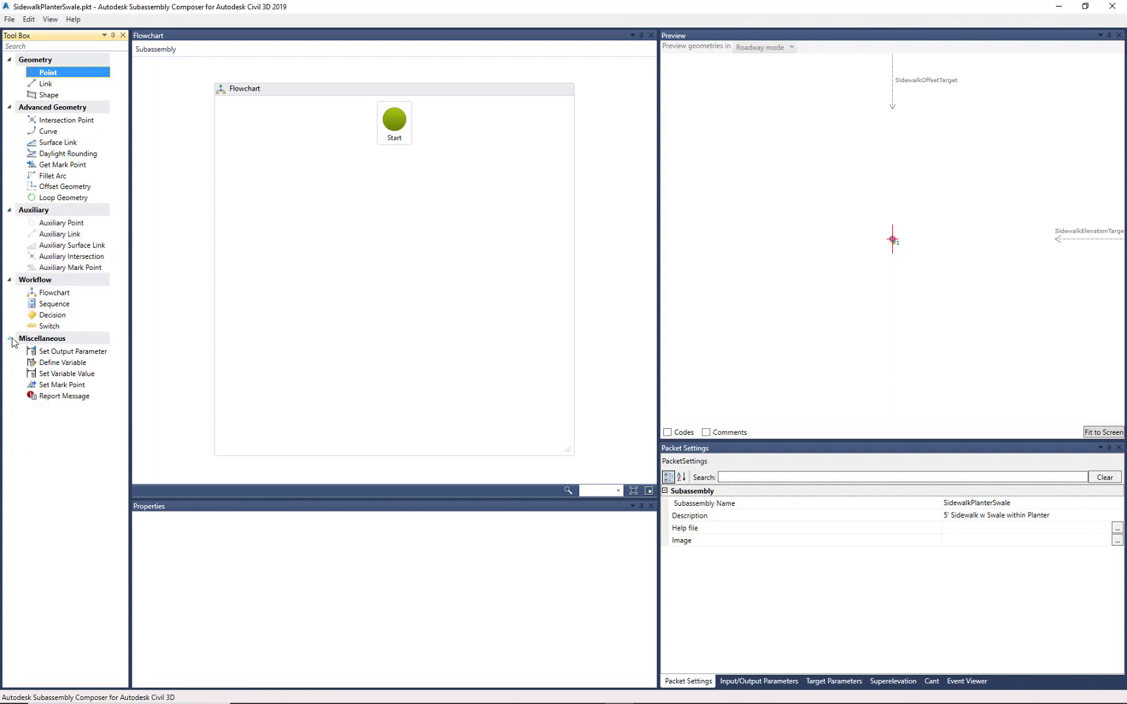
mouse_move(29, 112)
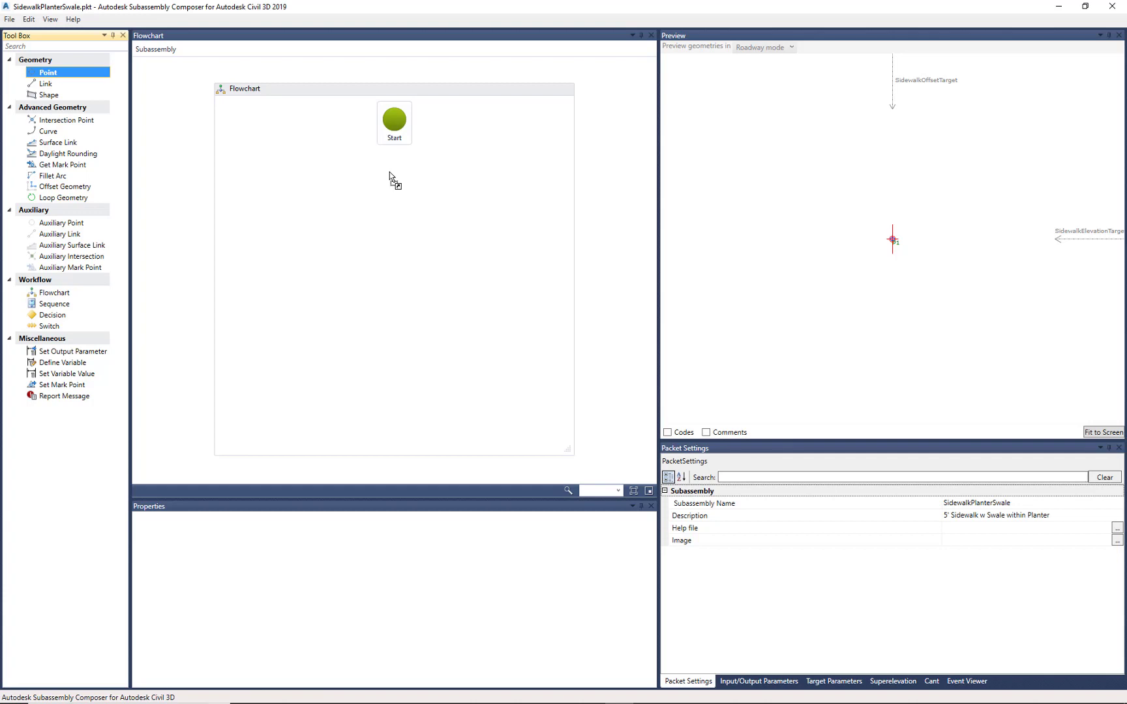
mouse_move(400, 183)
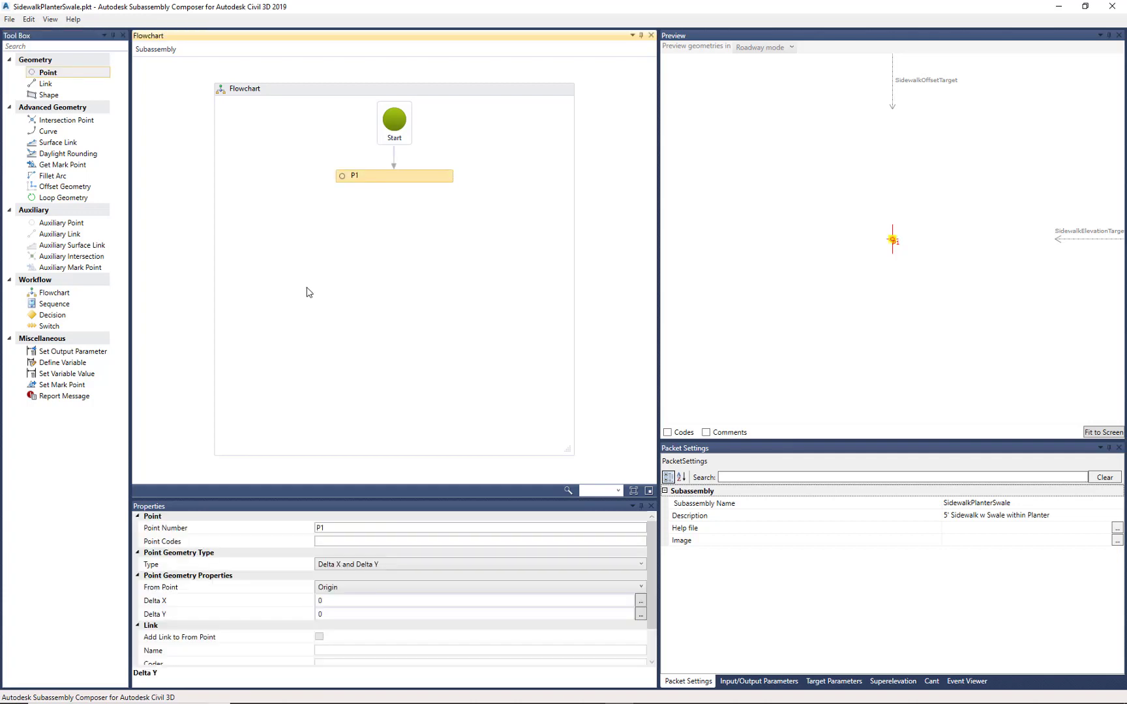
mouse_move(242, 486)
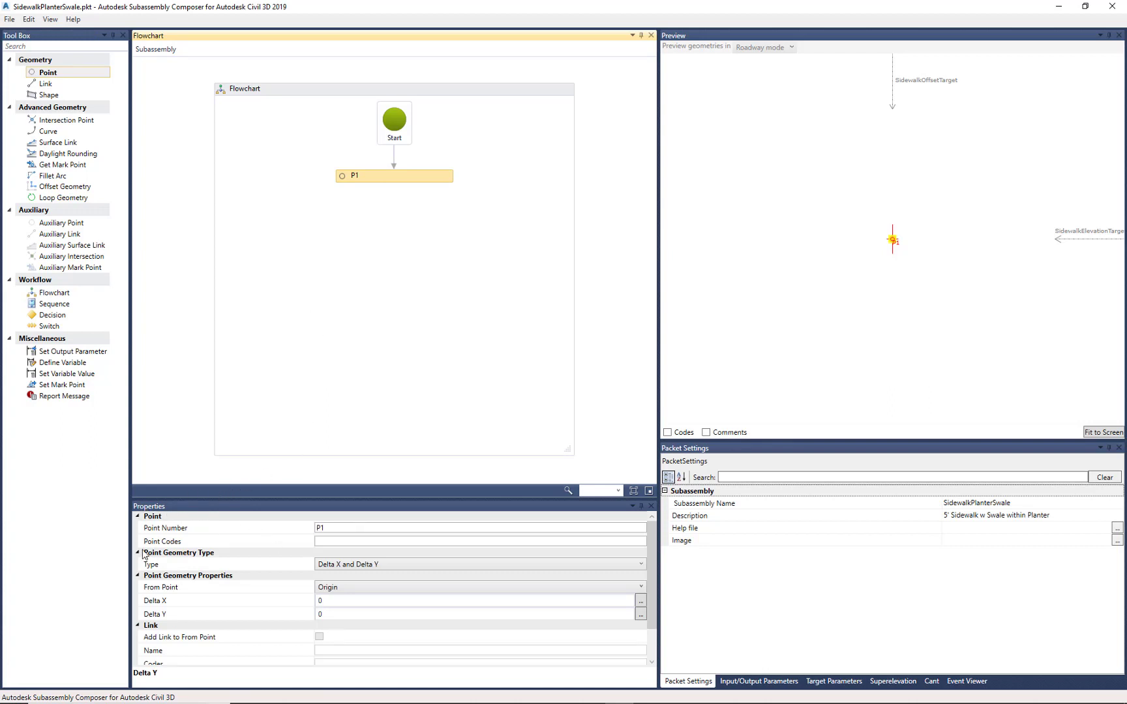
mouse_move(192, 534)
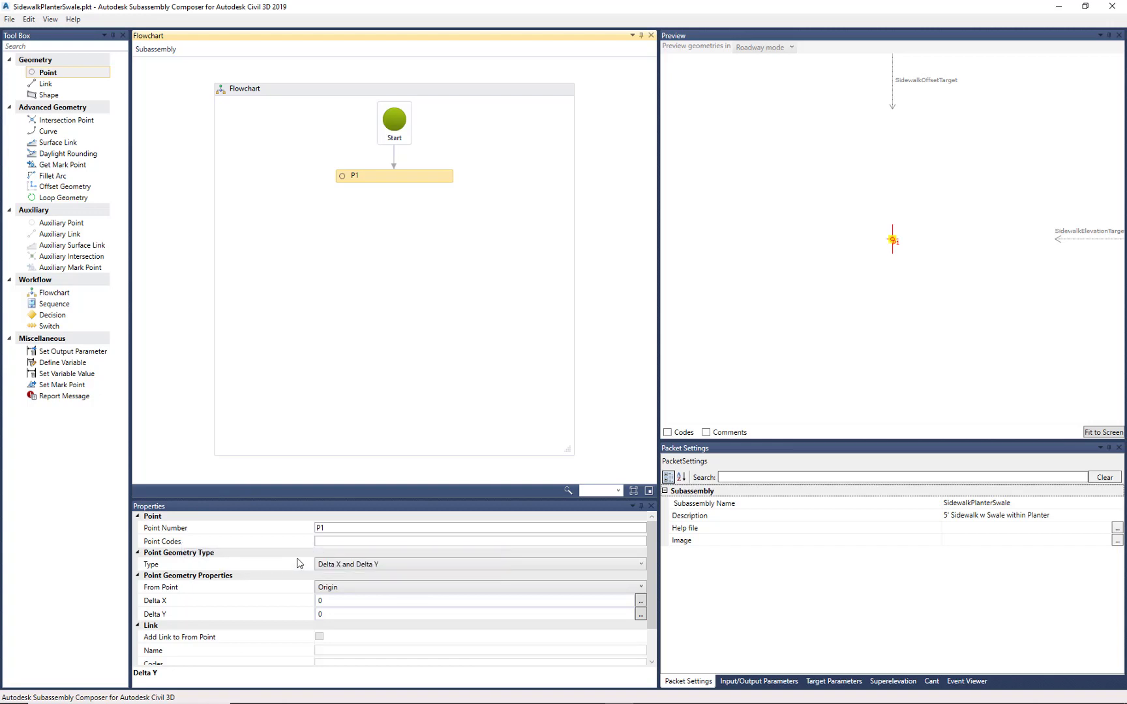
Step: Give point P1 the point code Top, leaving it at the origin with zero offsets
click(477, 542)
text(")
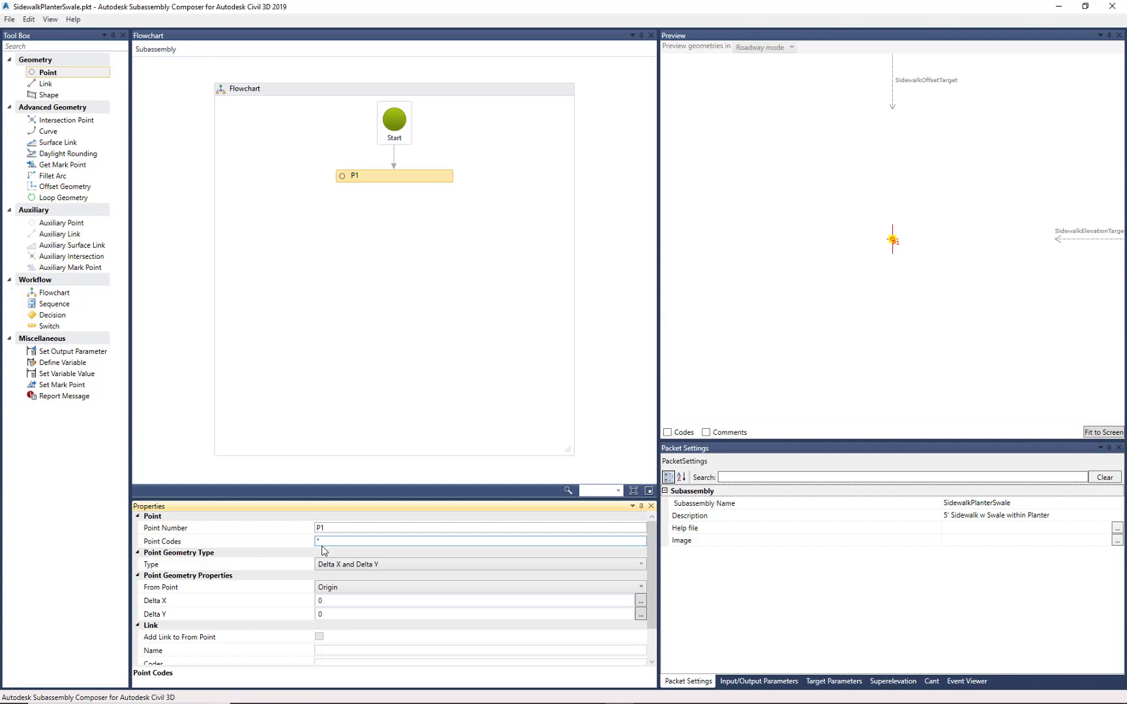
text(Top")
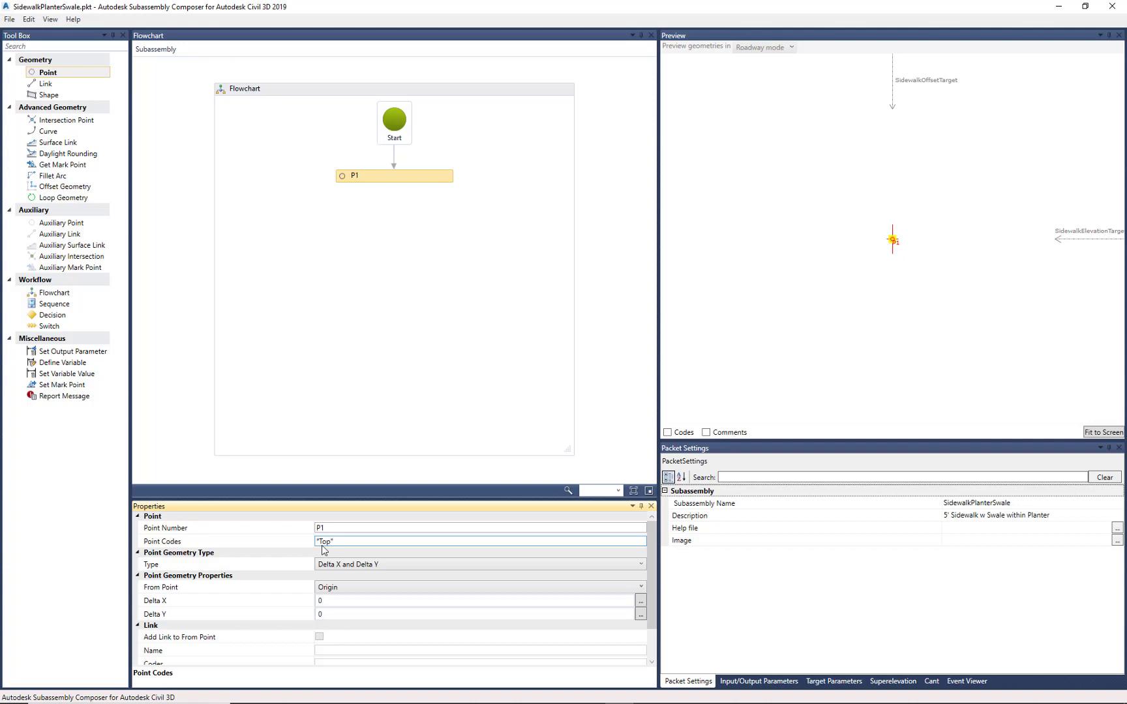
click(477, 565)
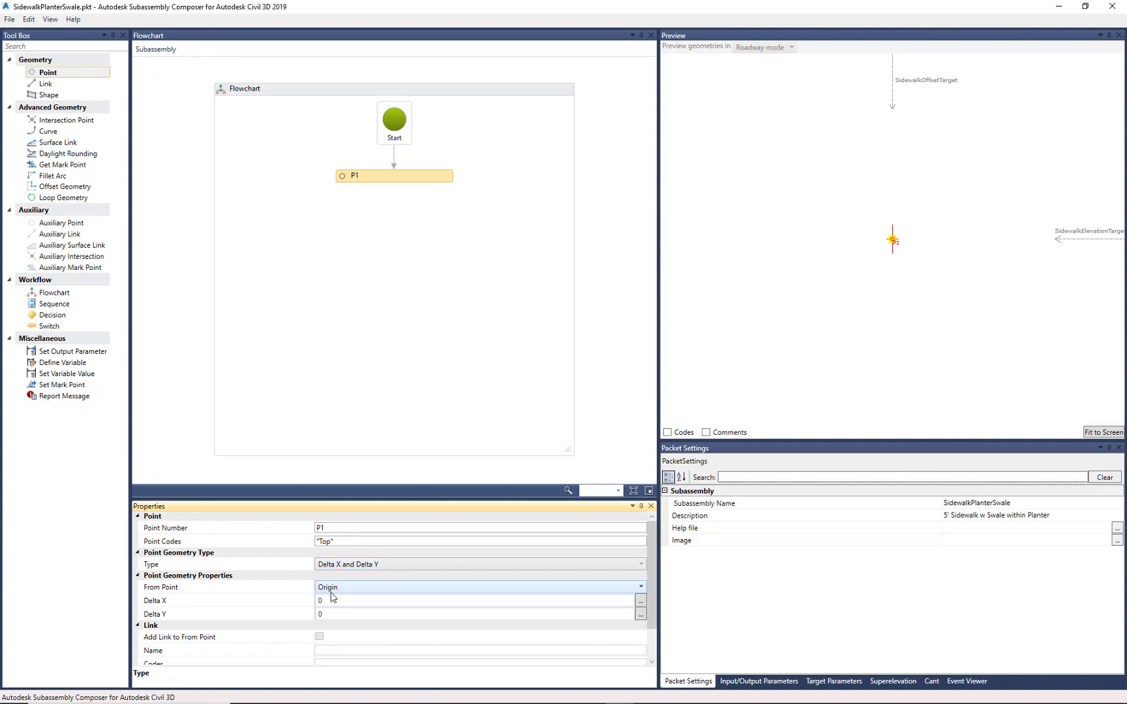
mouse_move(347, 587)
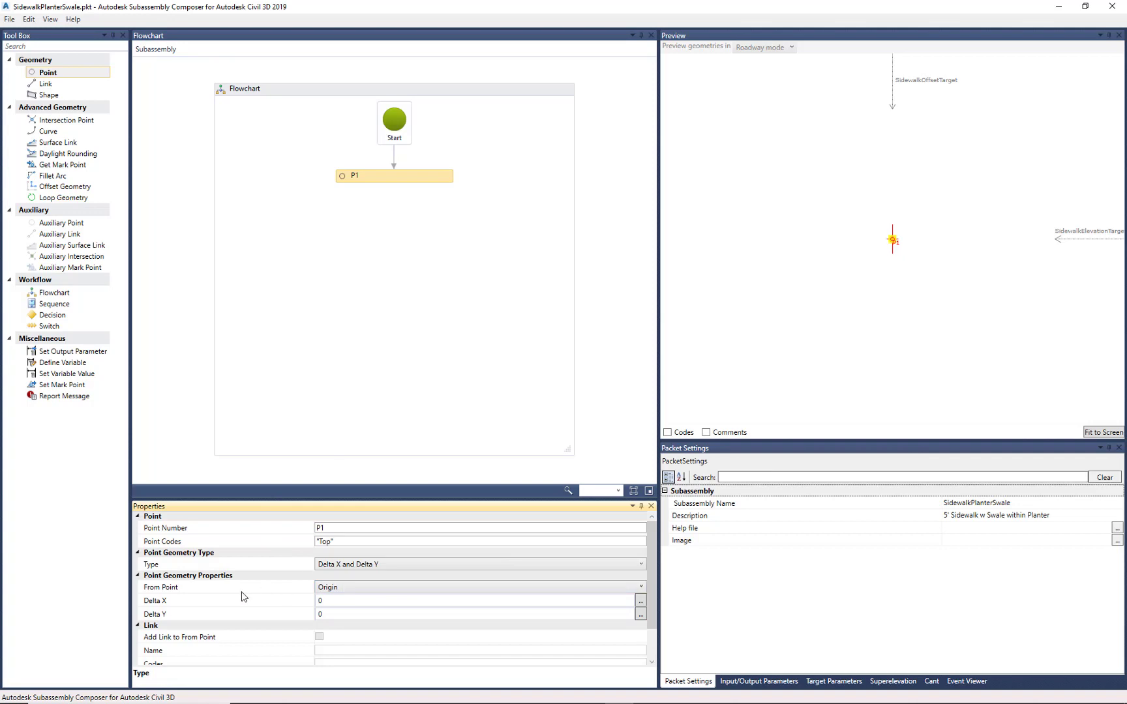
mouse_move(550, 597)
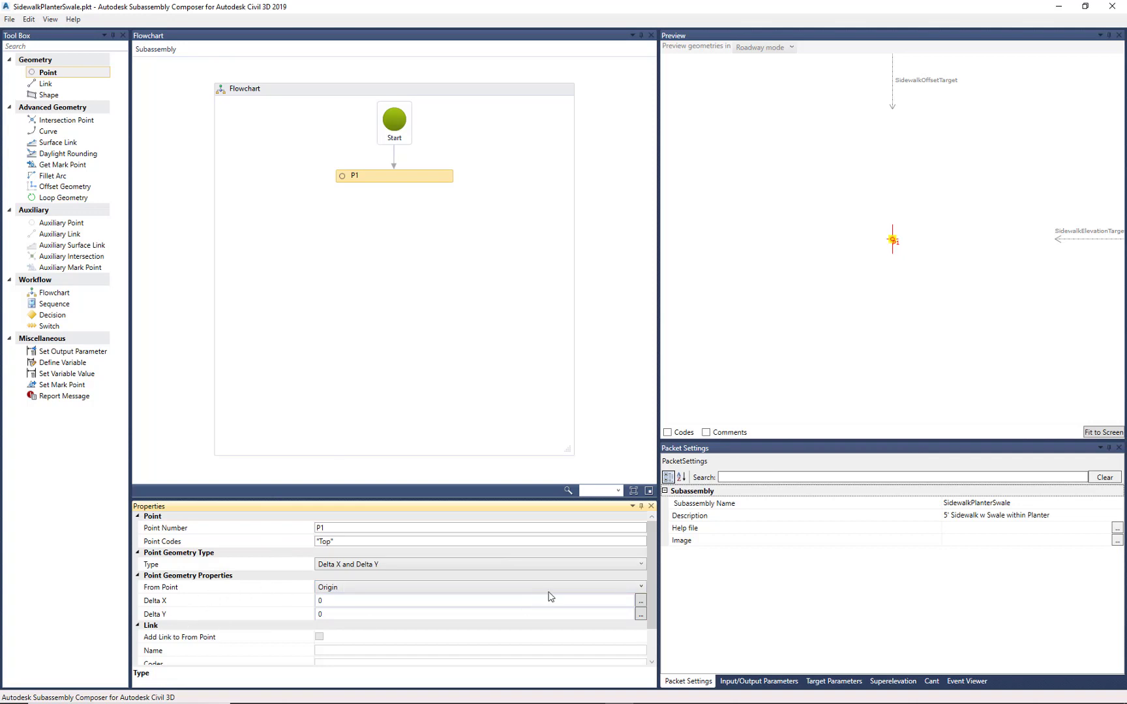
scroll(down, 3)
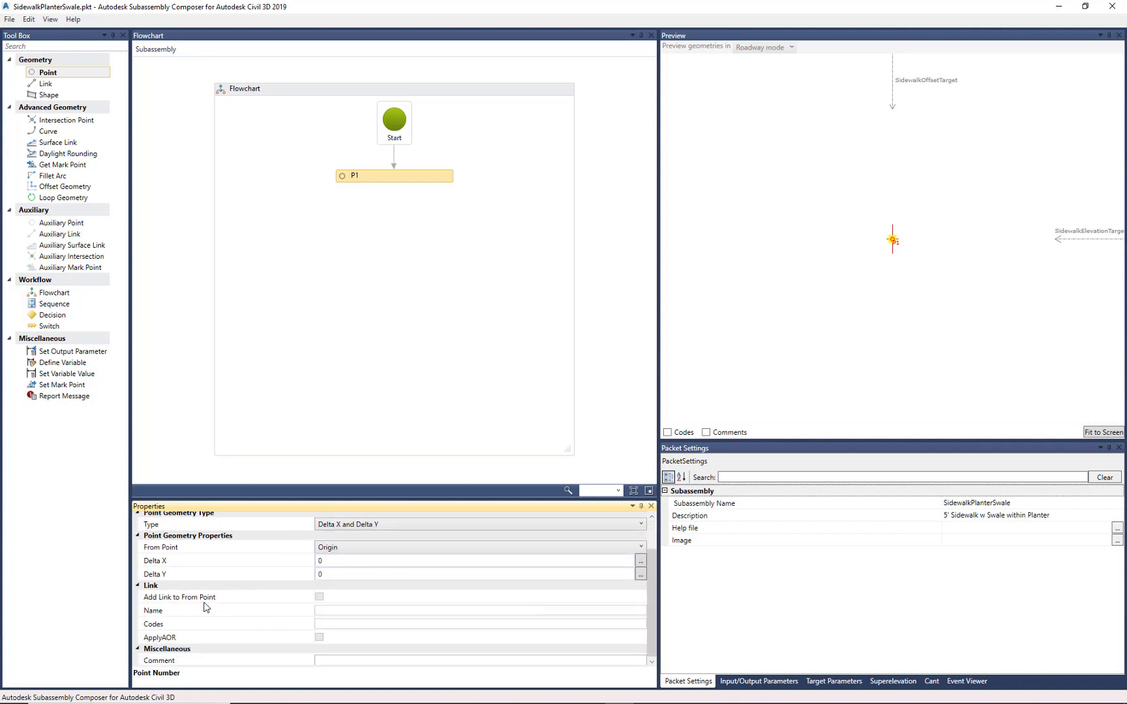
mouse_move(193, 607)
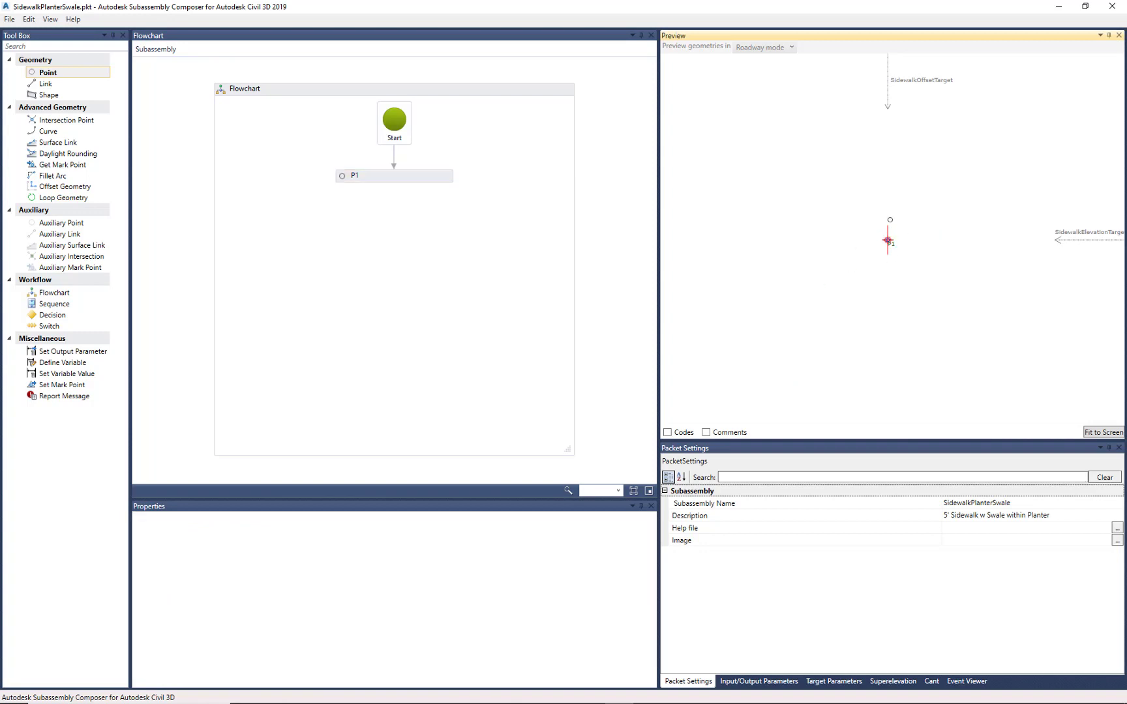
mouse_move(77, 86)
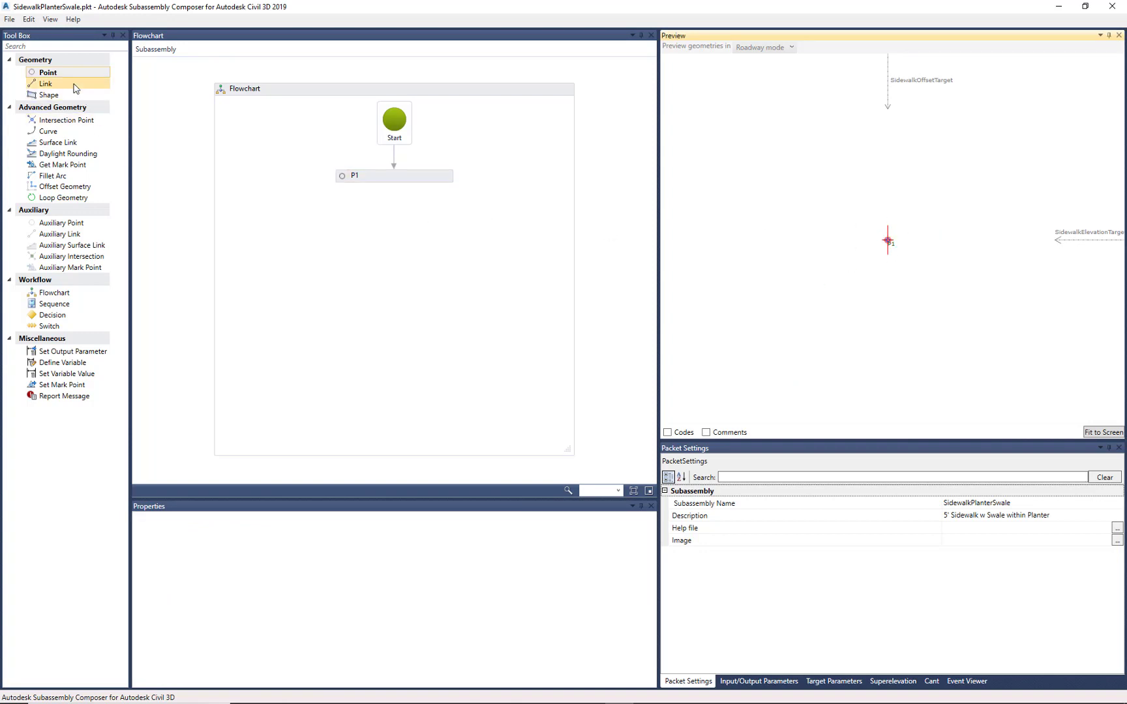
Step: Add point P2 with link L1 from P1, entering offsets 5 and 8 and keeping the Delta X / Delta Y type
click(47, 72)
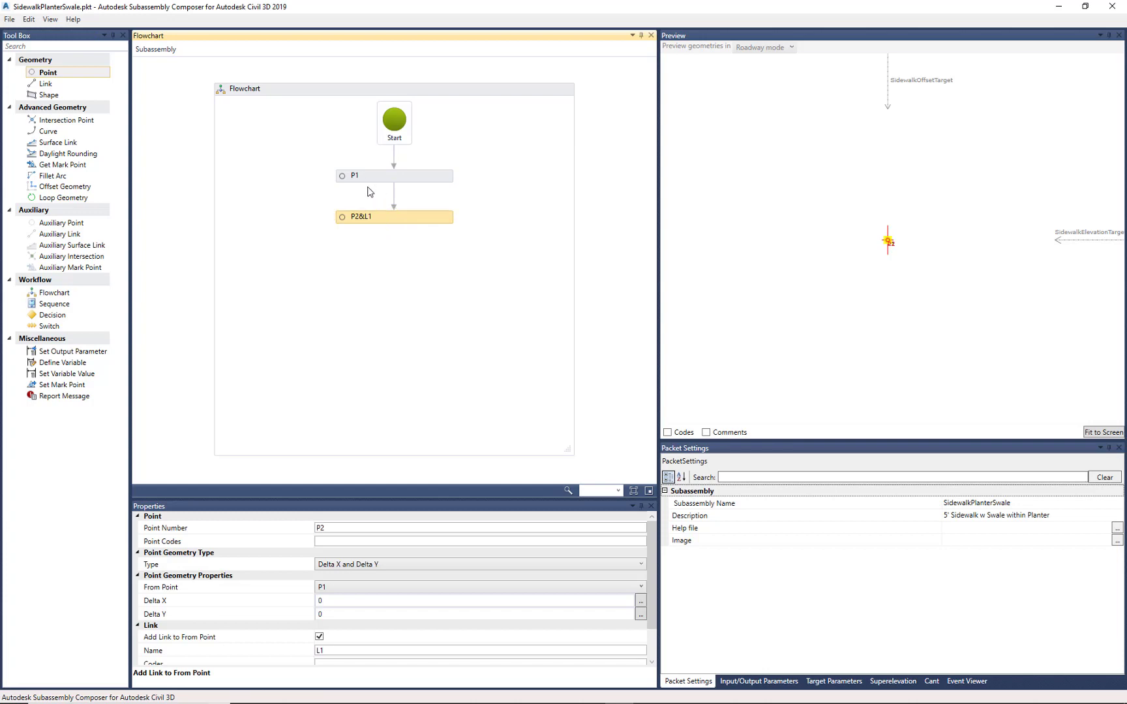
mouse_move(370, 219)
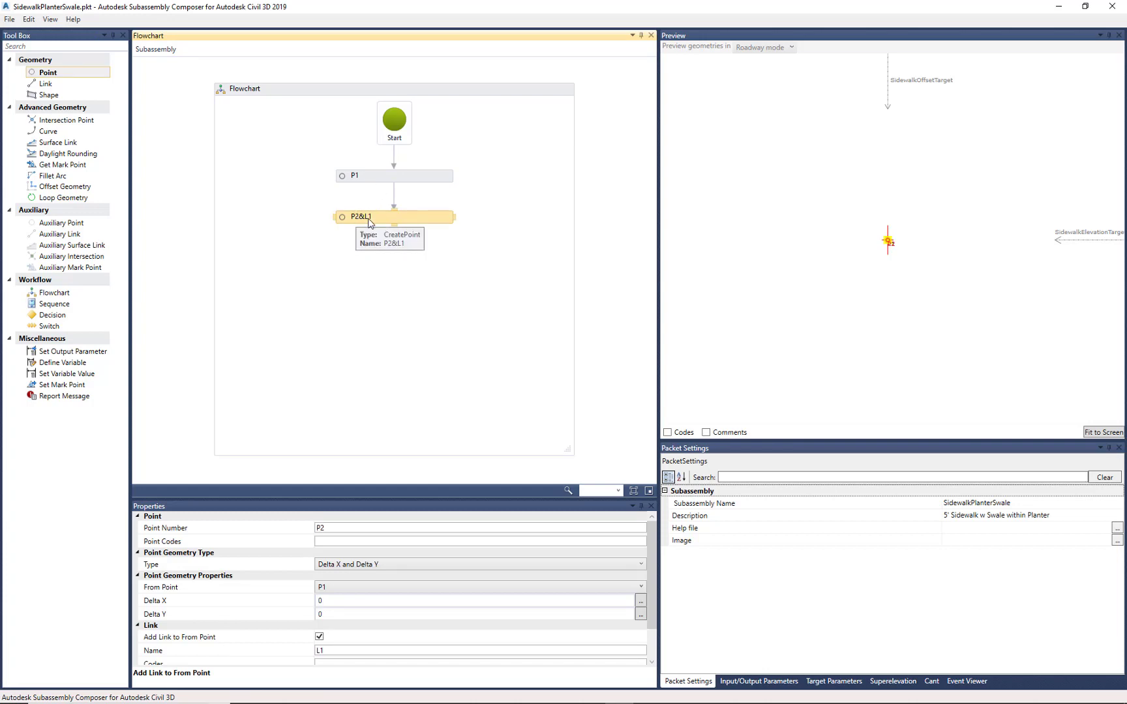
mouse_move(341, 385)
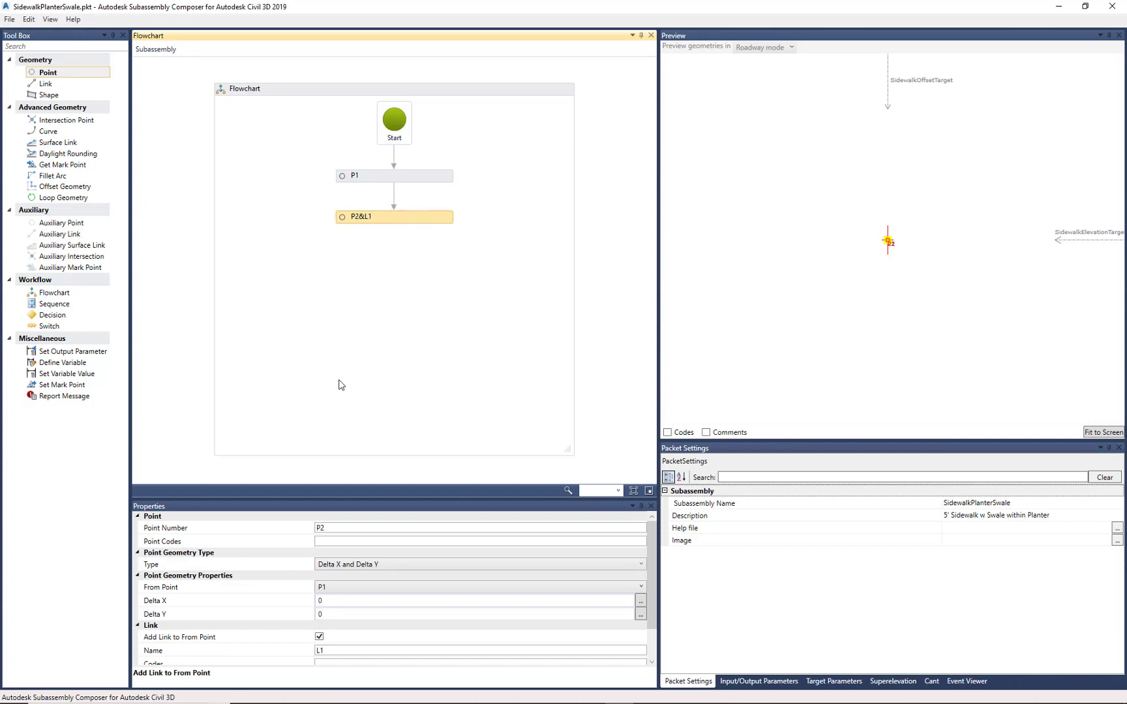
mouse_move(241, 556)
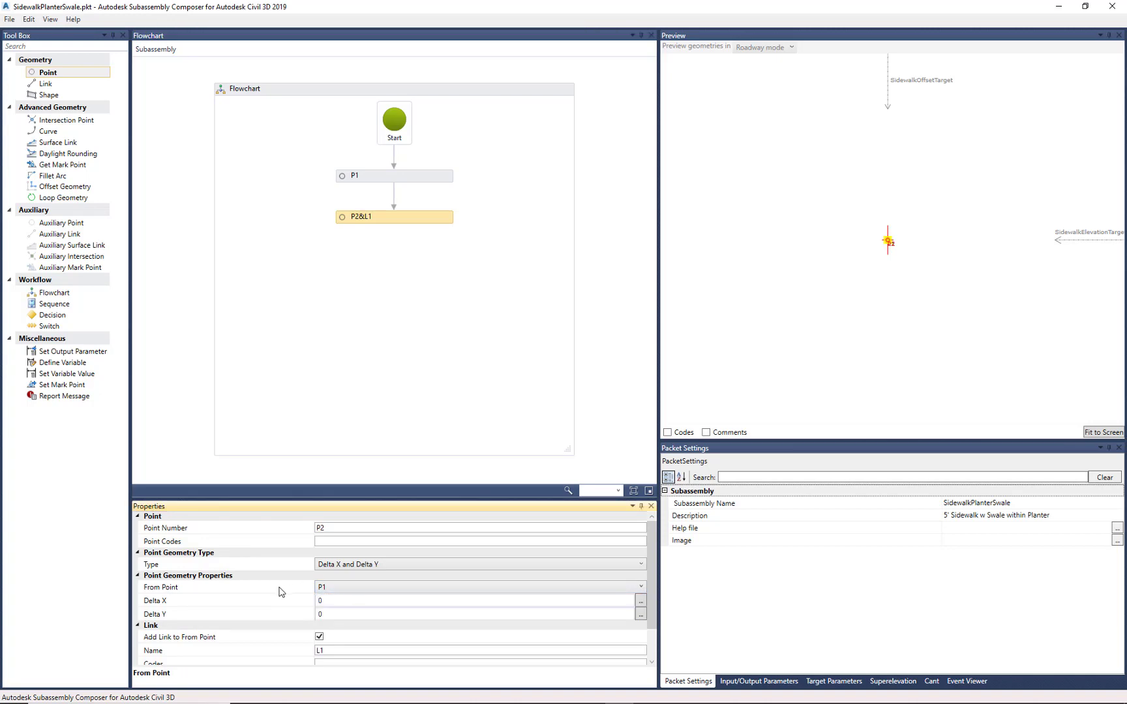
mouse_move(167, 607)
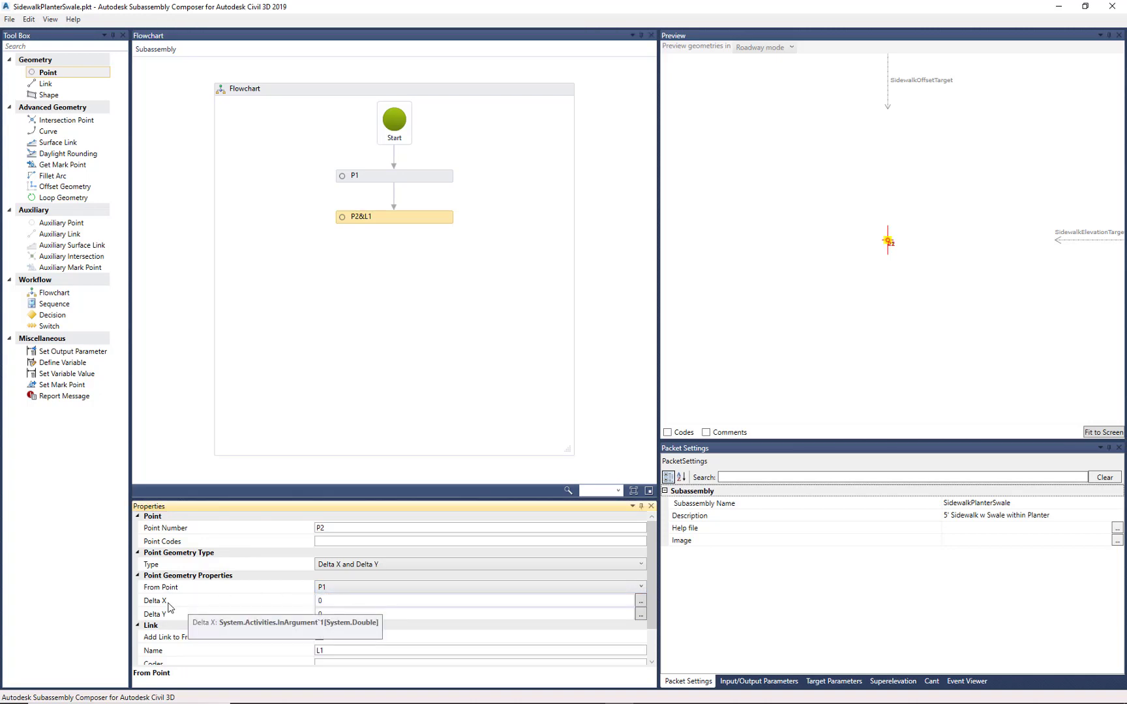
mouse_move(169, 617)
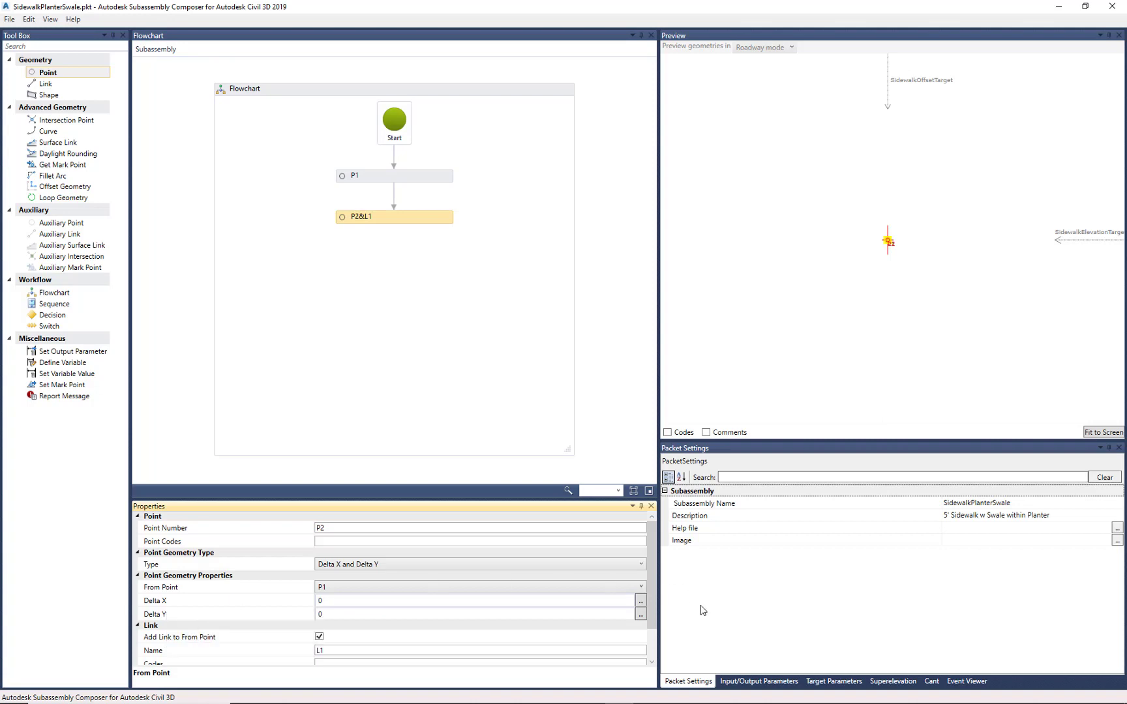
click(758, 700)
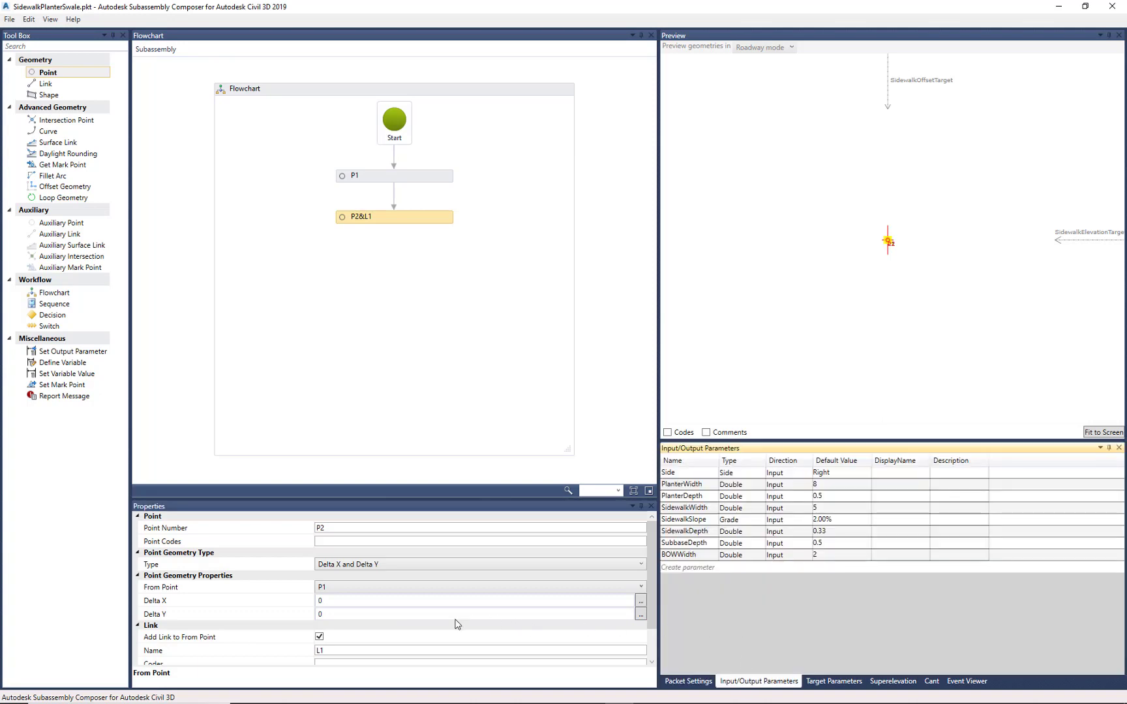
click(482, 613)
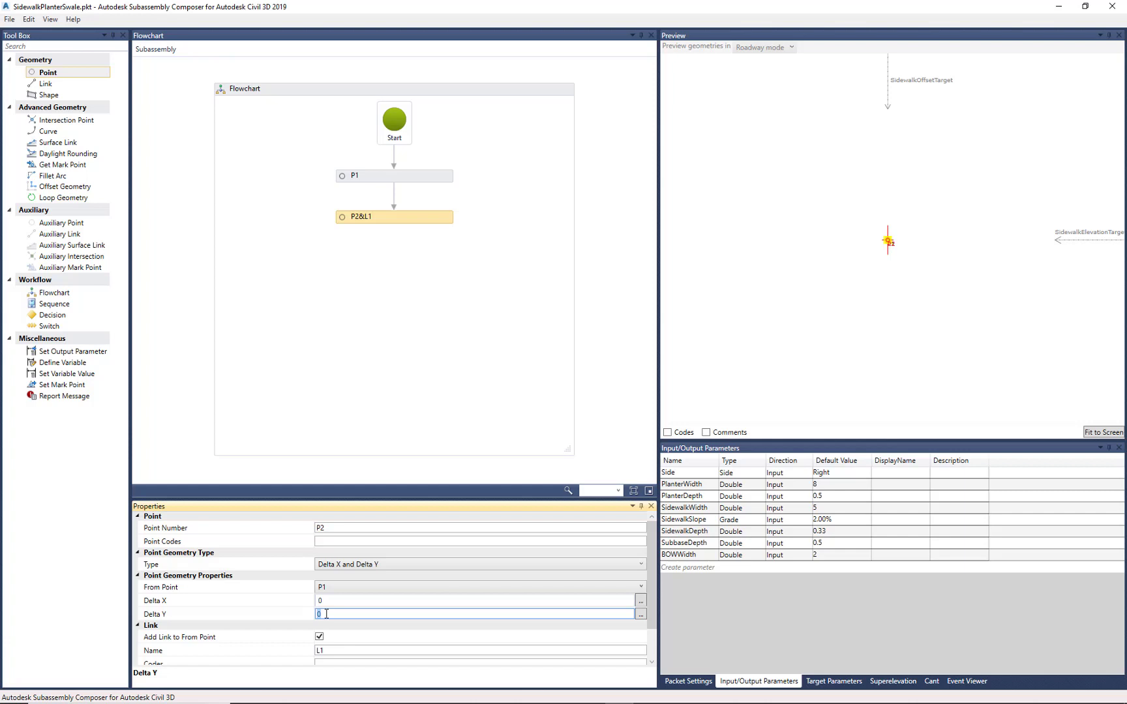
text(5)
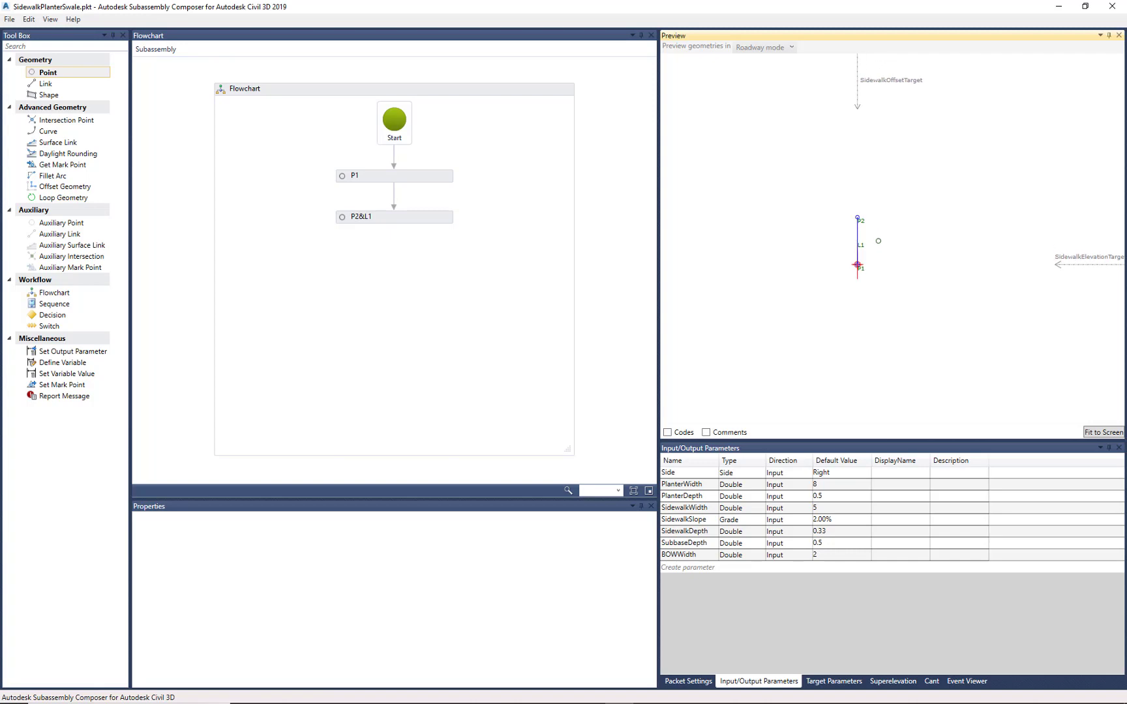
click(394, 217)
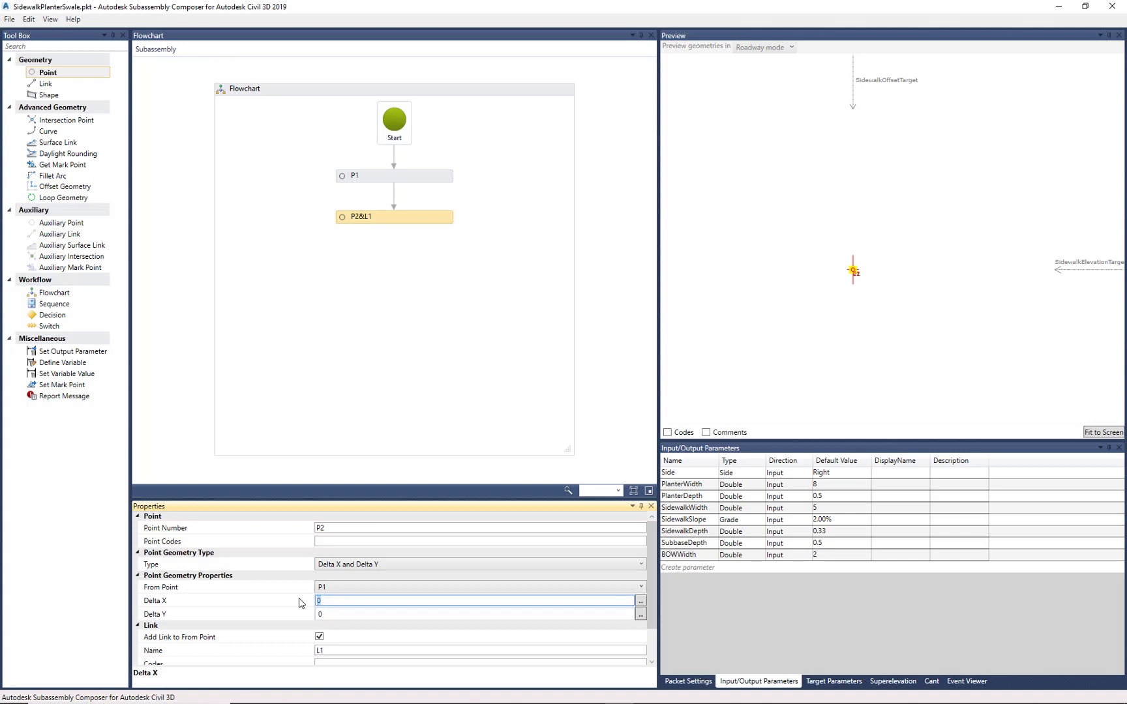
text(8)
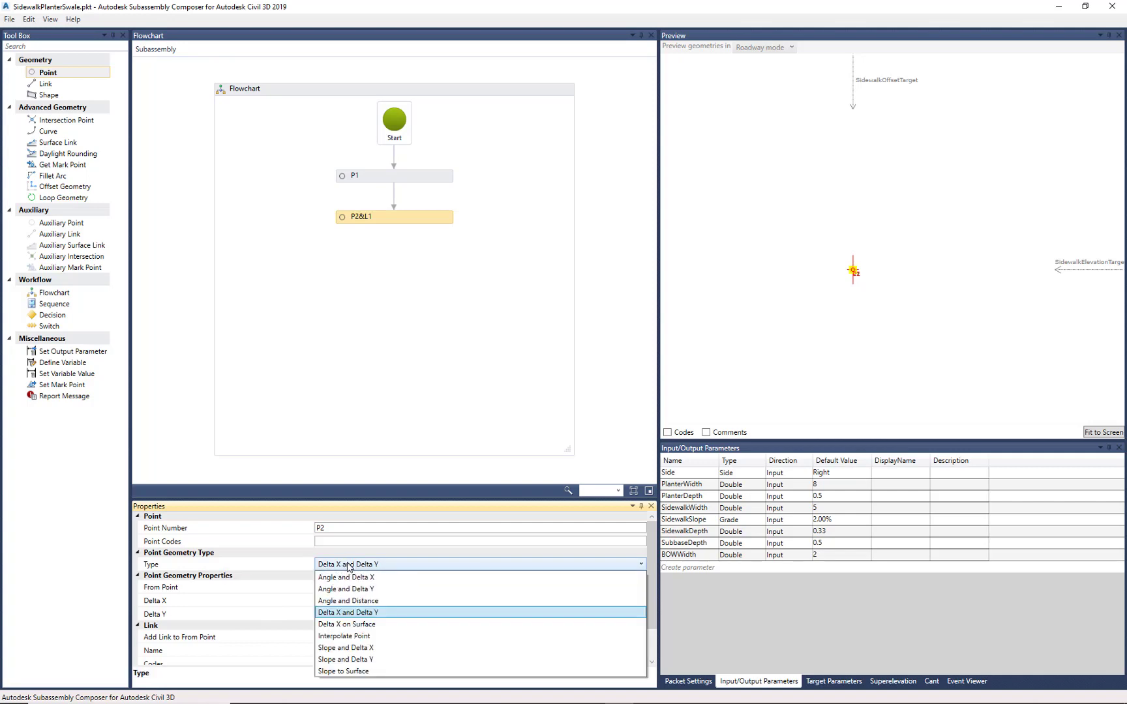
mouse_move(360, 649)
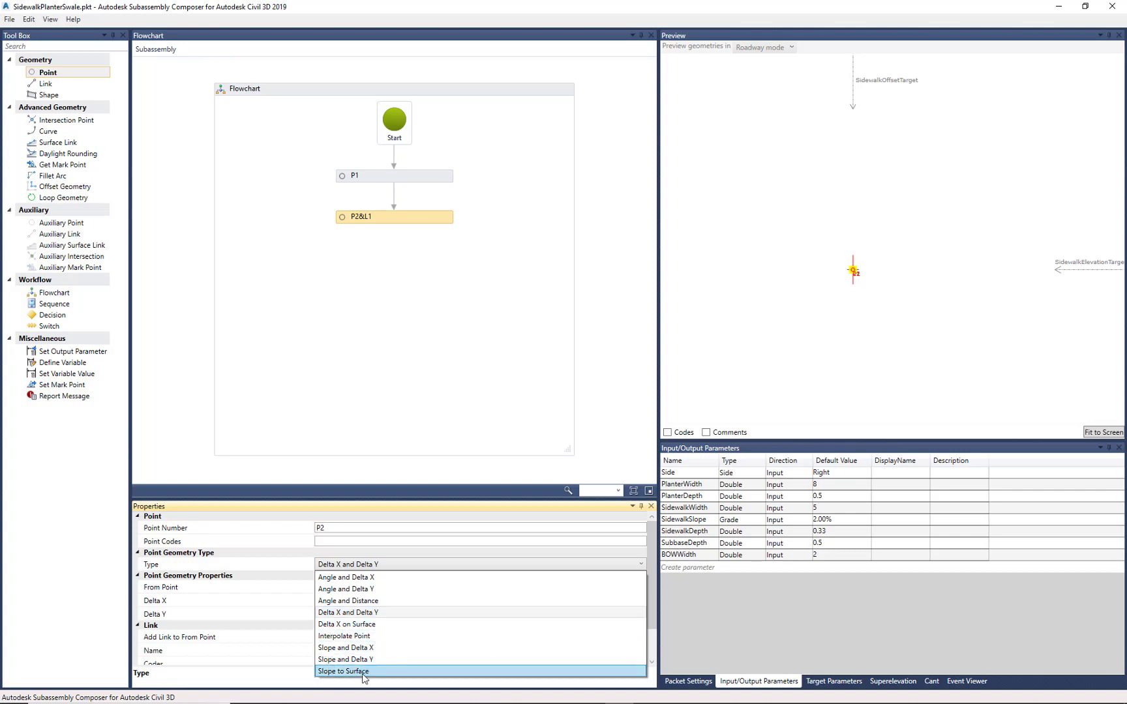
mouse_move(347, 625)
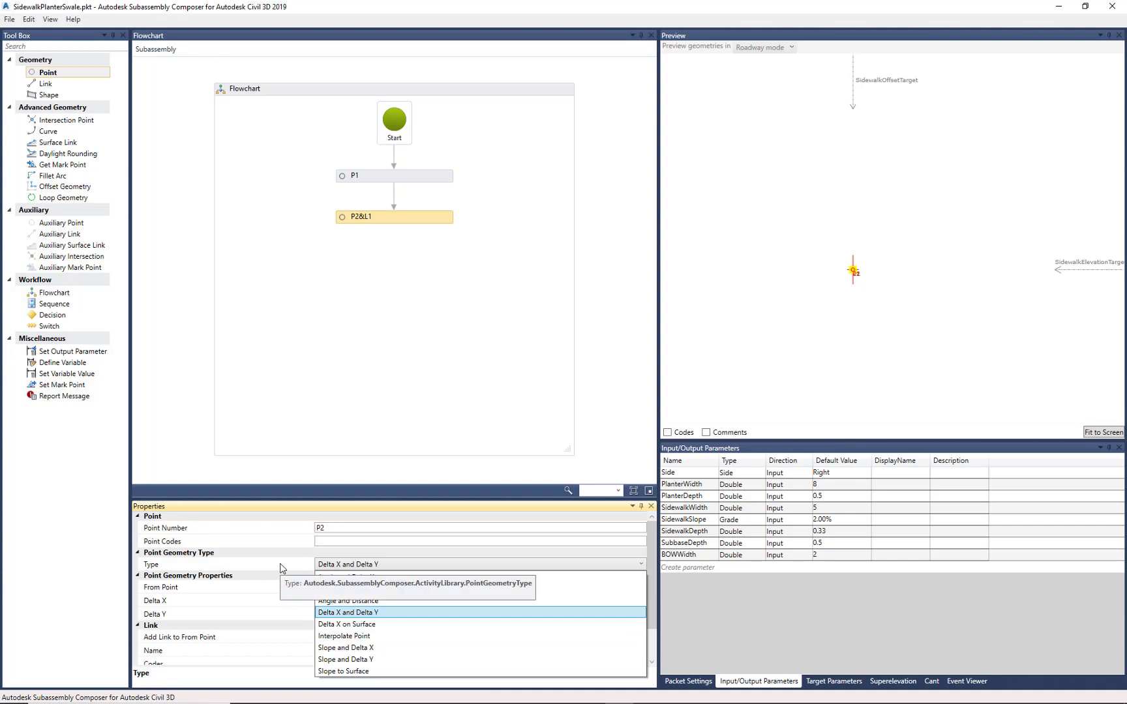
click(355, 613)
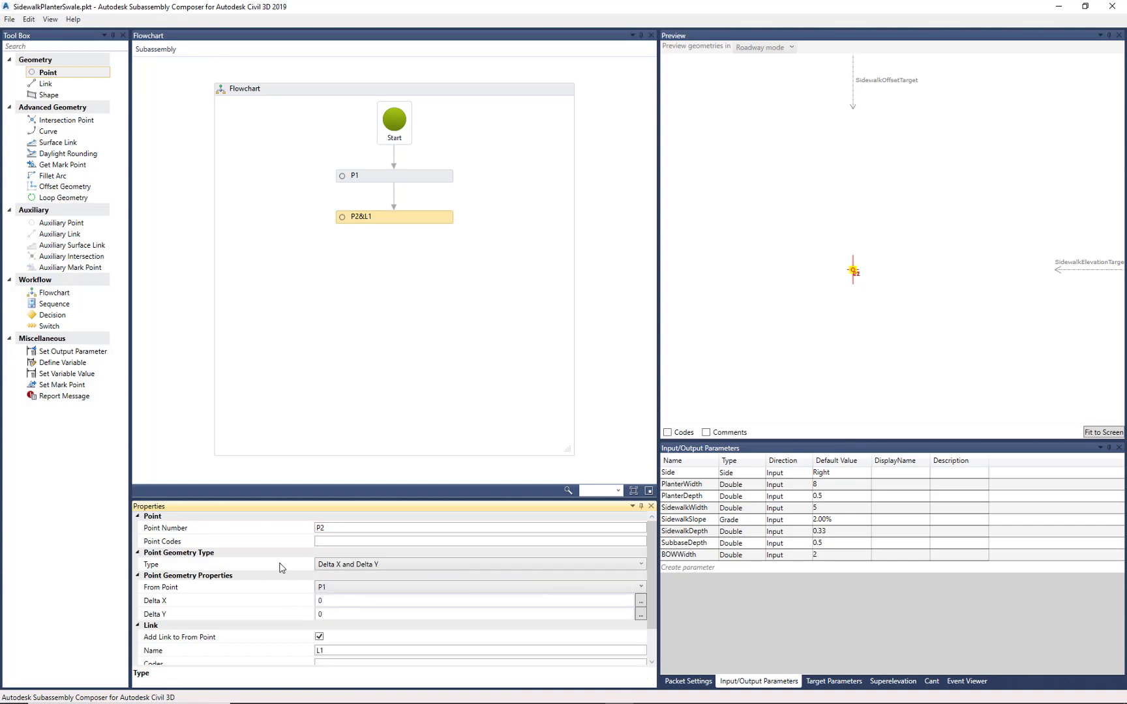
mouse_move(587, 582)
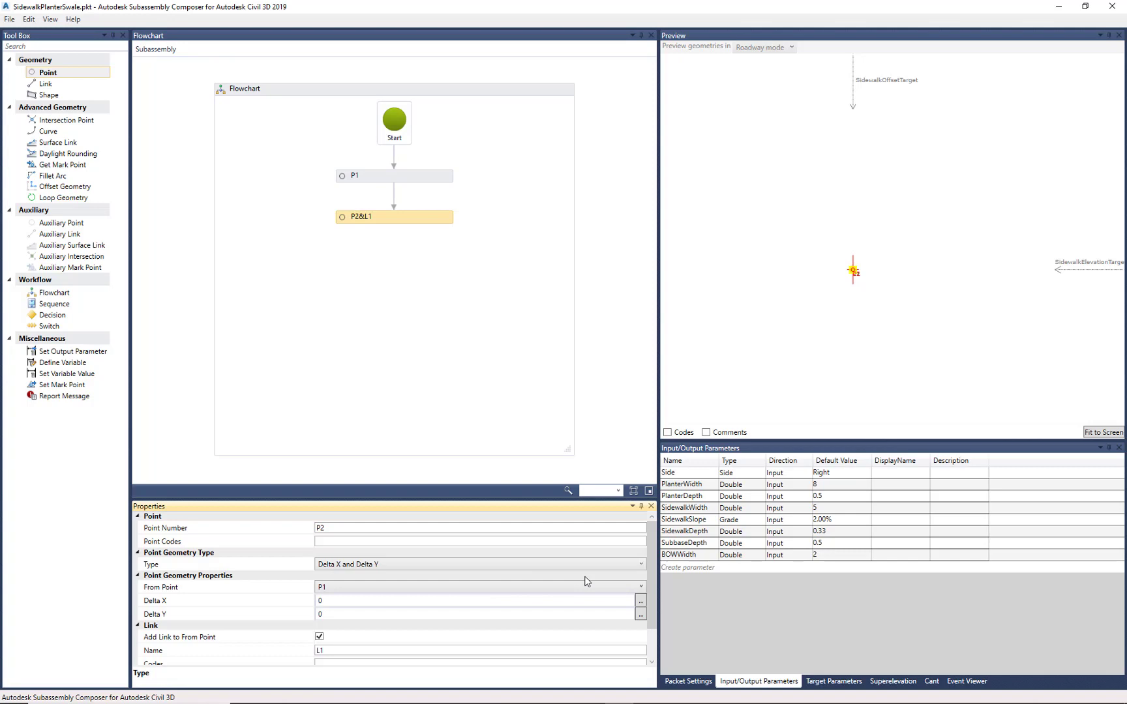
Step: Set P2's Delta X to the PlanterWidth parameter so link L1 spans the planter width
click(683, 484)
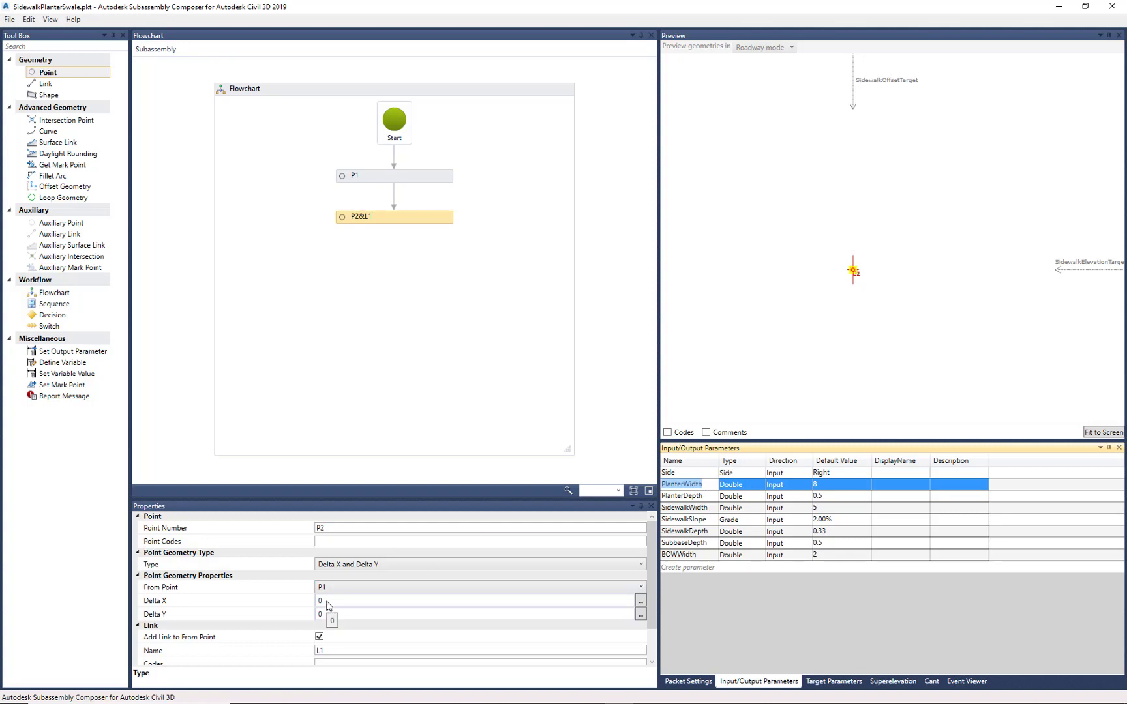
click(436, 601)
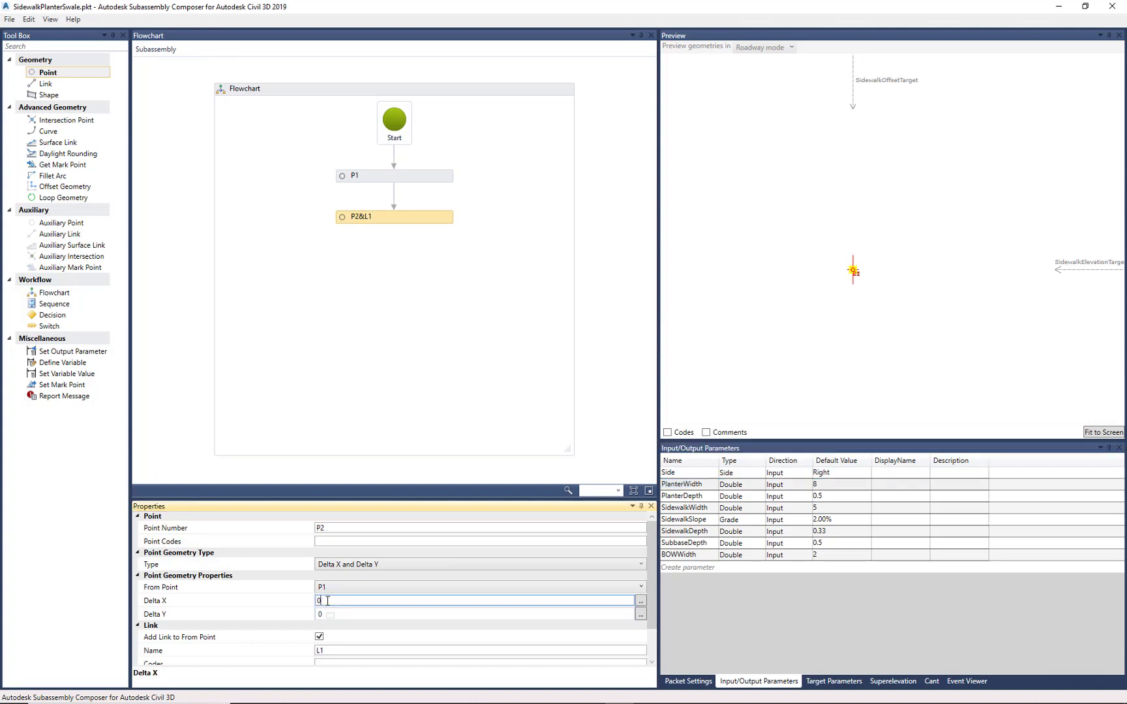
text(PlanterWidth)
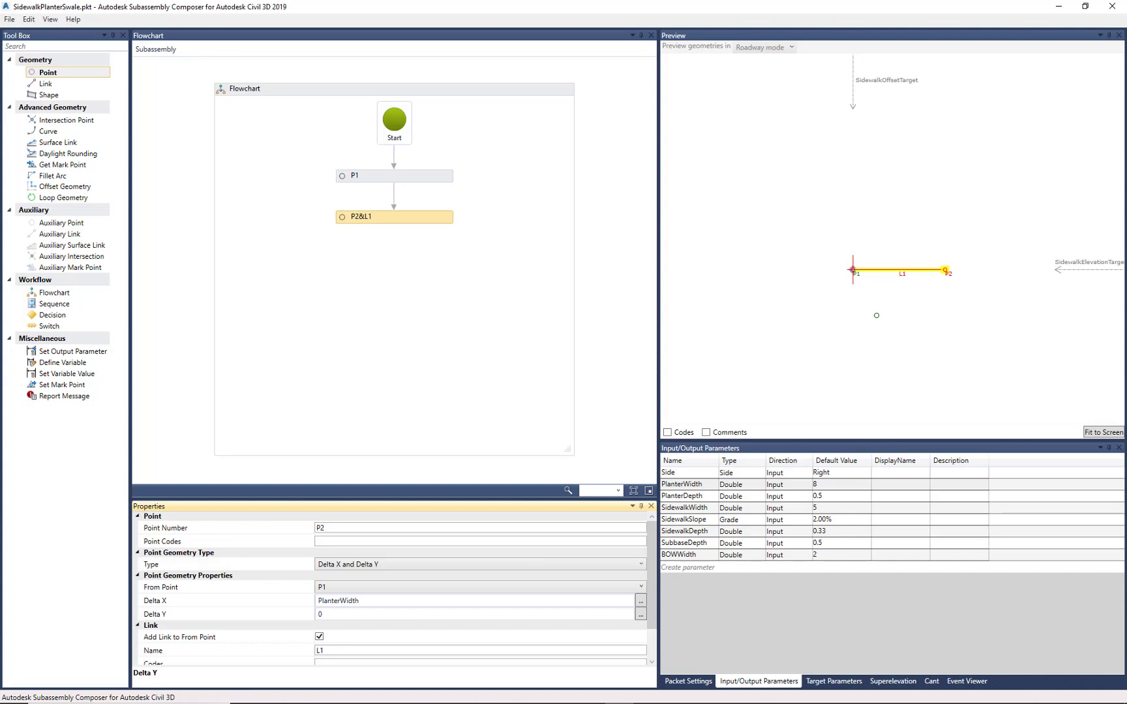
mouse_move(280, 644)
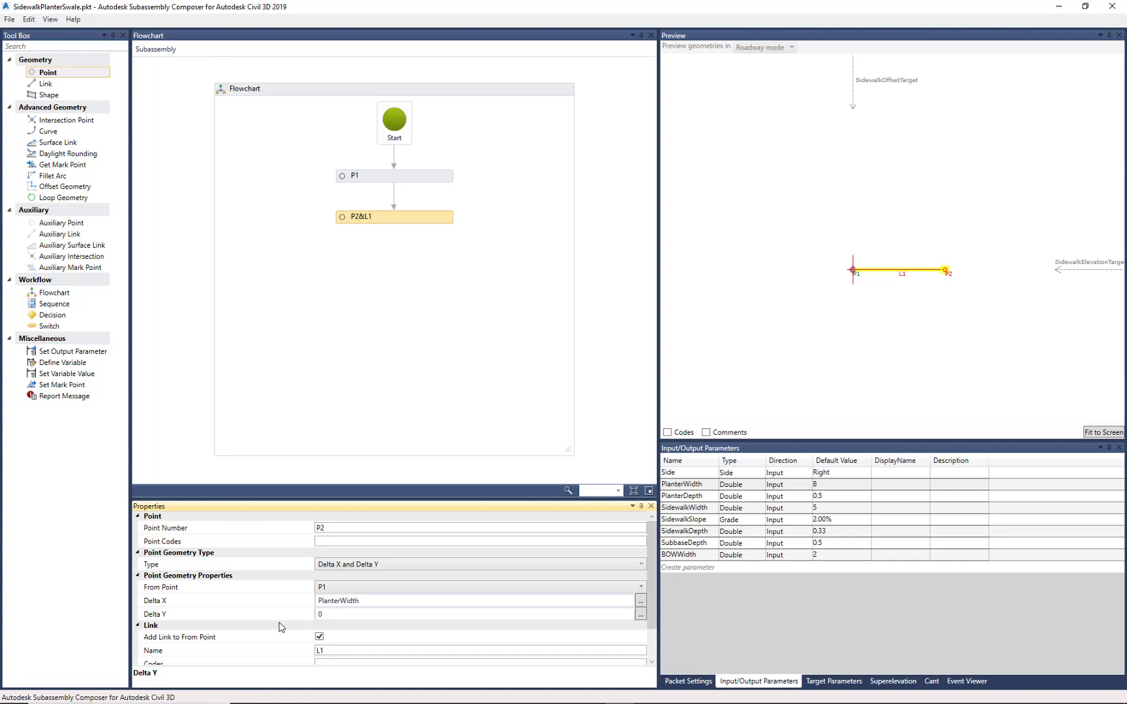
mouse_move(298, 622)
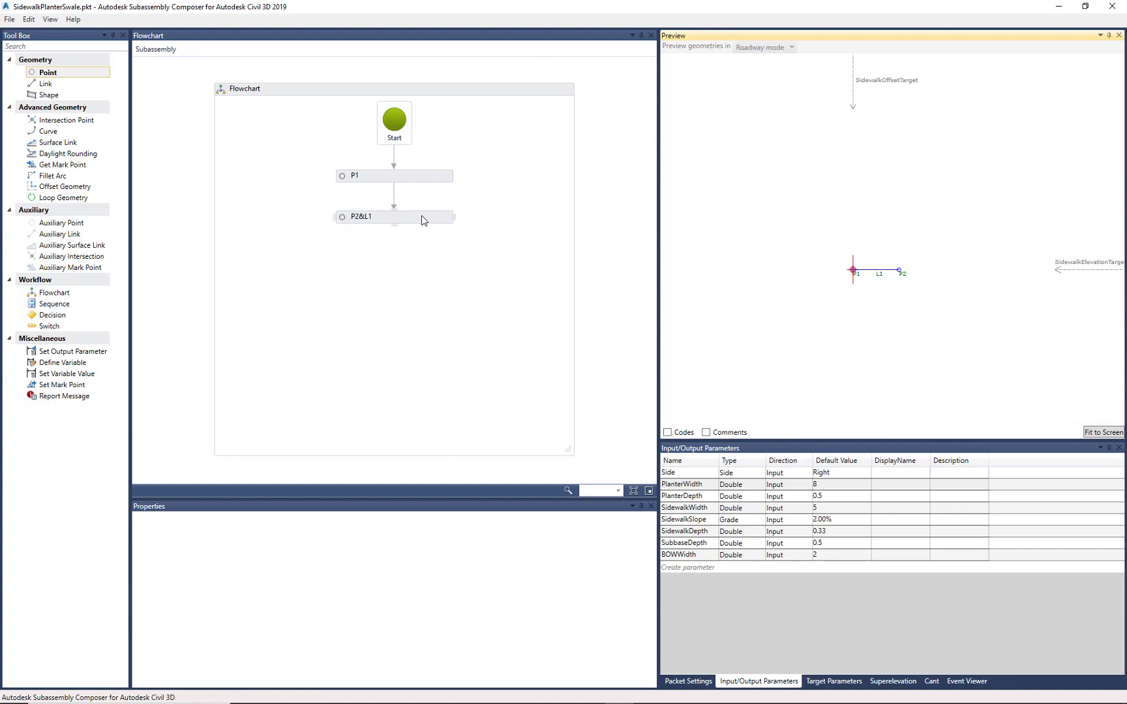
Step: Set P2's Delta X to PlanterWidth/2 and Delta Y to -PlanterDepth
click(391, 216)
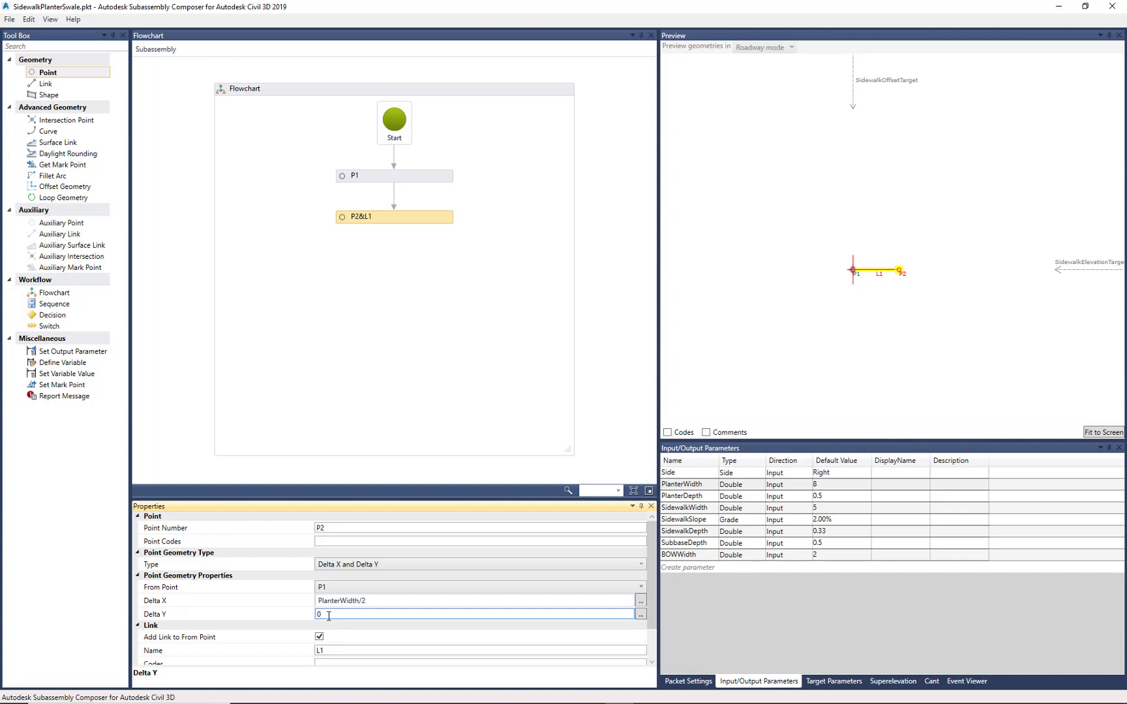
click(683, 496)
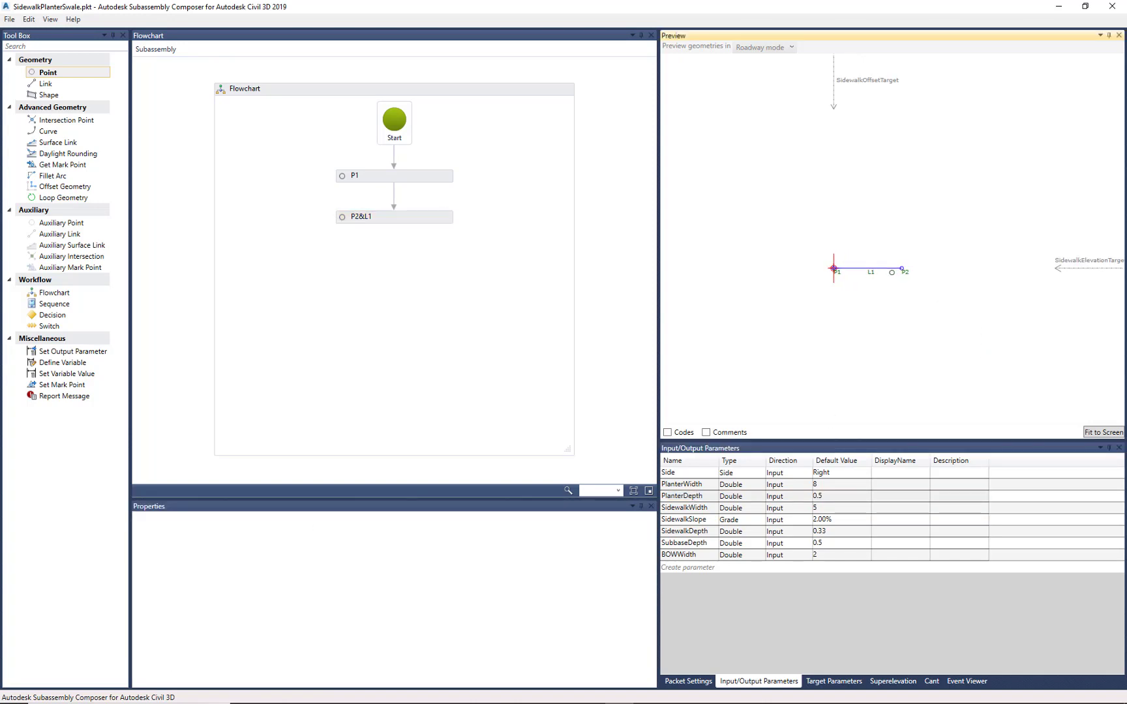
click(394, 216)
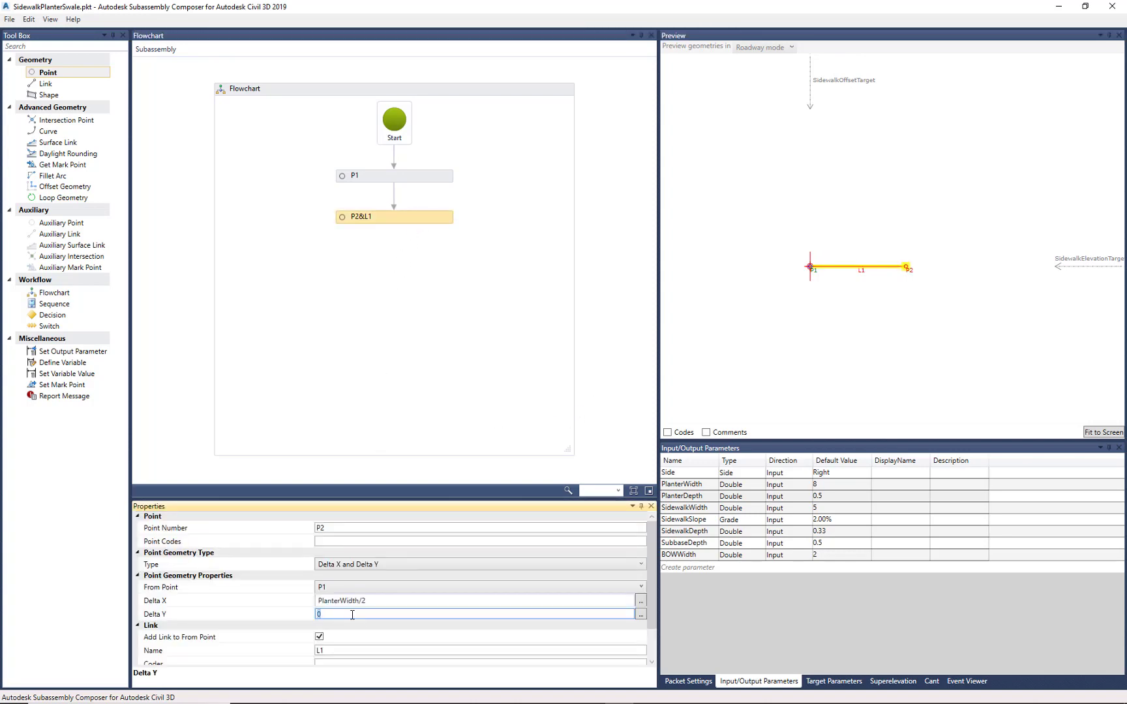
text(PlanterDepth)
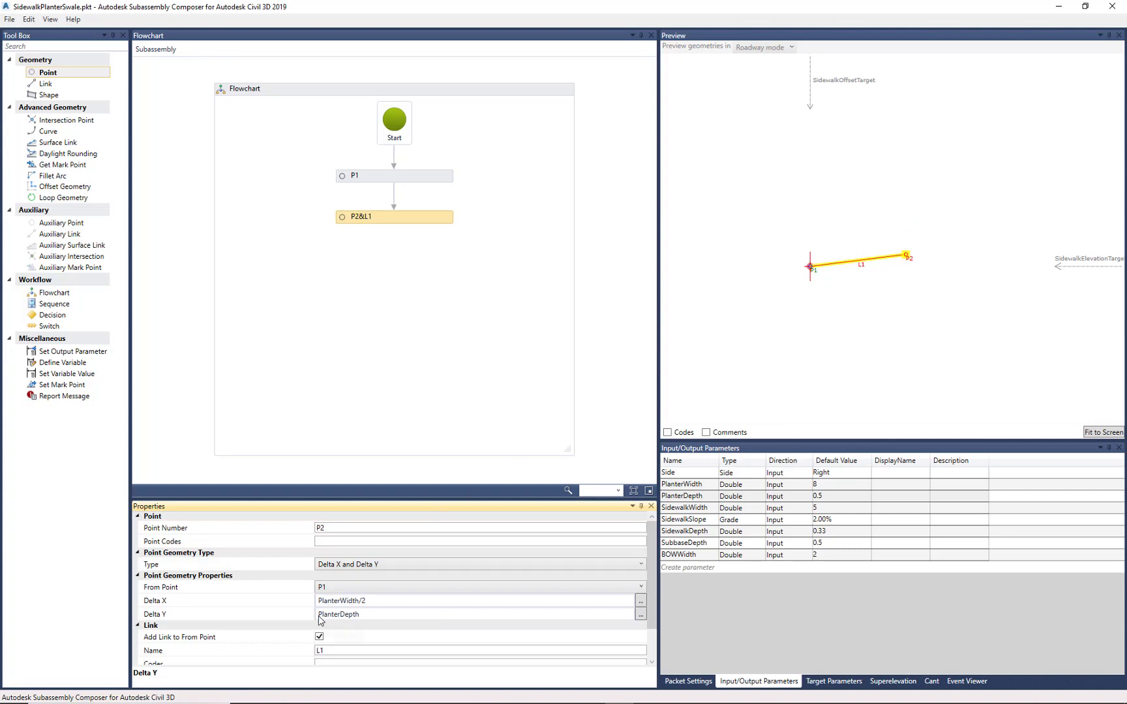
click(436, 614)
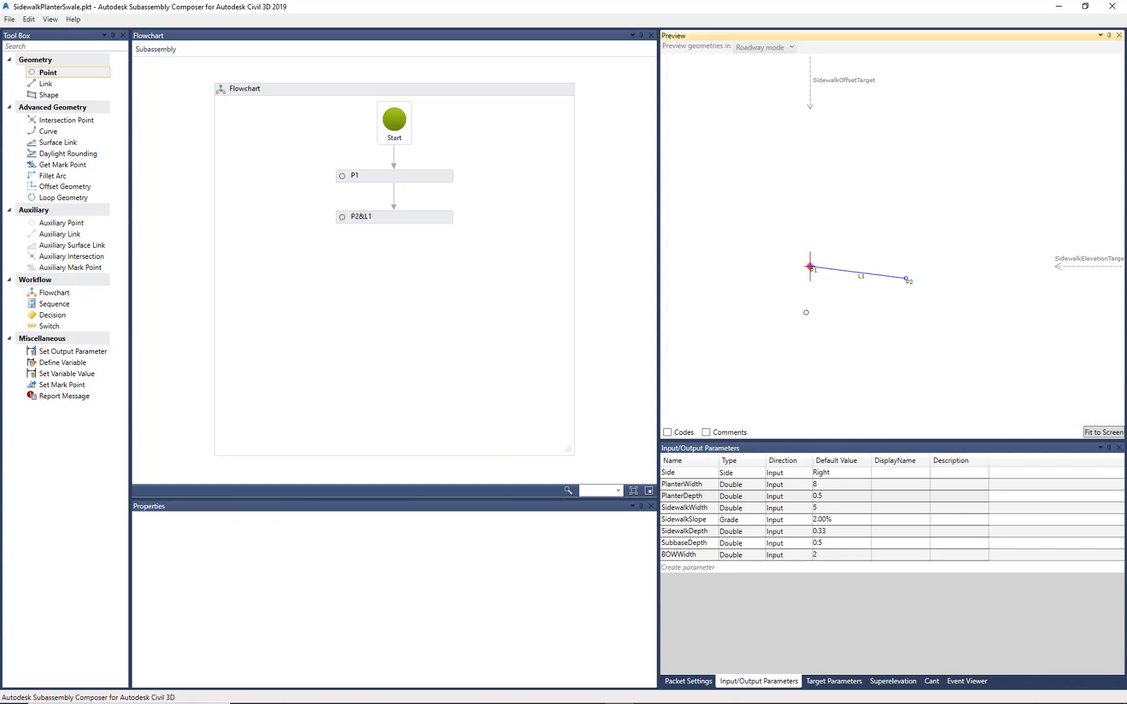
Step: Give P2 the point codes Top and FL and link L1 the code Planter
click(392, 217)
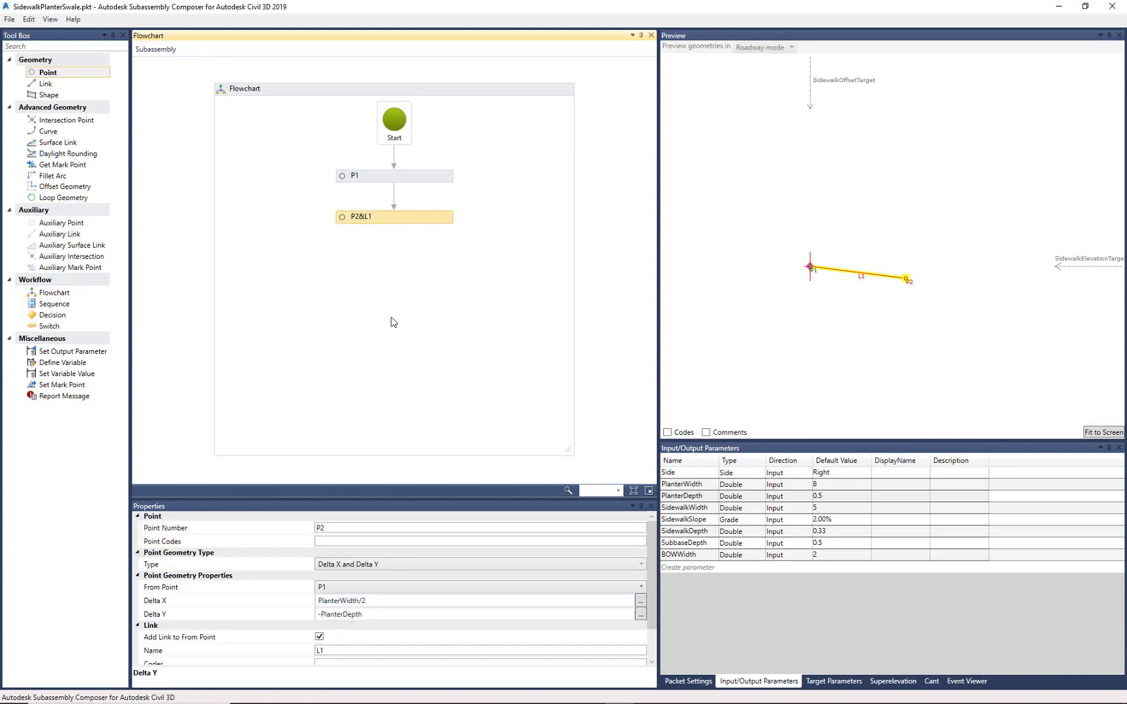
mouse_move(404, 440)
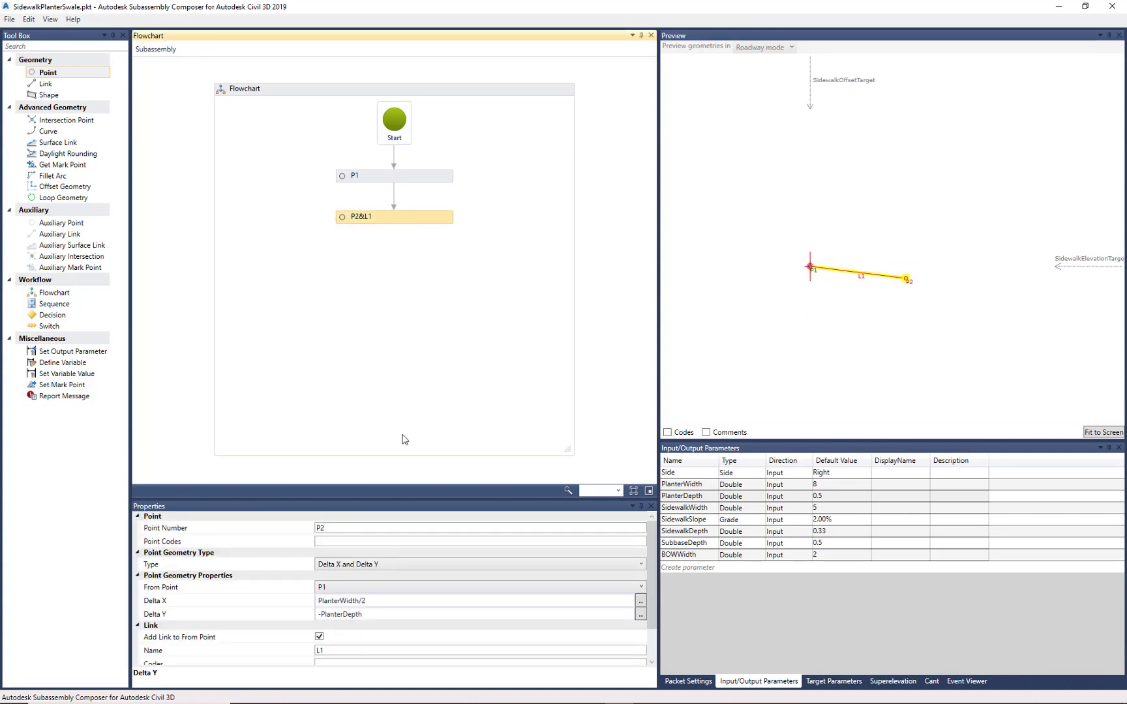
click(478, 542)
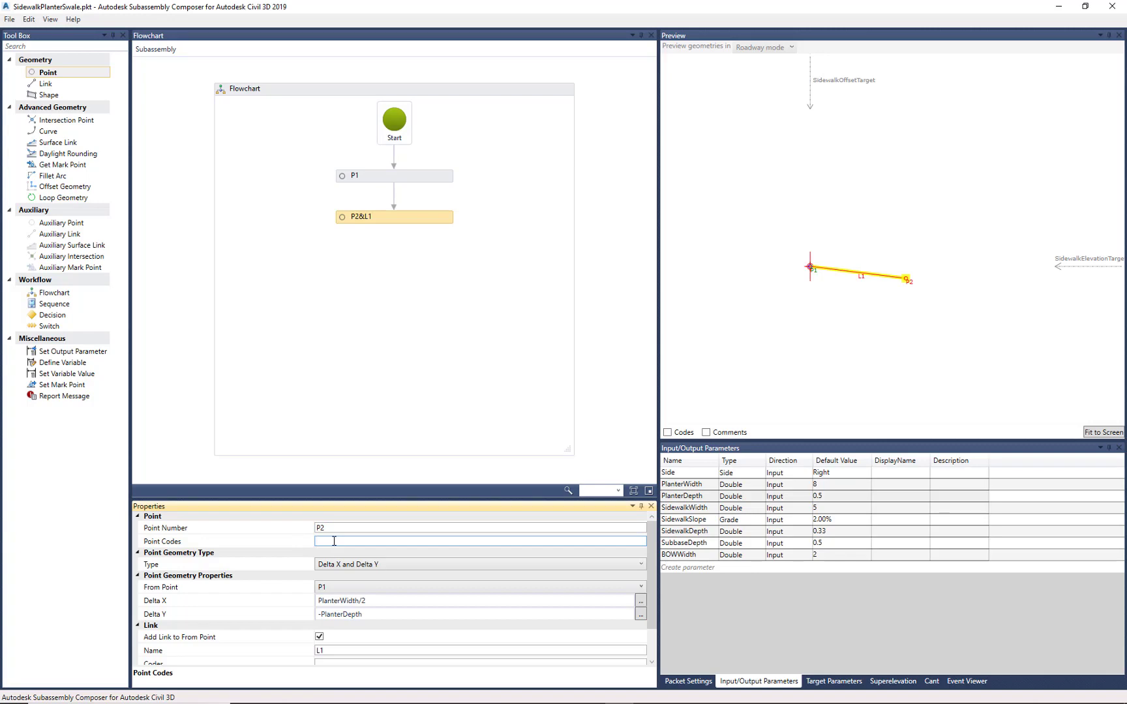
text("Top)
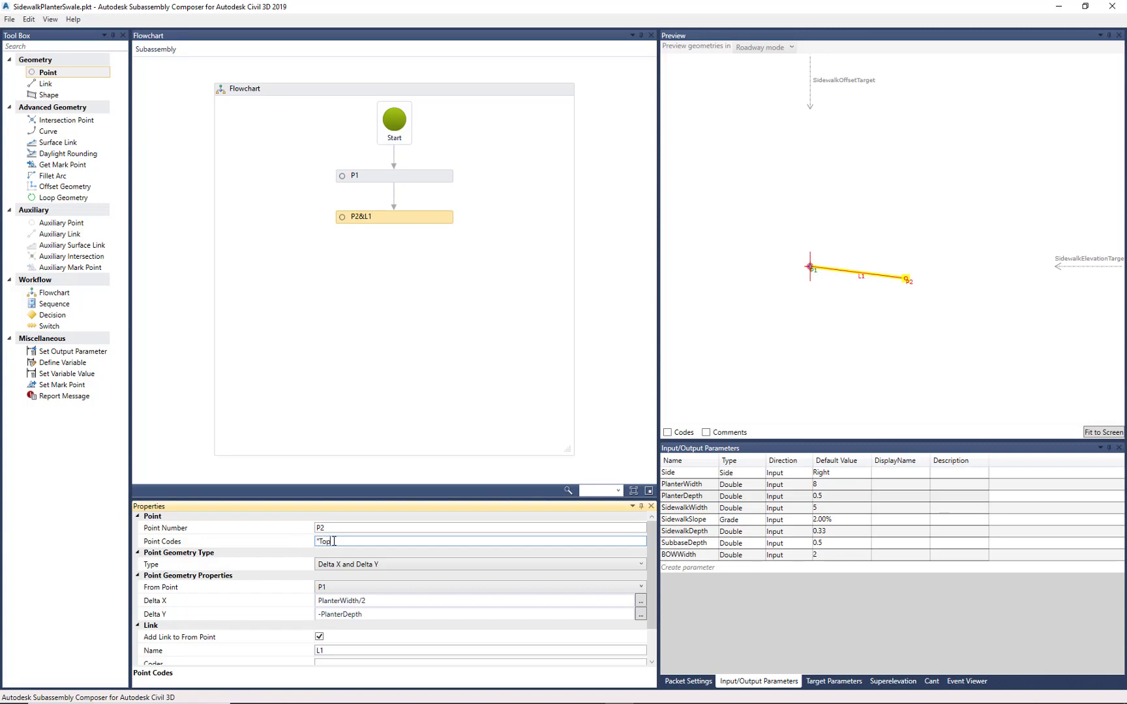
text(.)
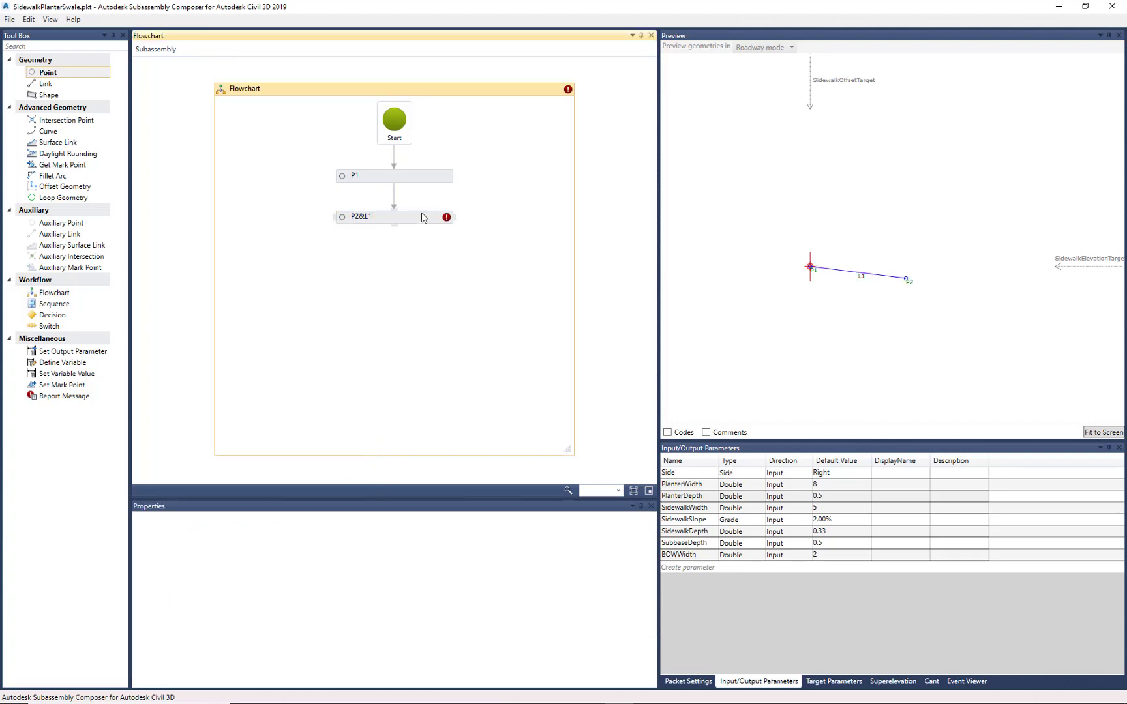
click(384, 217)
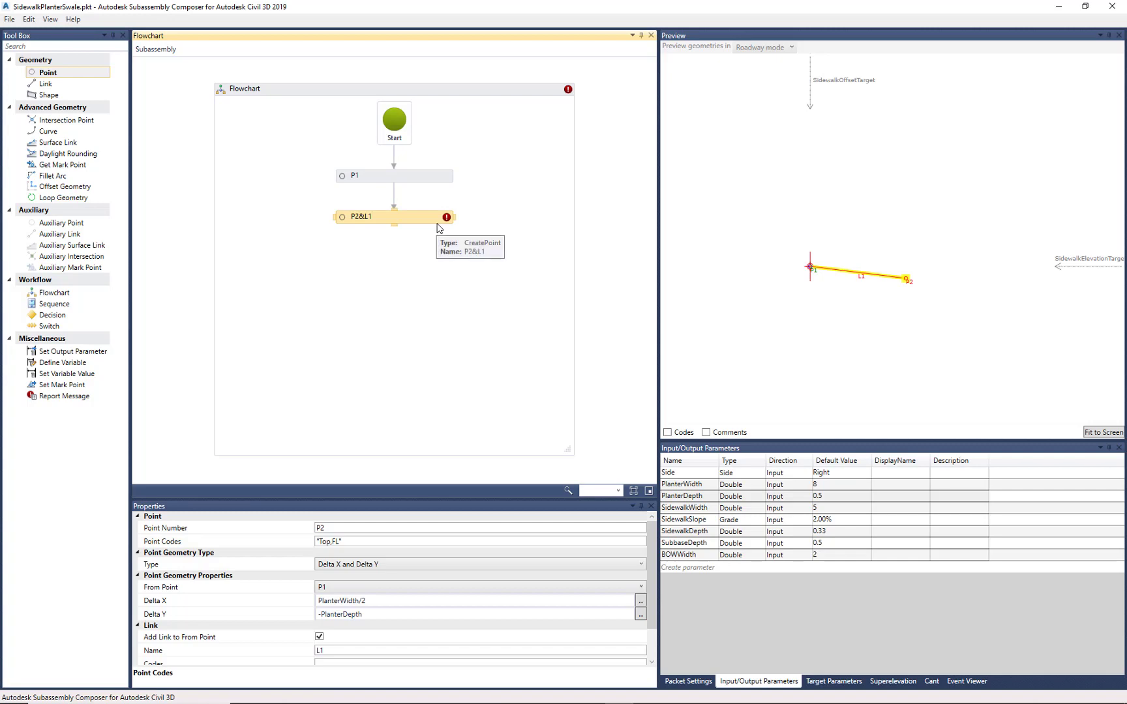
mouse_move(446, 217)
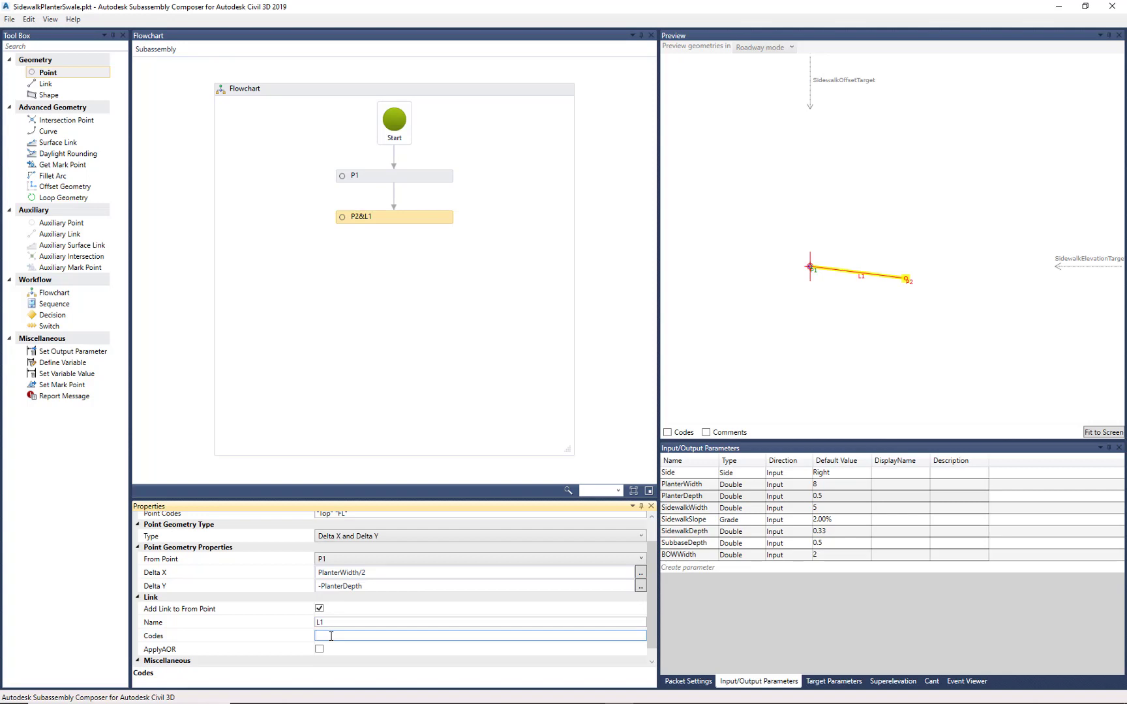
text(Planter")
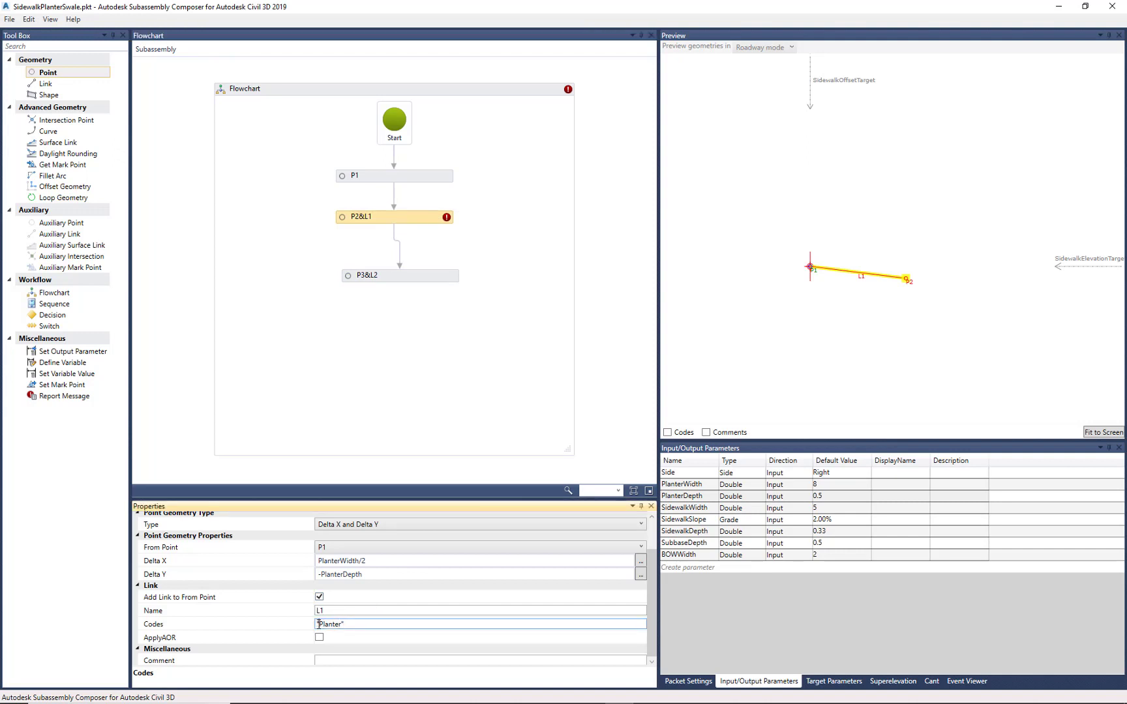
Step: Give P3 the code Top and offset it PlanterWidth/2 across and PlanterDepth up from P2
click(399, 275)
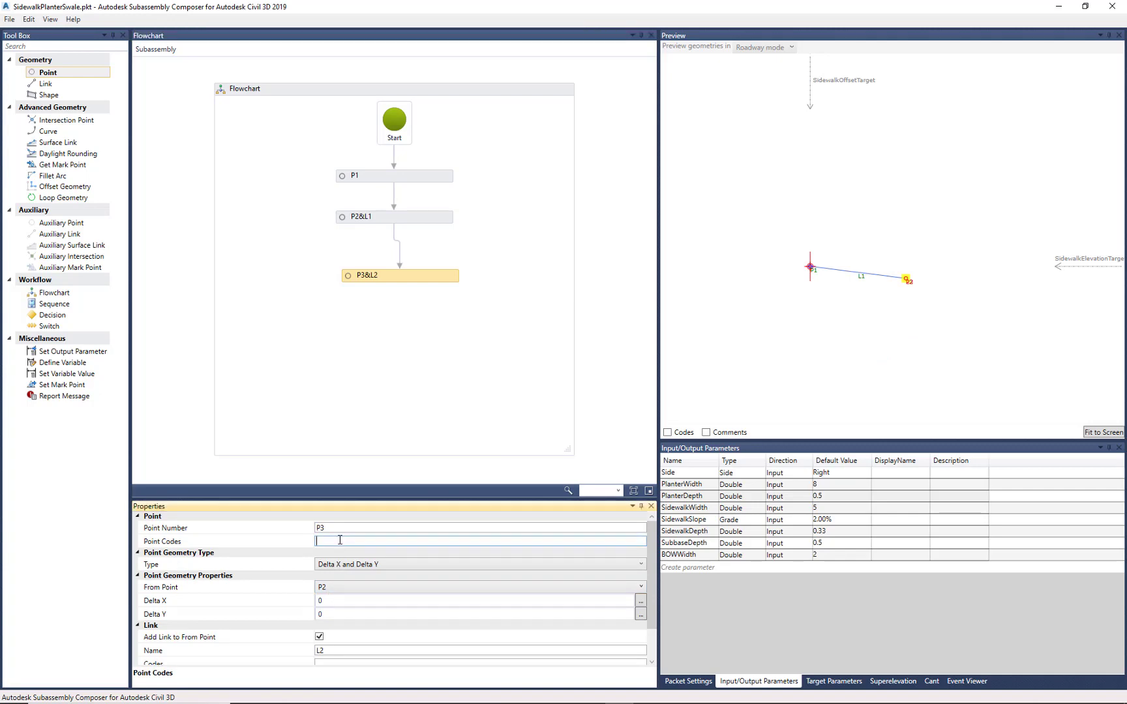
text("Top)
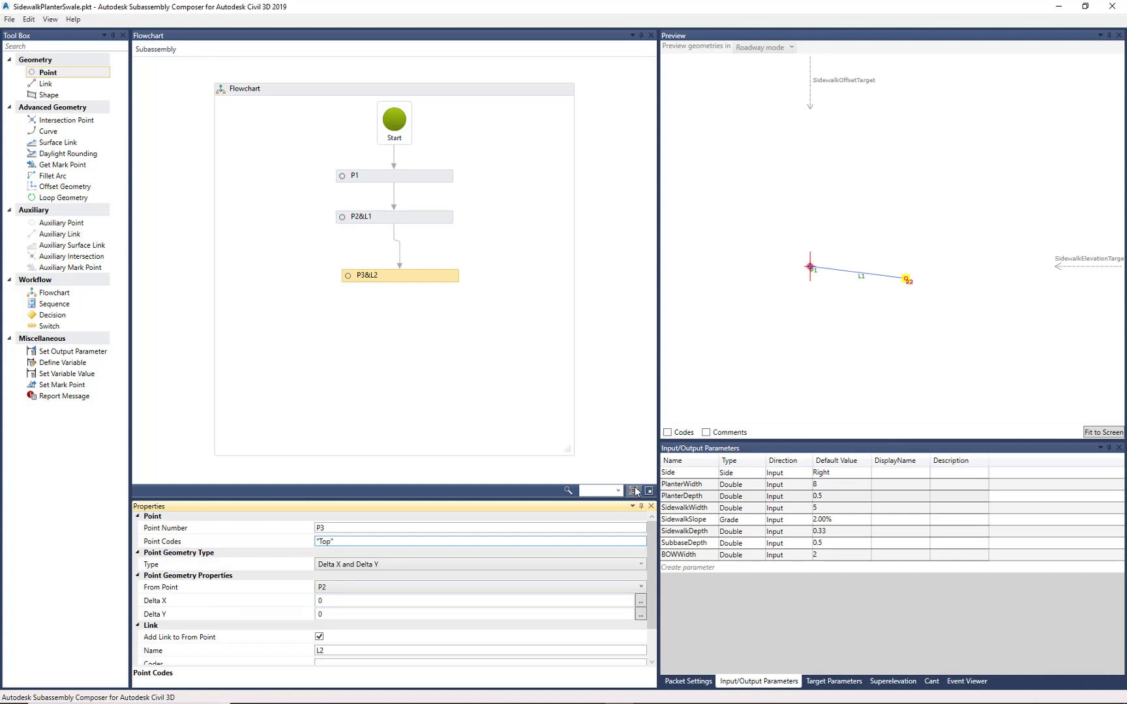
click(697, 484)
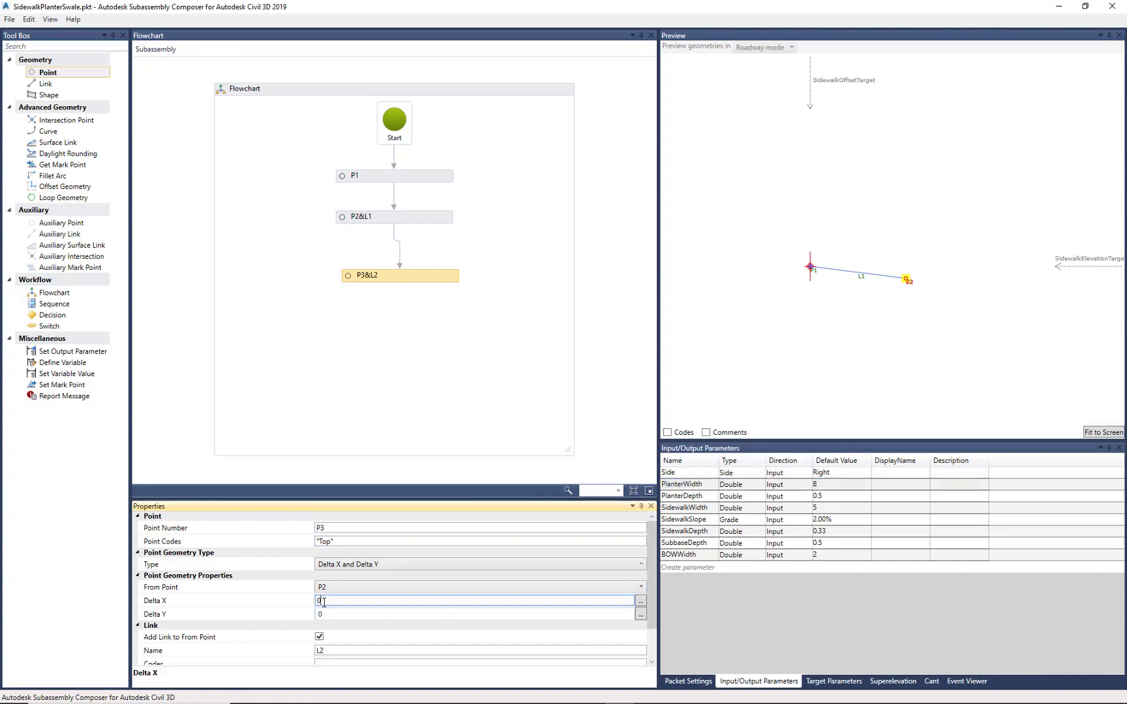
text(PlanterWidth/2)
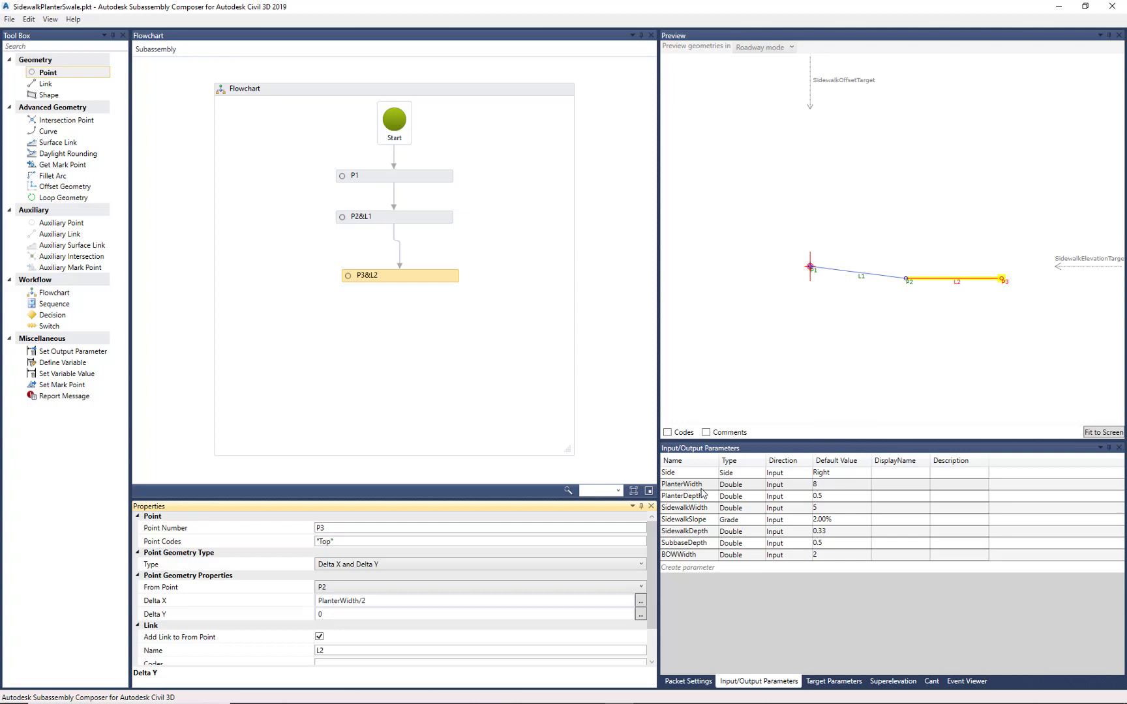
click(683, 496)
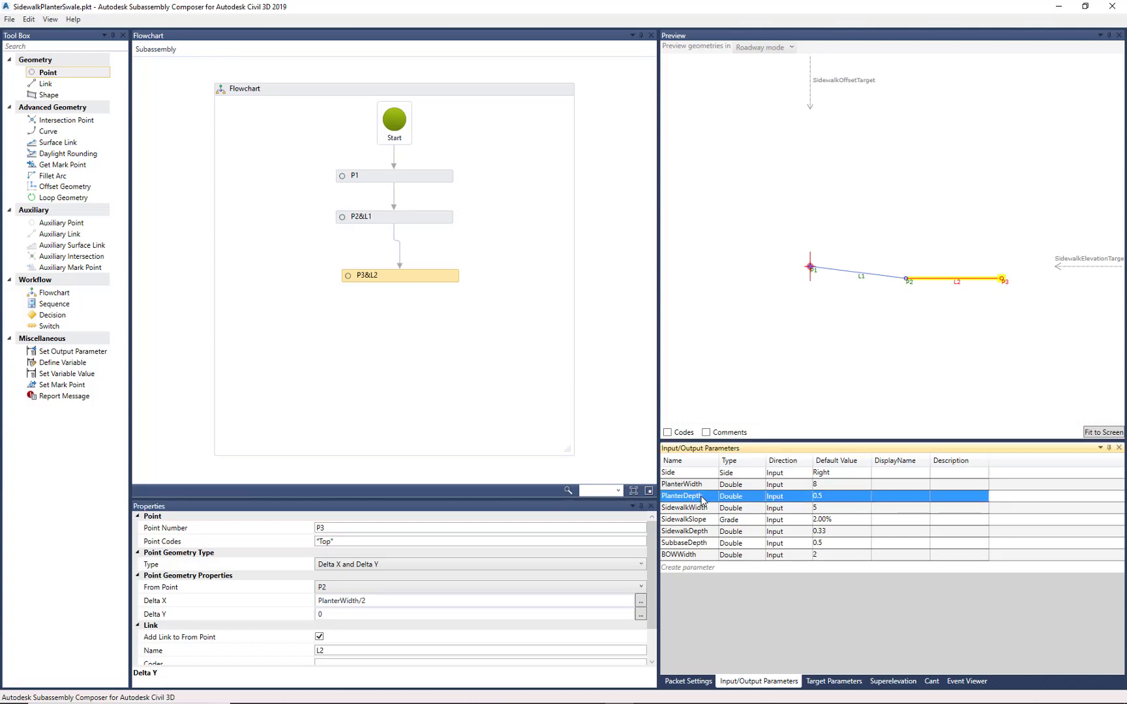
double_click(684, 496)
text(PlanterDepth)
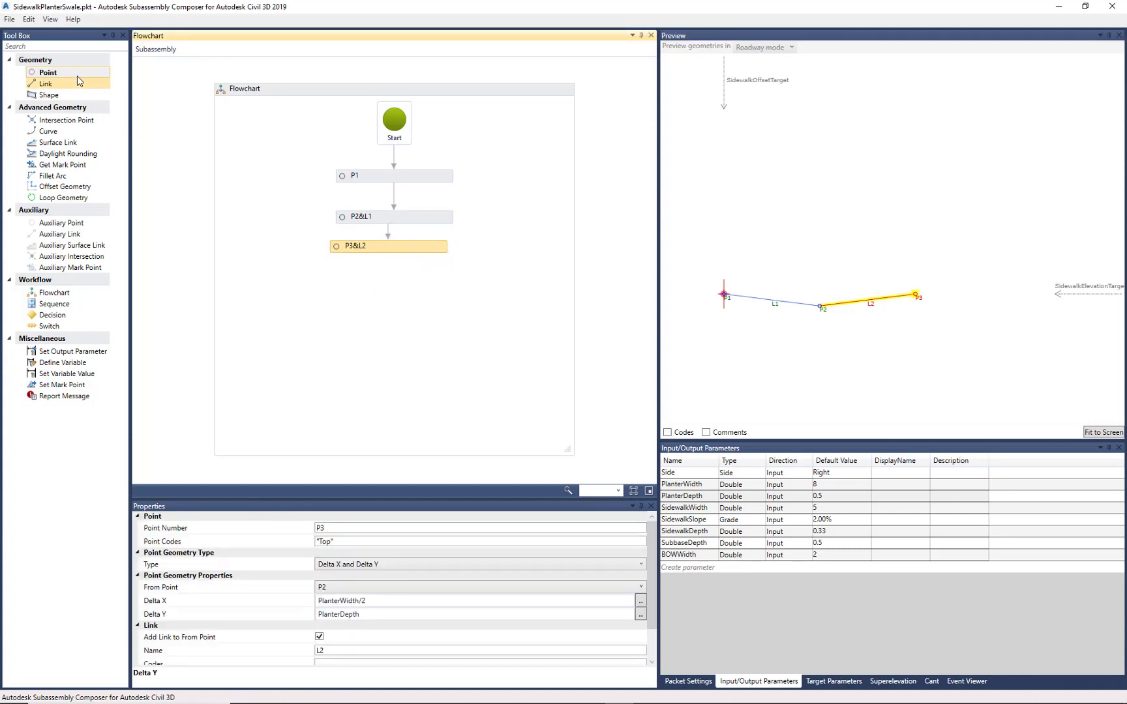
Step: Give P4 the codes Top and SW and a Delta X of SidewalkWidth from P3
click(48, 73)
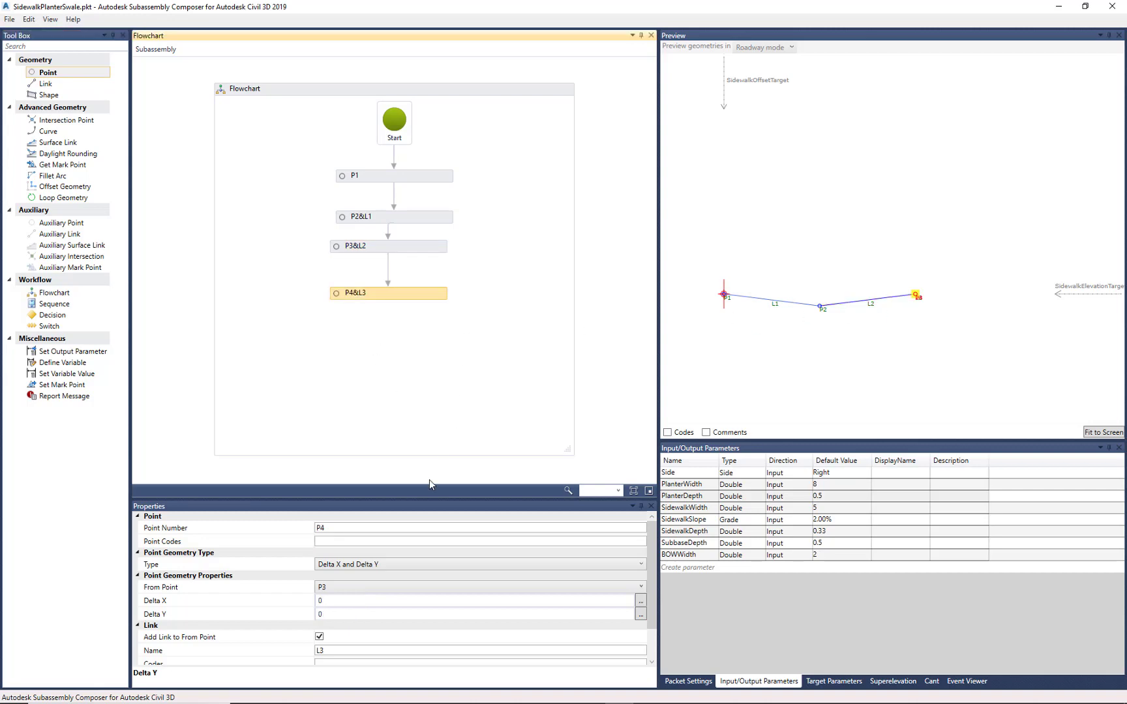
click(480, 541)
text(")
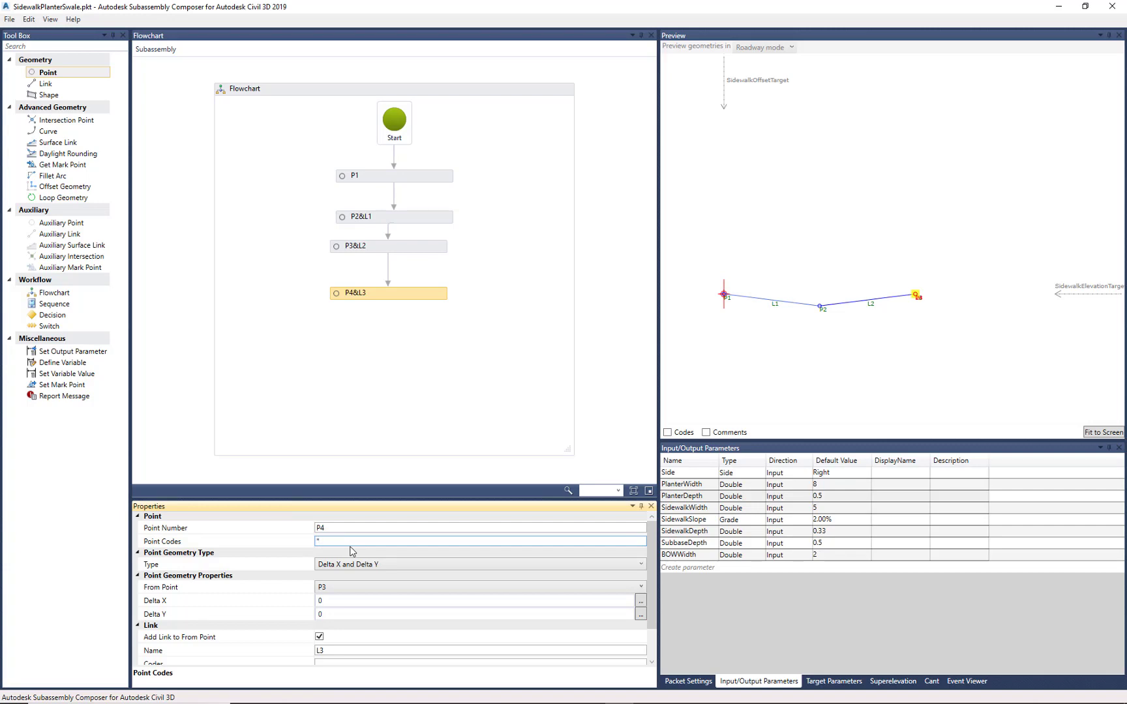
text(Top")
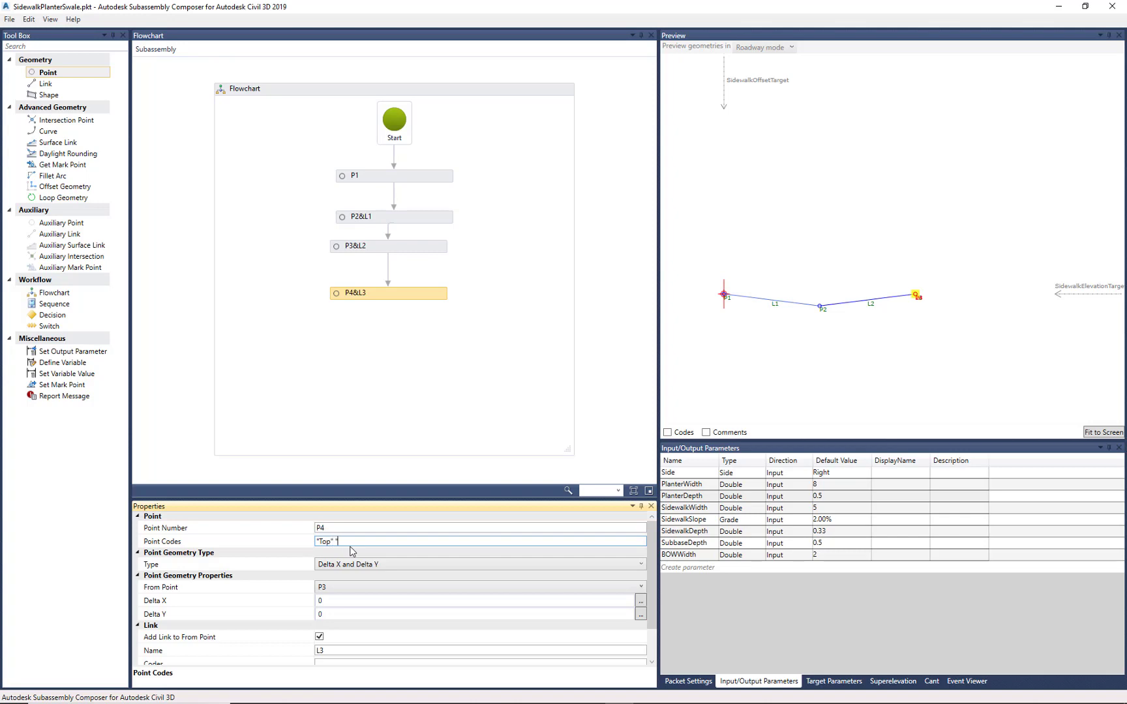
text("SW")
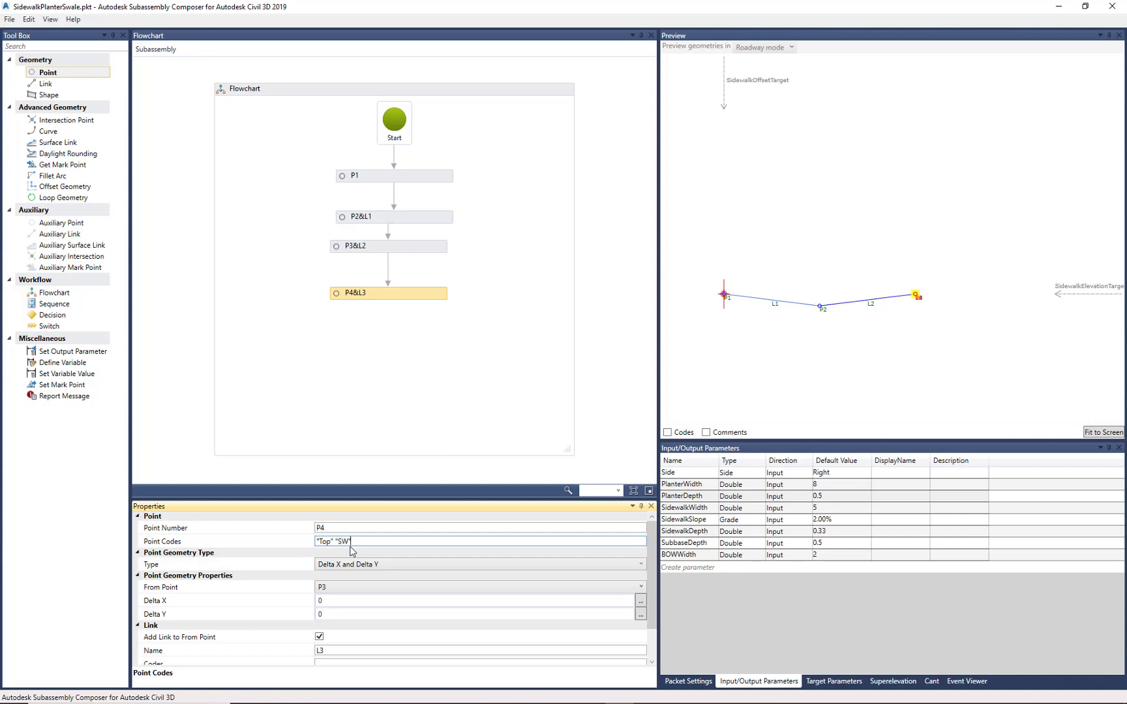
mouse_move(714, 521)
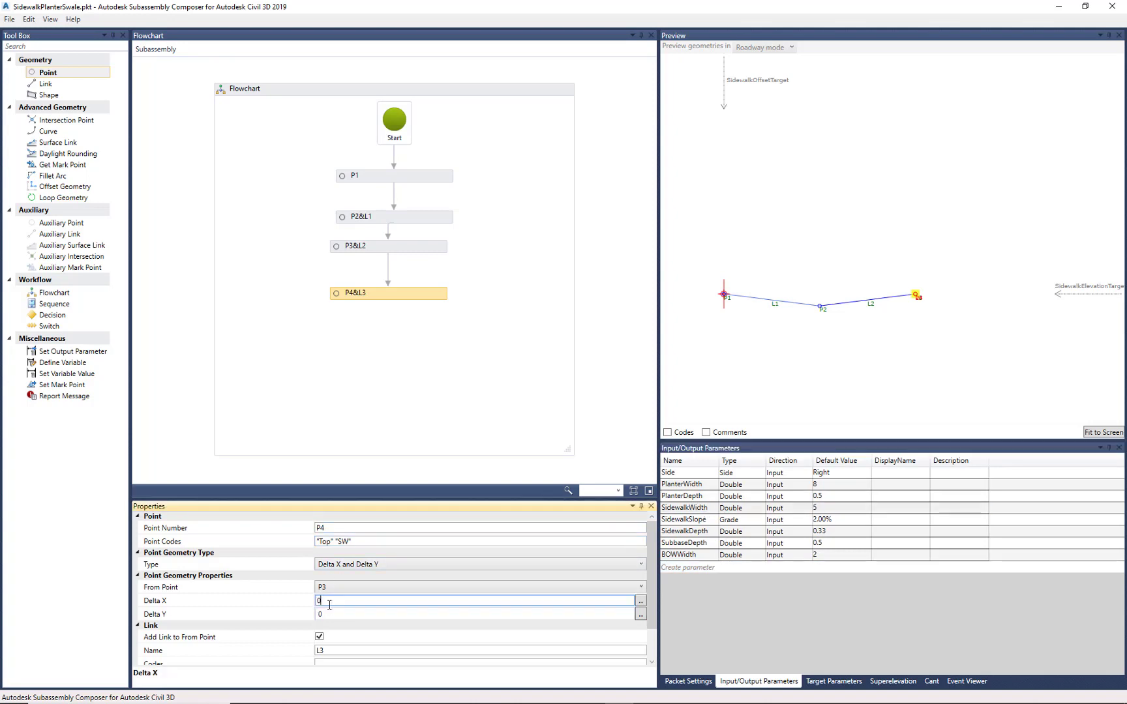
text(SidewalkWidth)
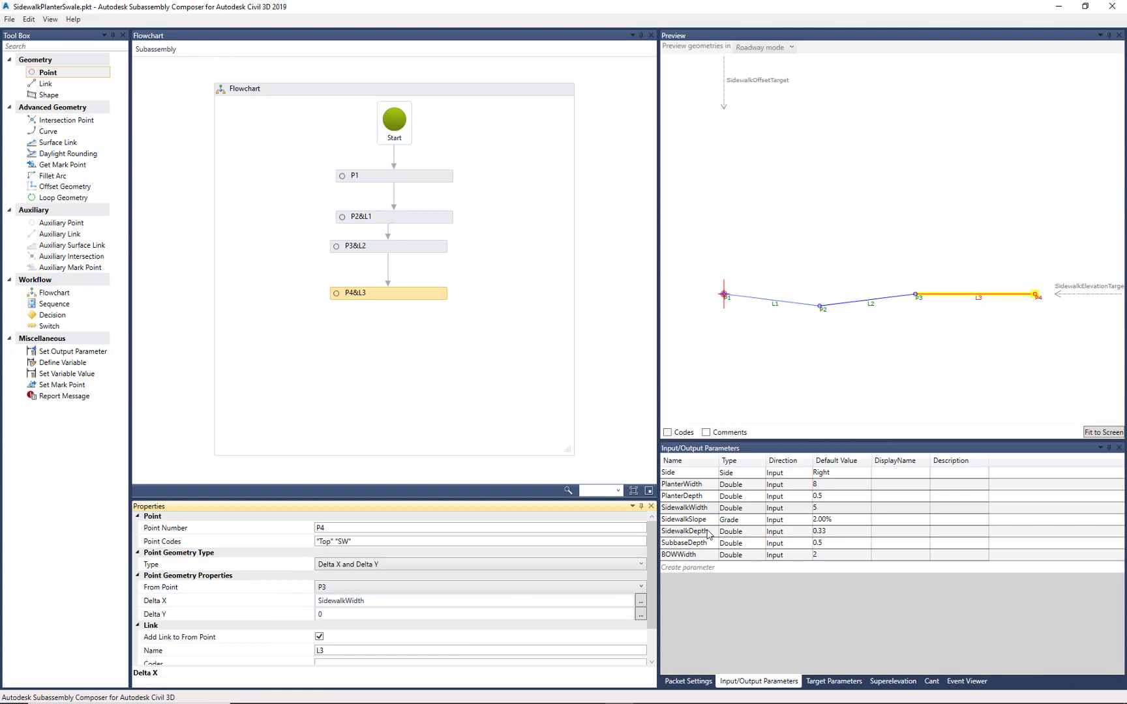
click(685, 519)
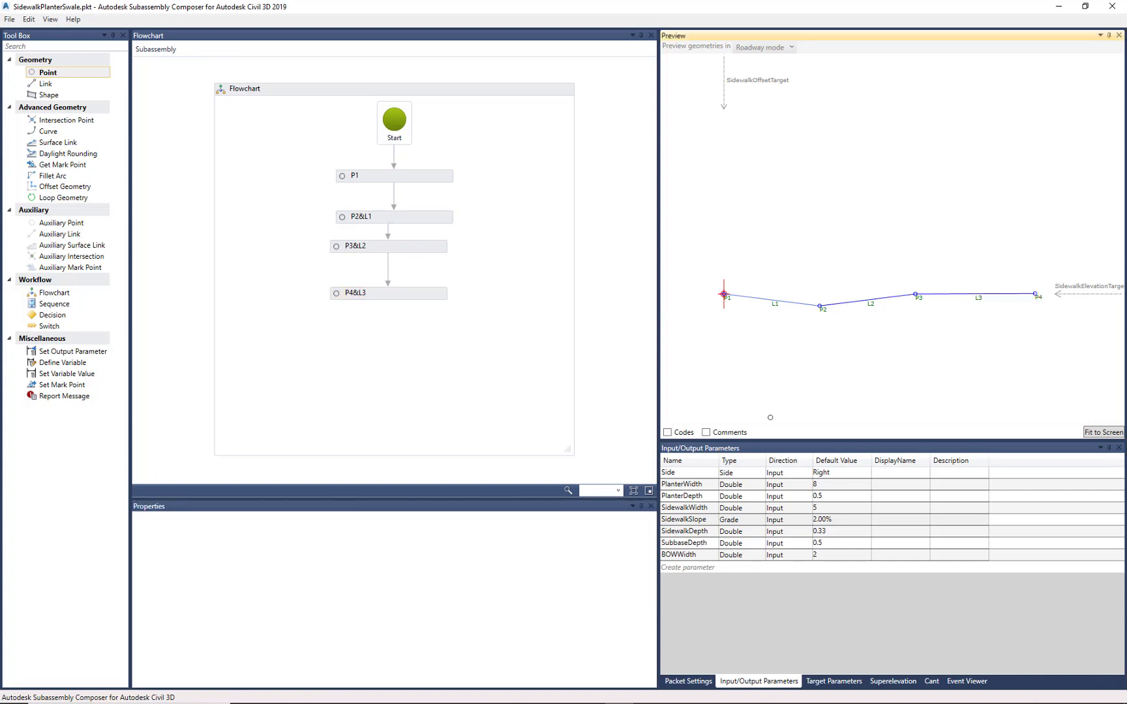
Step: Set P4's remaining offset and give link L3 the code Concrete
click(387, 293)
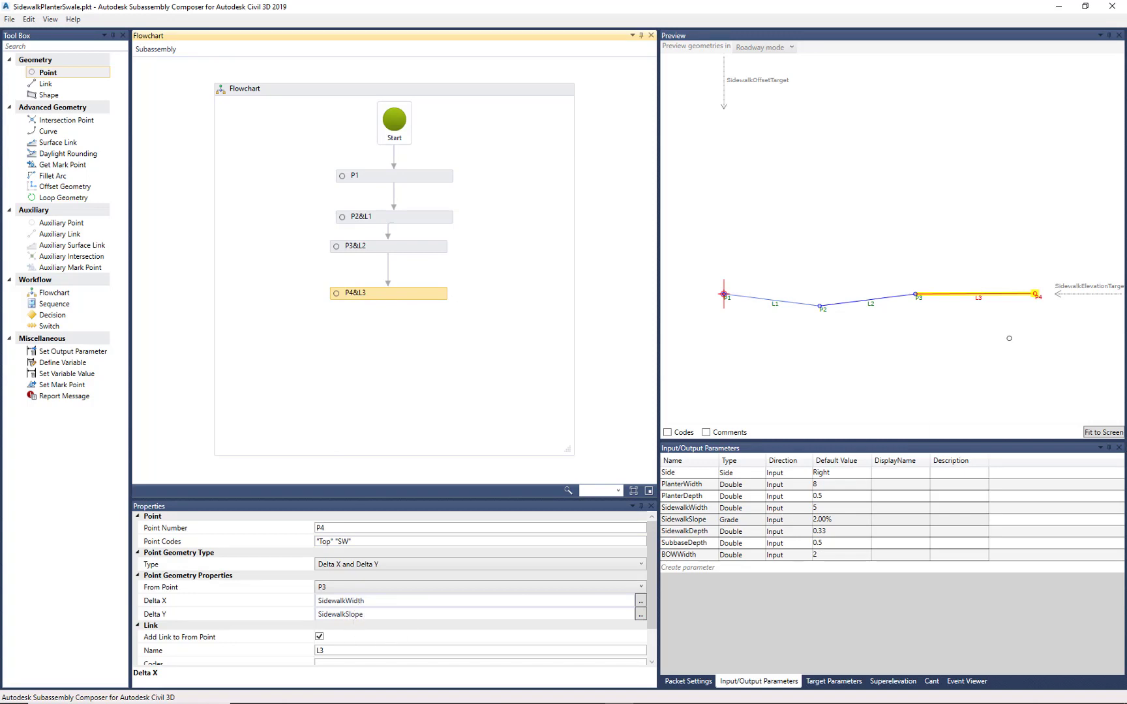
mouse_move(298, 619)
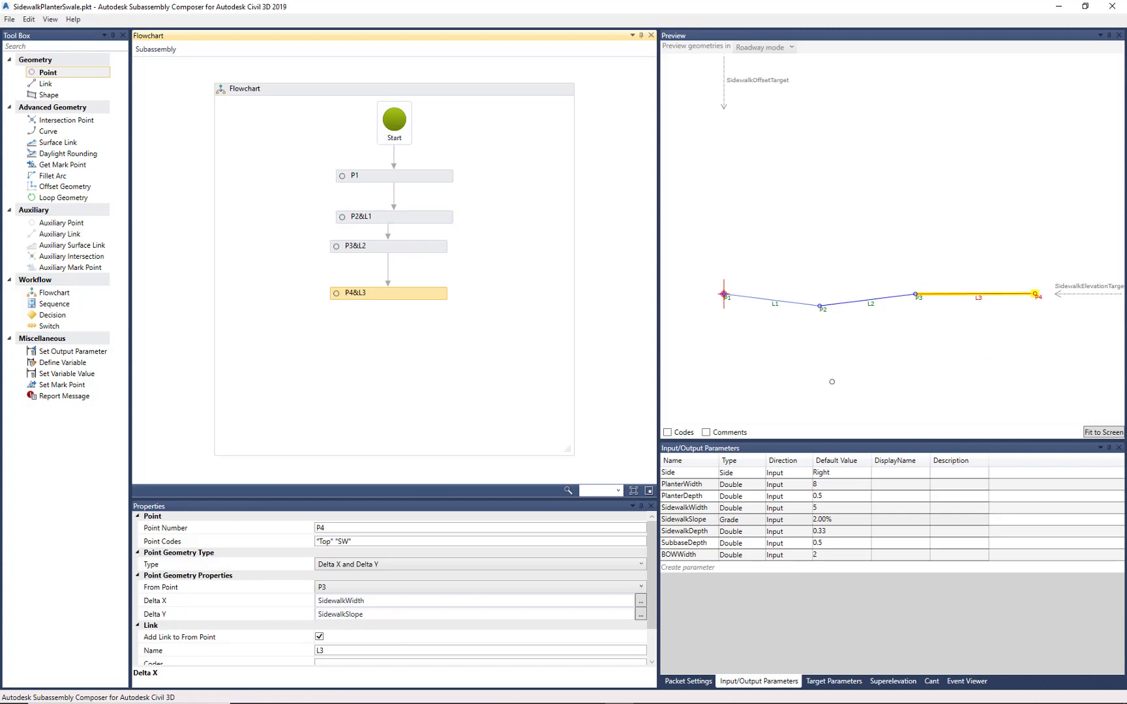
scroll(down, 3)
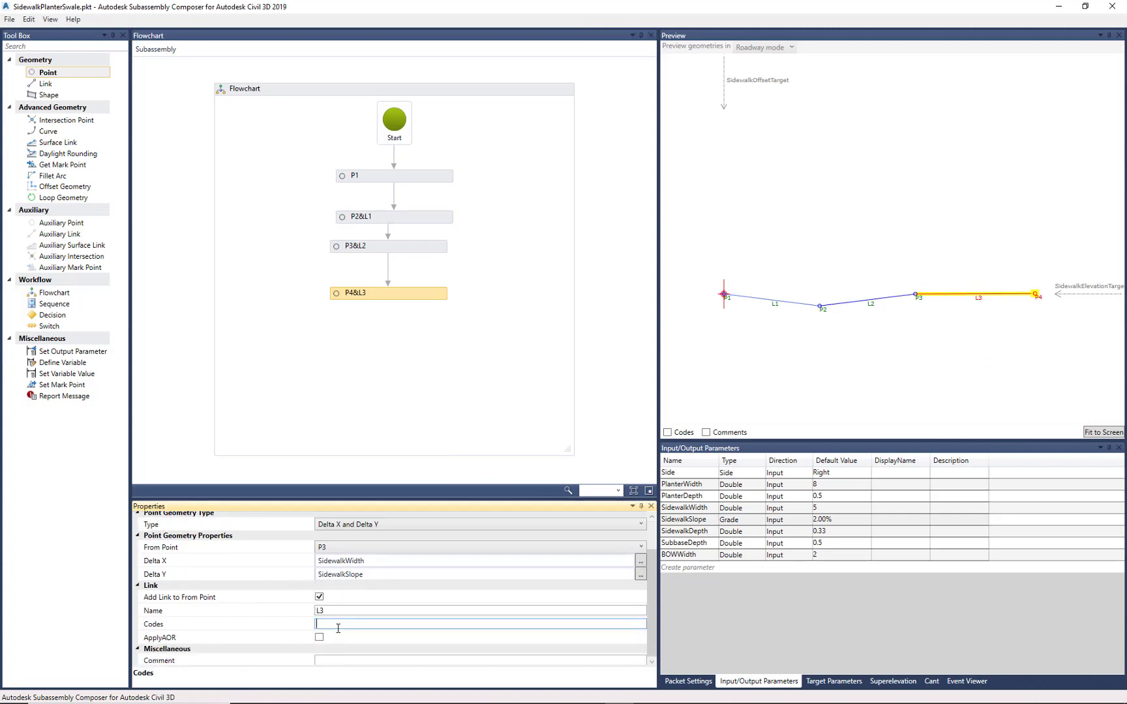
text("Concrete)
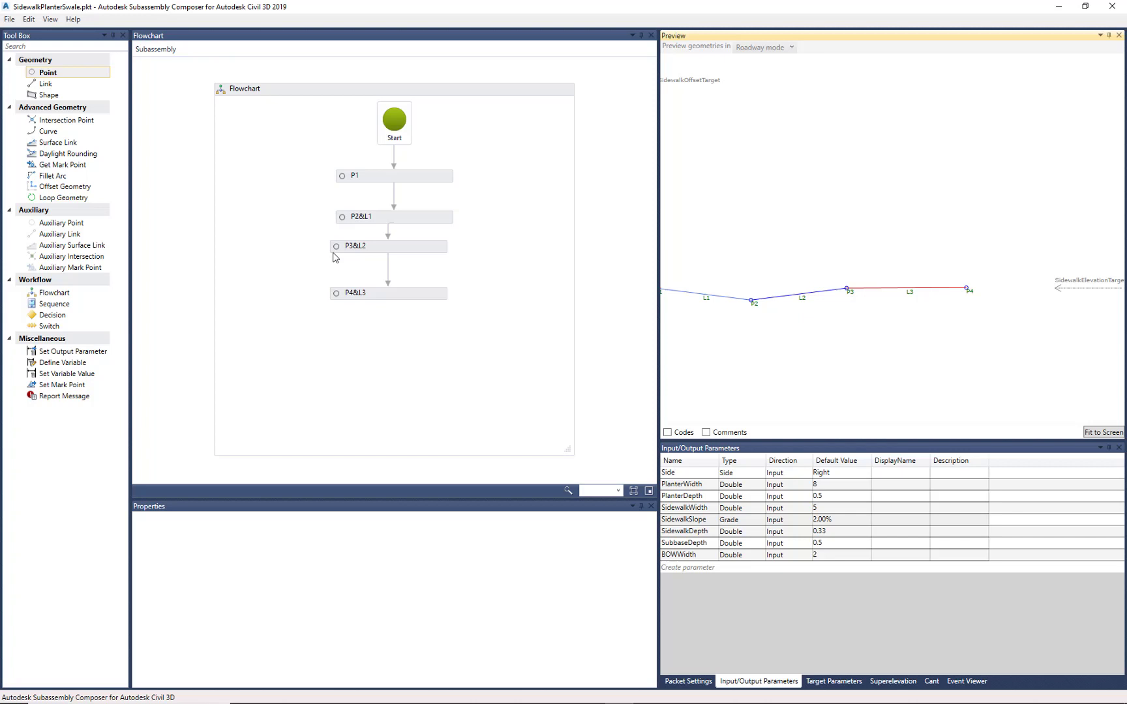
mouse_move(77, 78)
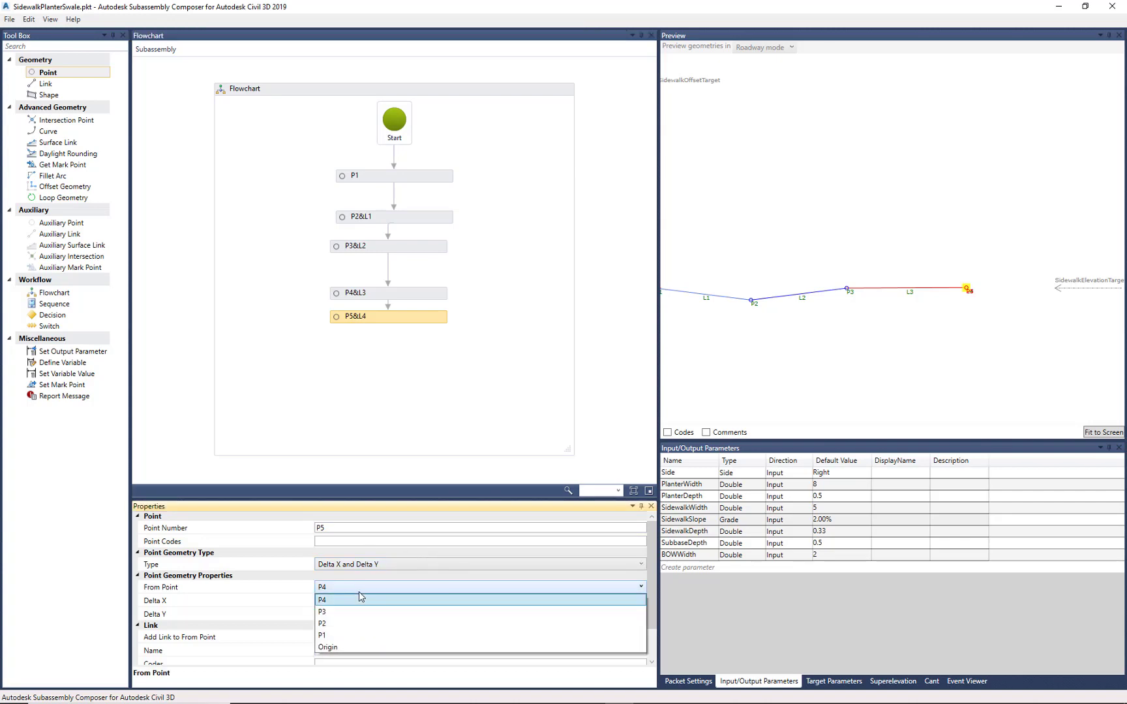
Step: Base P5 on P3 with a Delta Y of -SidewalkDepth
click(322, 612)
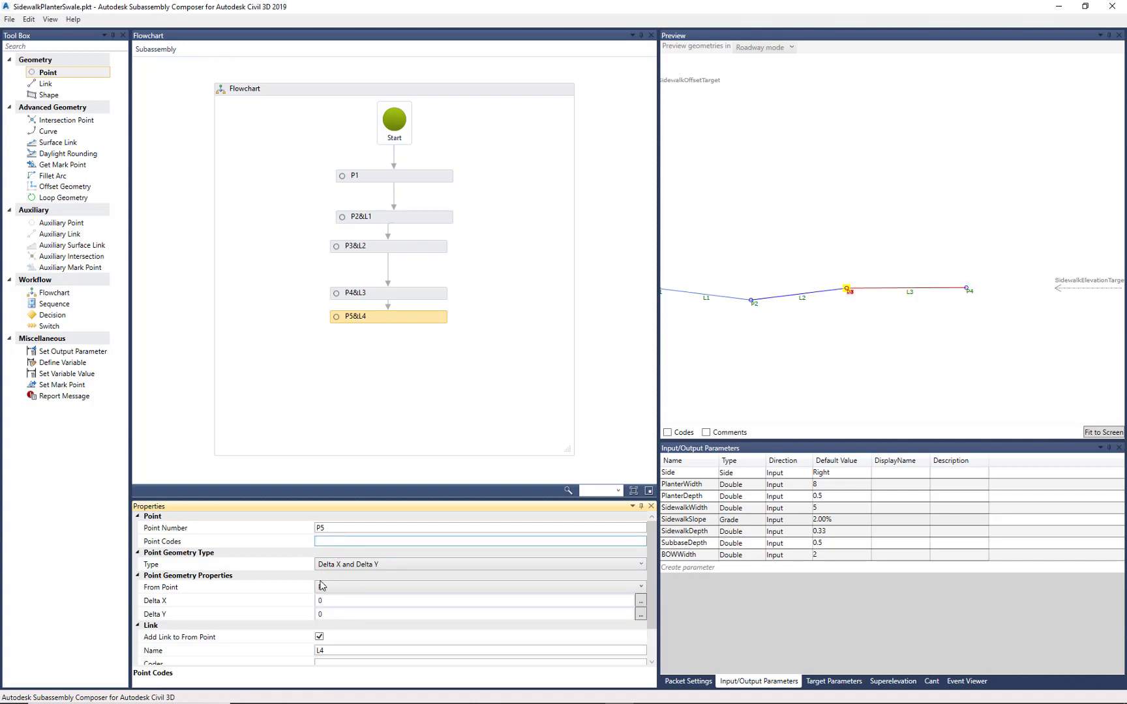
click(478, 585)
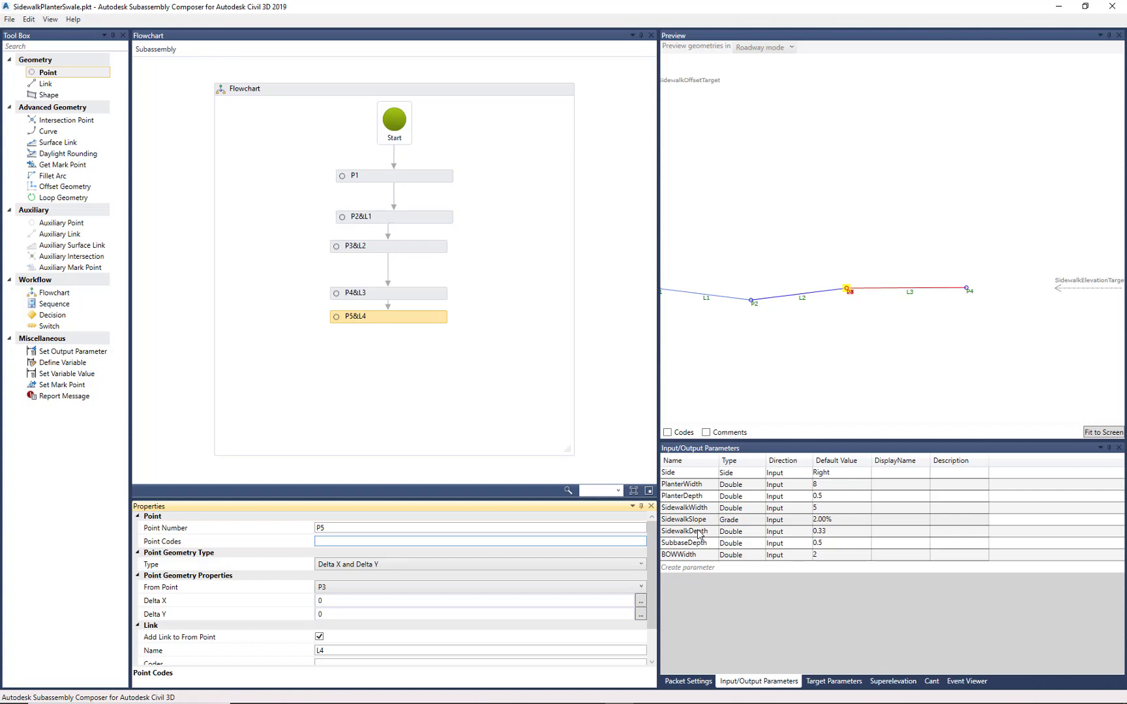
click(685, 533)
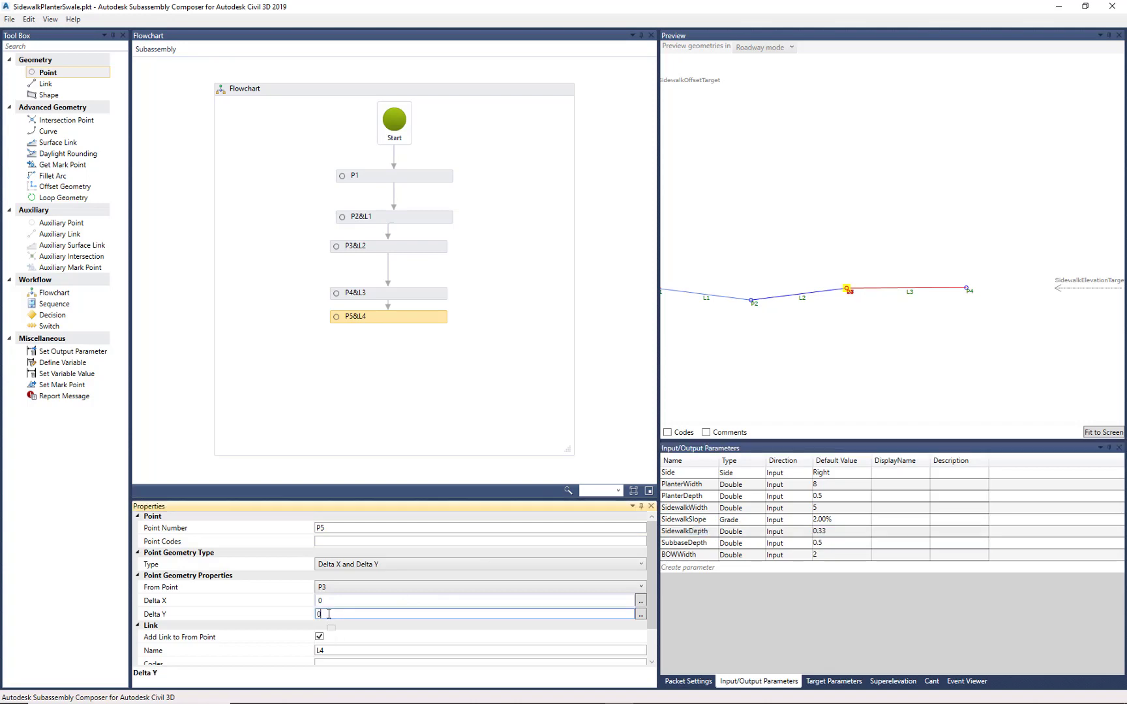
text(-SidewalkDepth)
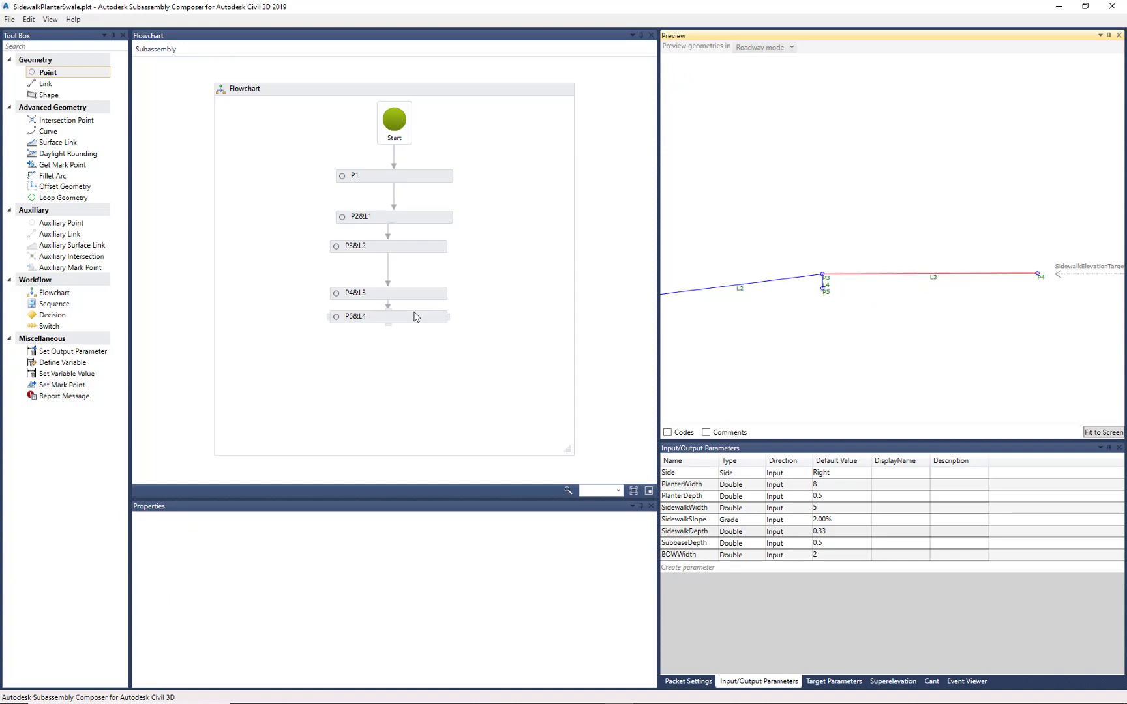
click(389, 316)
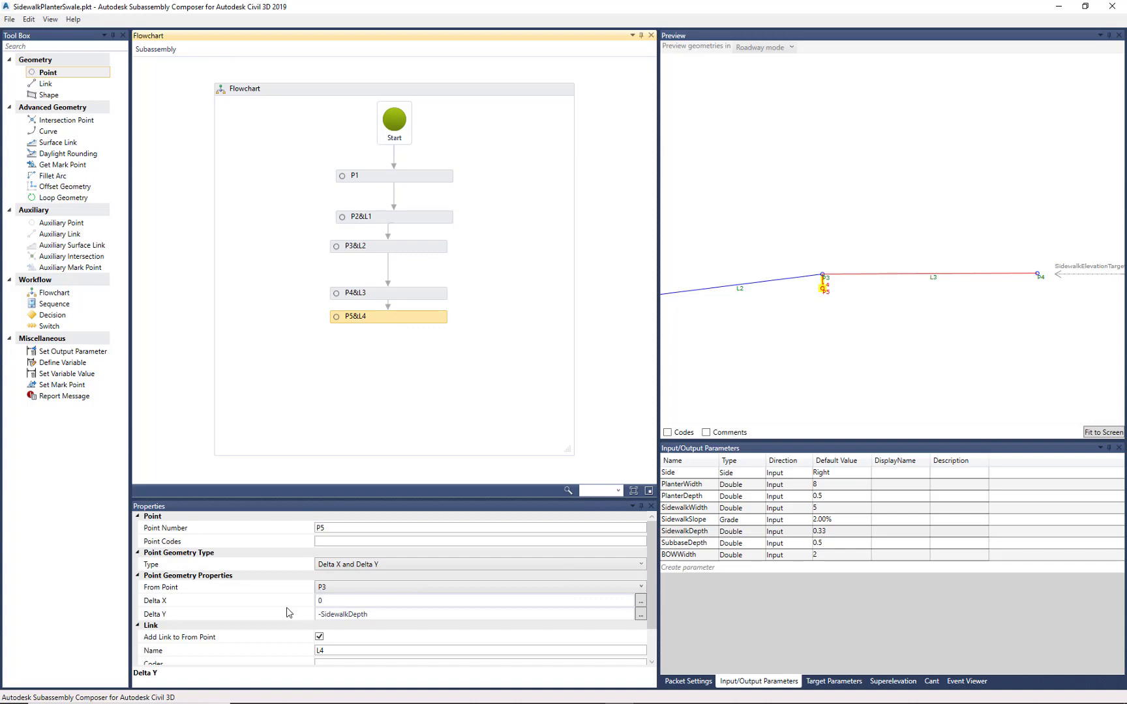
click(475, 601)
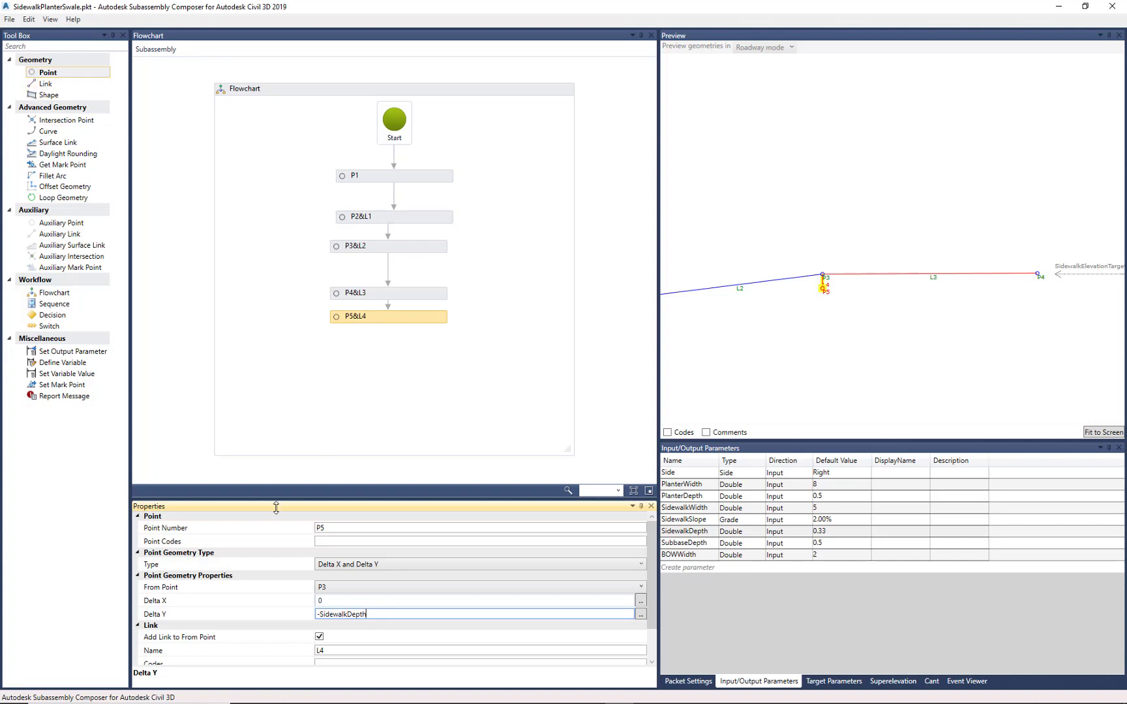
Step: Give P5 the code Datum and add the next point P6 to the flowchart
click(481, 540)
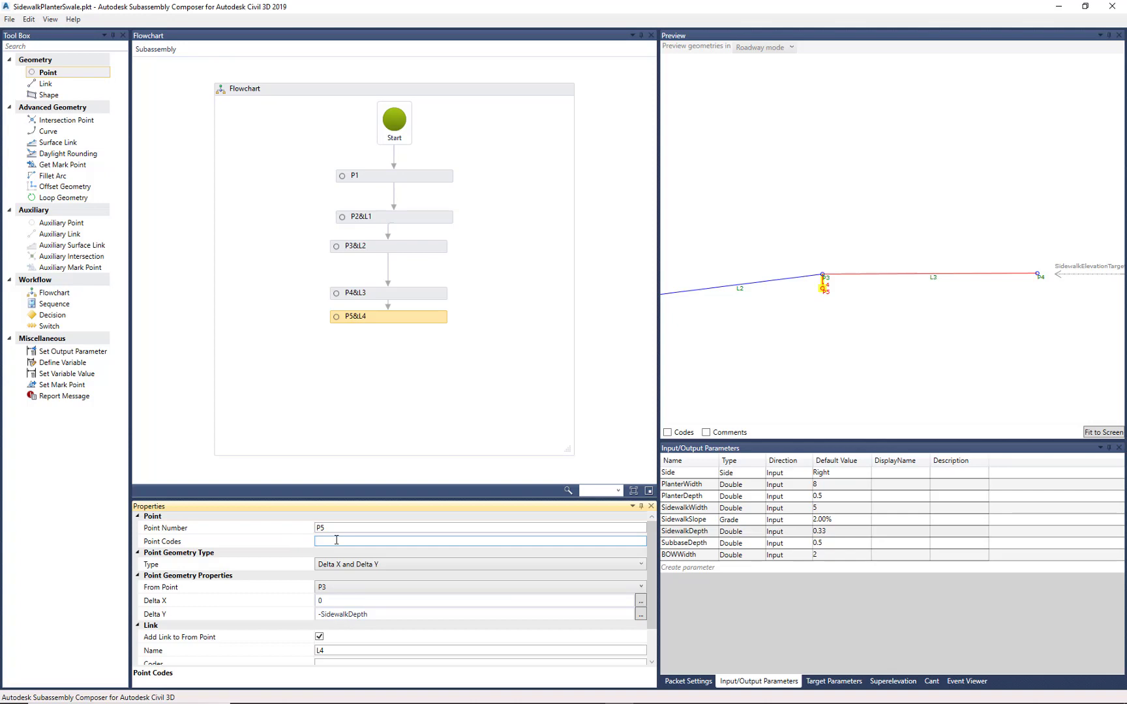
text("Datum)
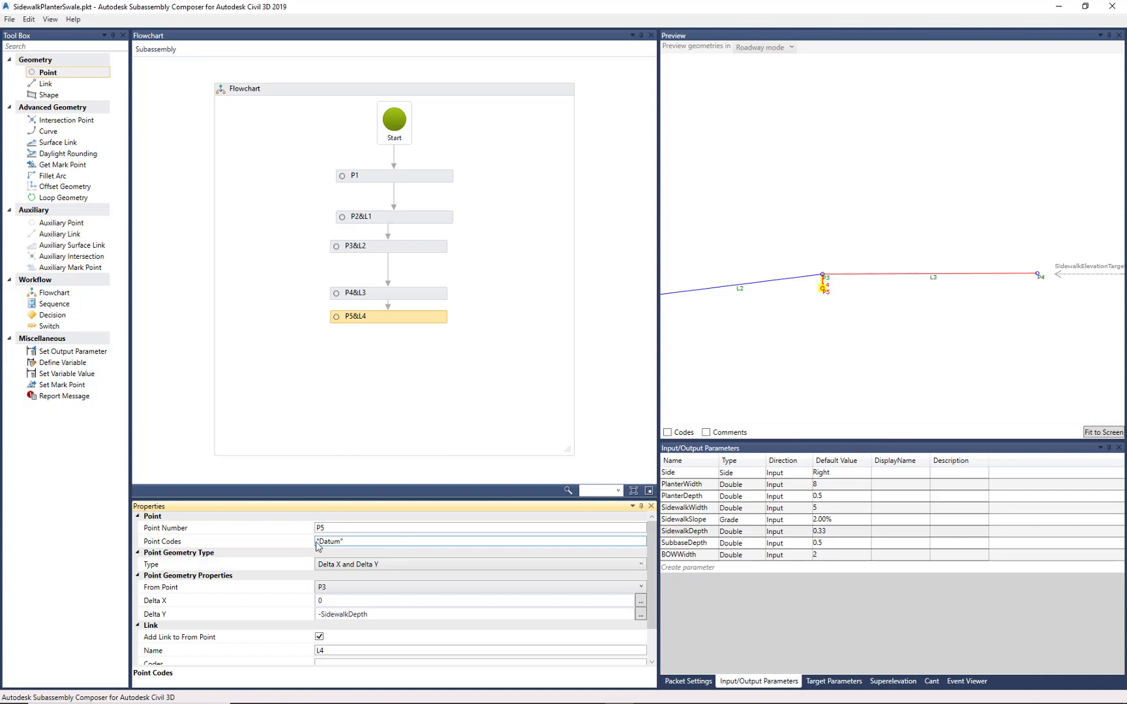
click(366, 346)
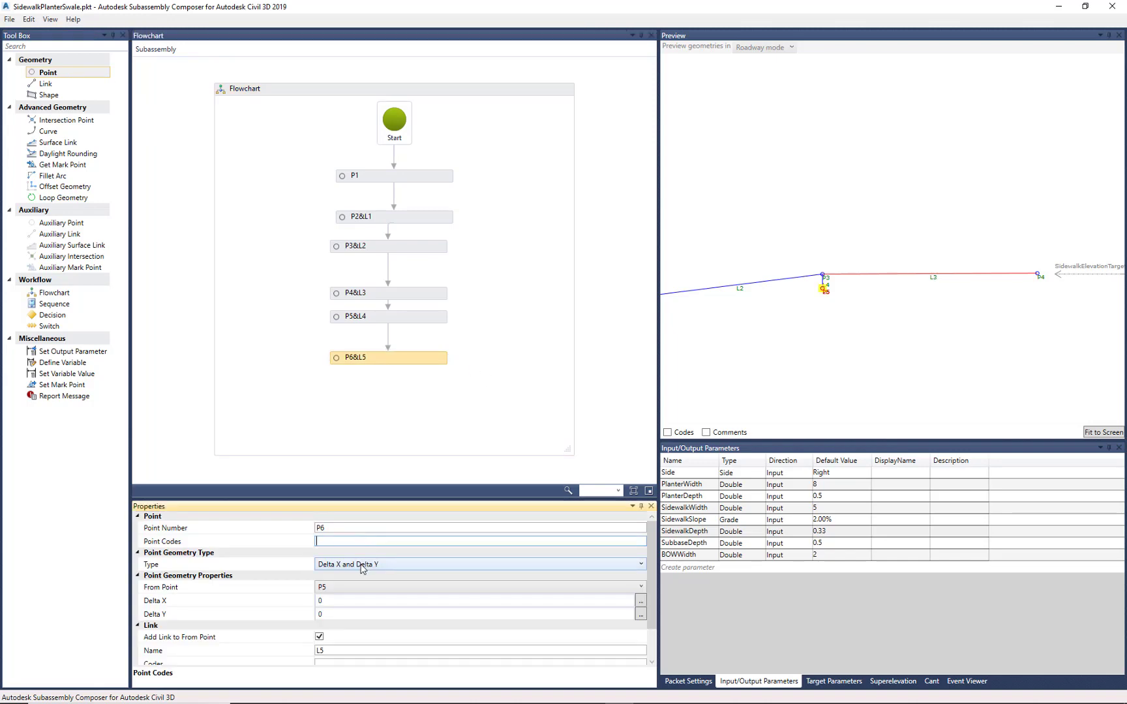
Step: Base P6 on P4 with Delta Y -SidewalkDepth and the code Datum, forming link L5
click(641, 581)
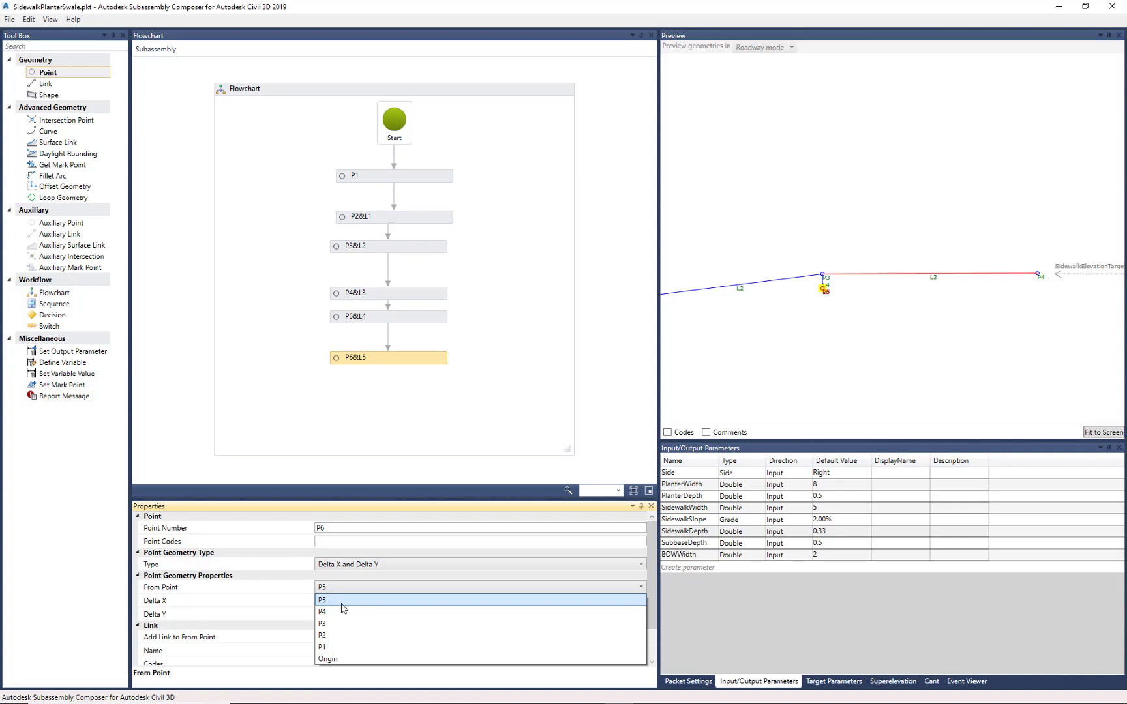
click(323, 612)
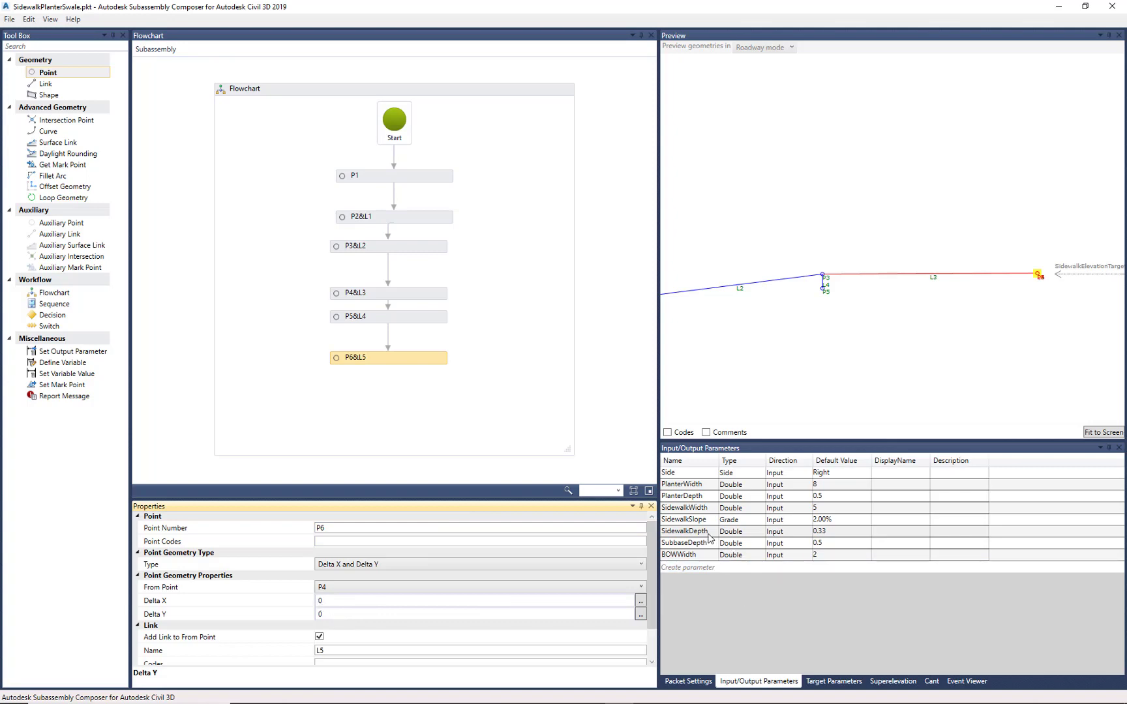
click(687, 532)
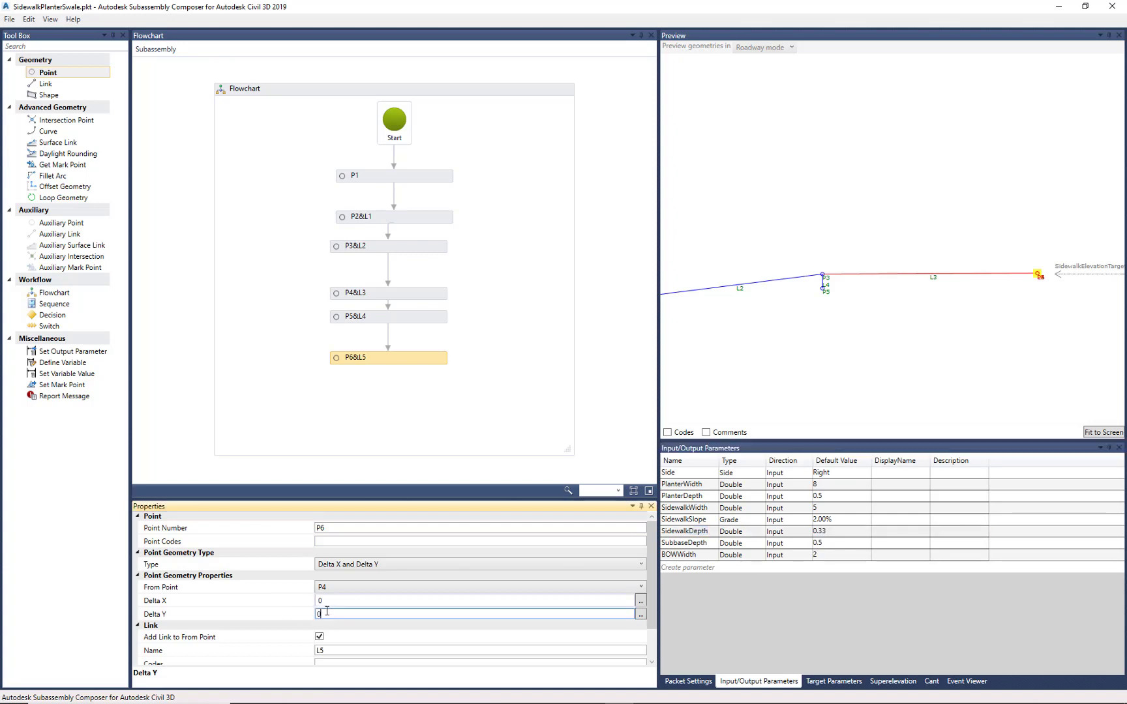
text(-SidewalkDepth)
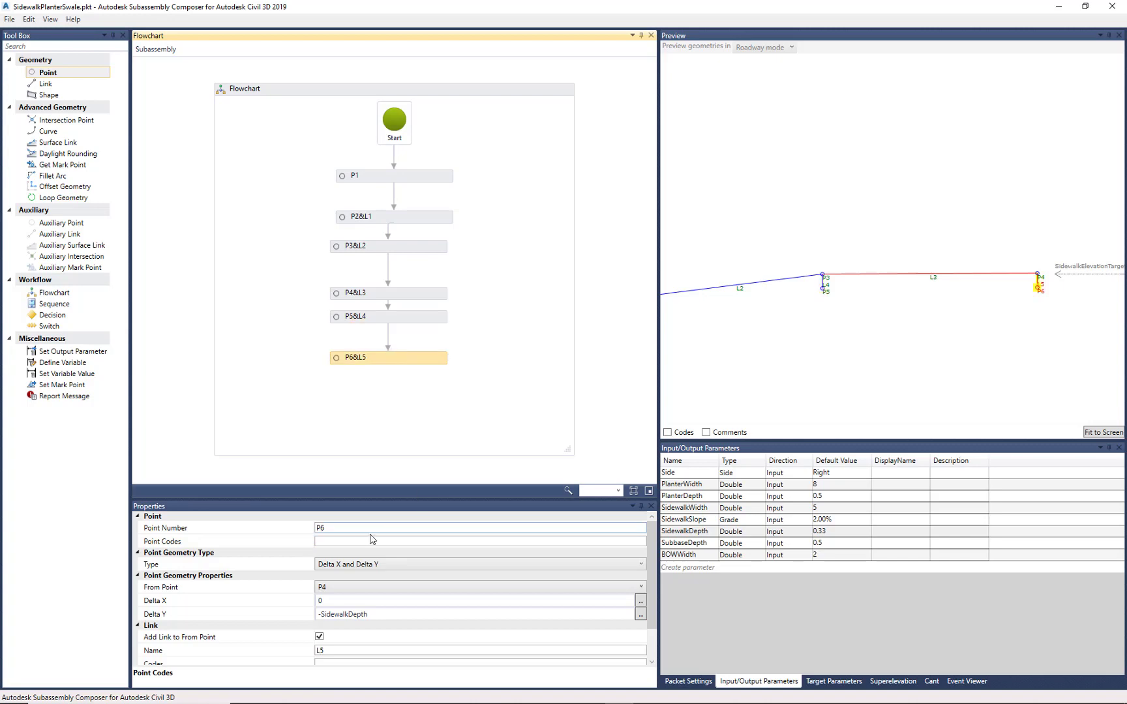
text("Da)
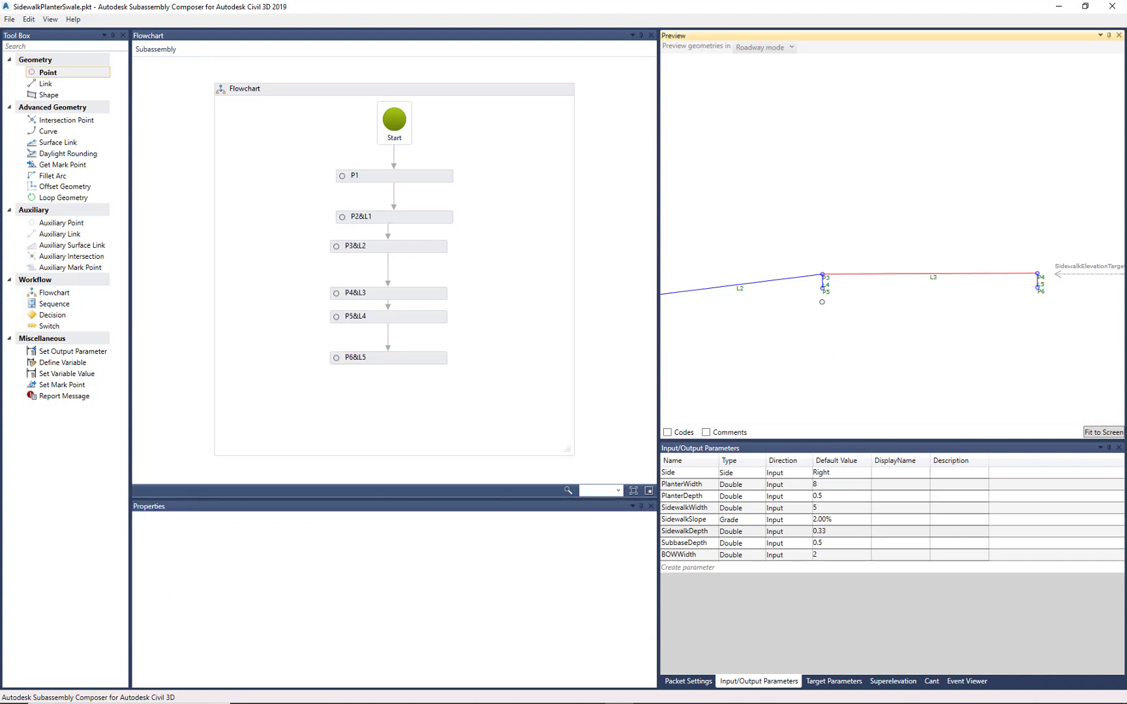
mouse_move(360, 324)
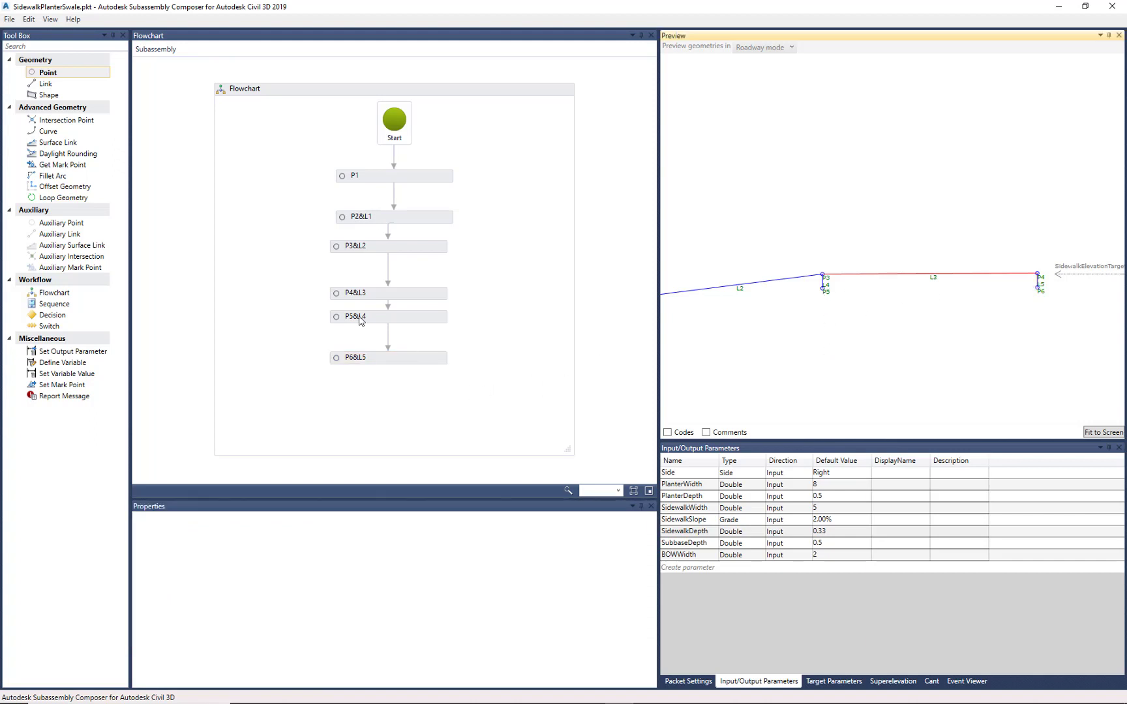
click(42, 83)
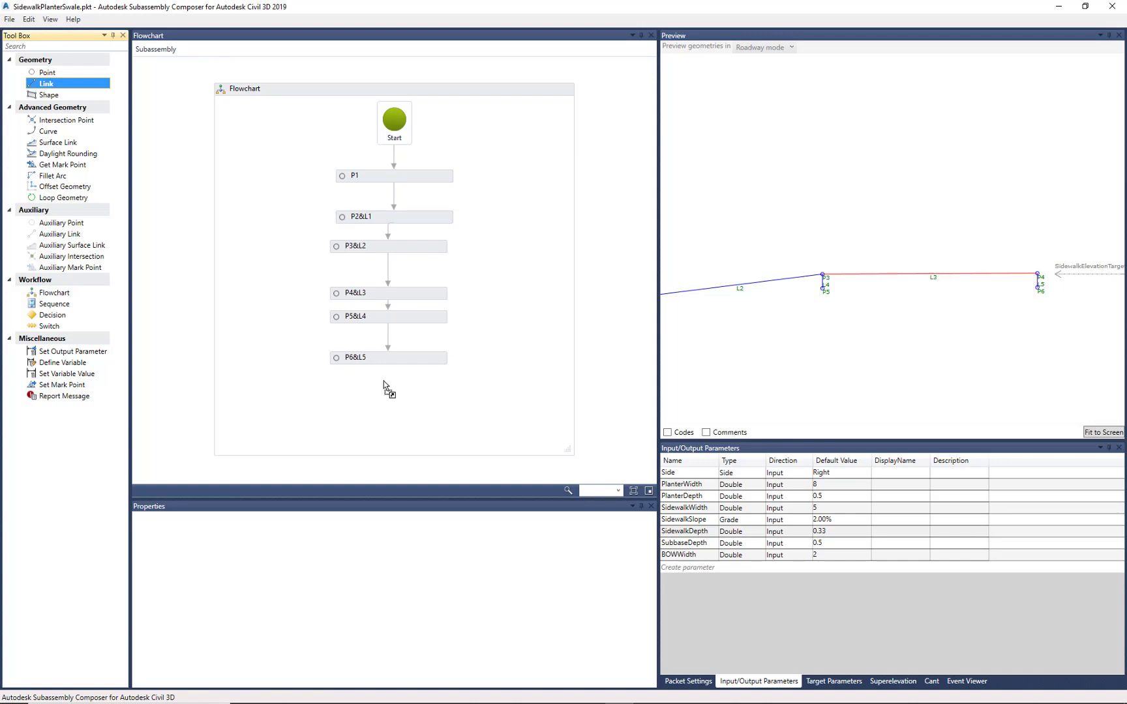
Step: Make link L6 start at P5 so it joins P5 to P6, then add point P7
click(385, 392)
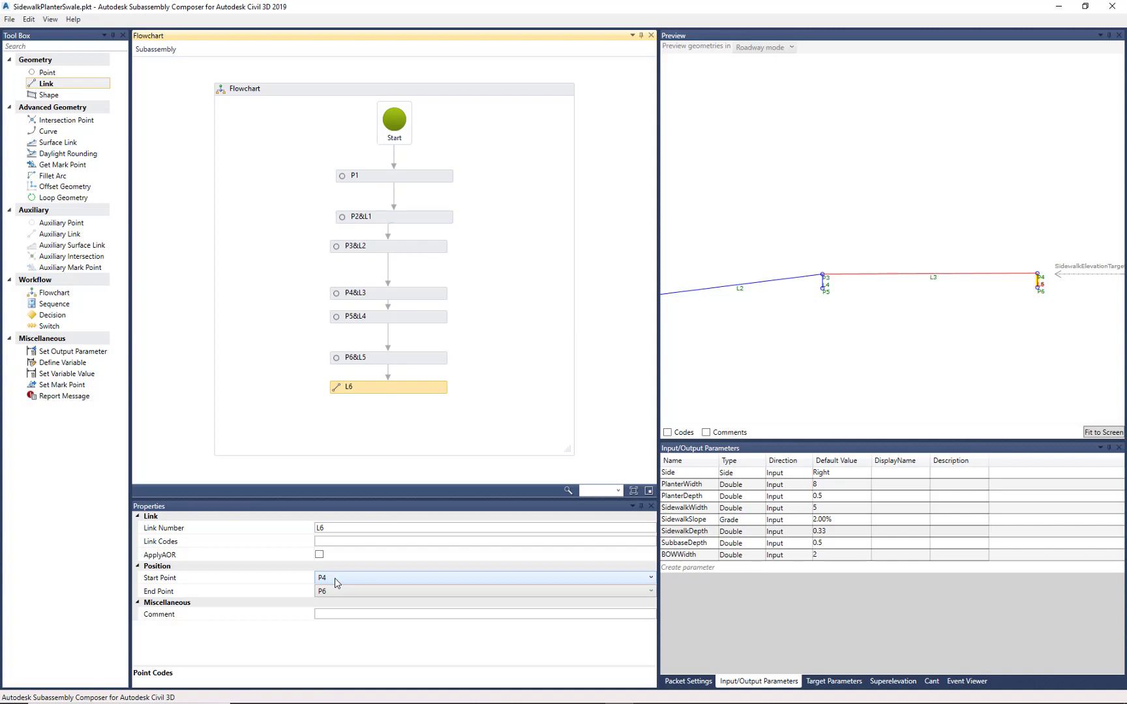
click(485, 578)
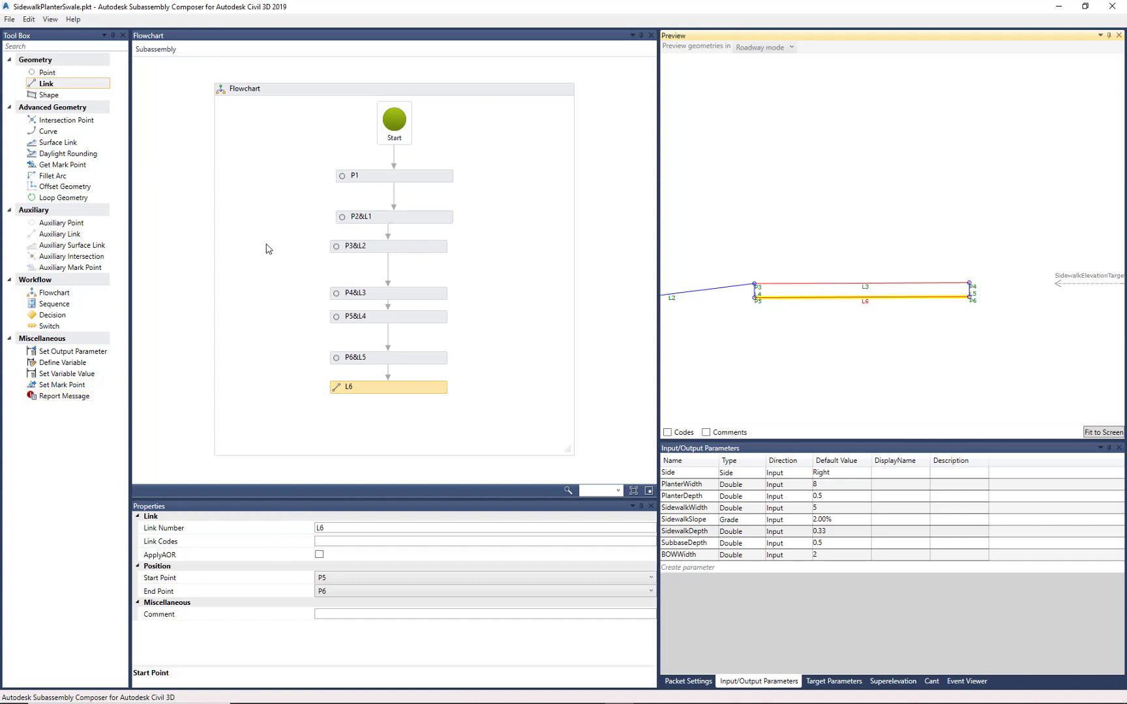
mouse_move(268, 239)
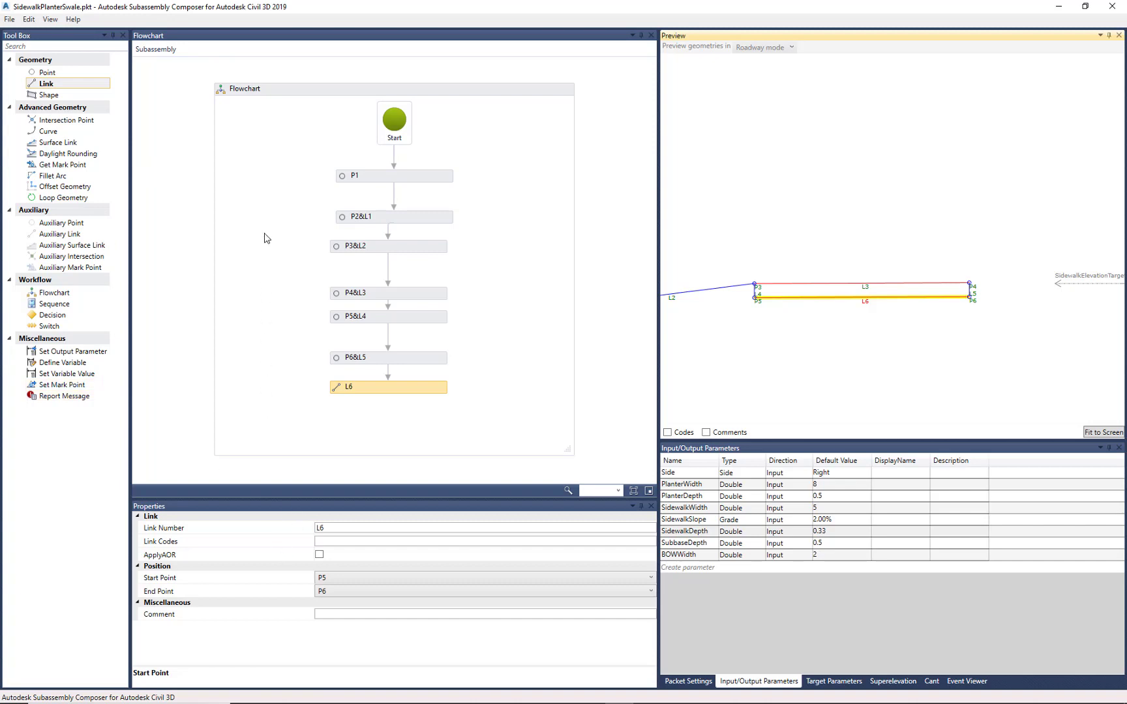
click(43, 73)
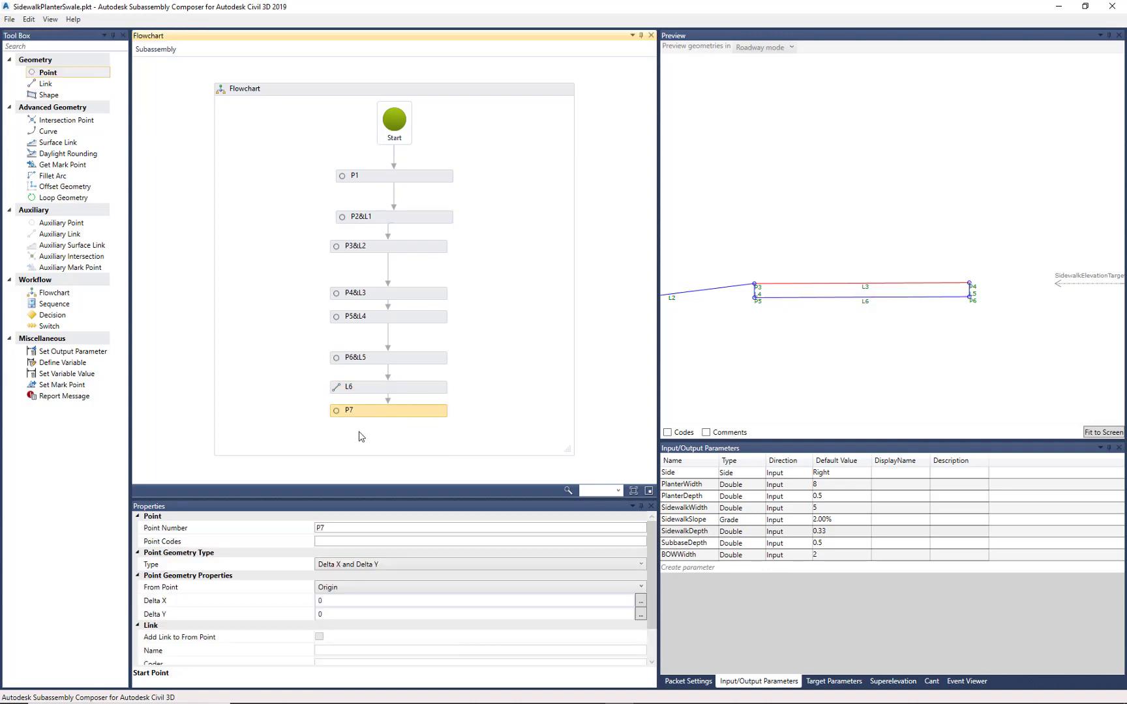
mouse_move(339, 525)
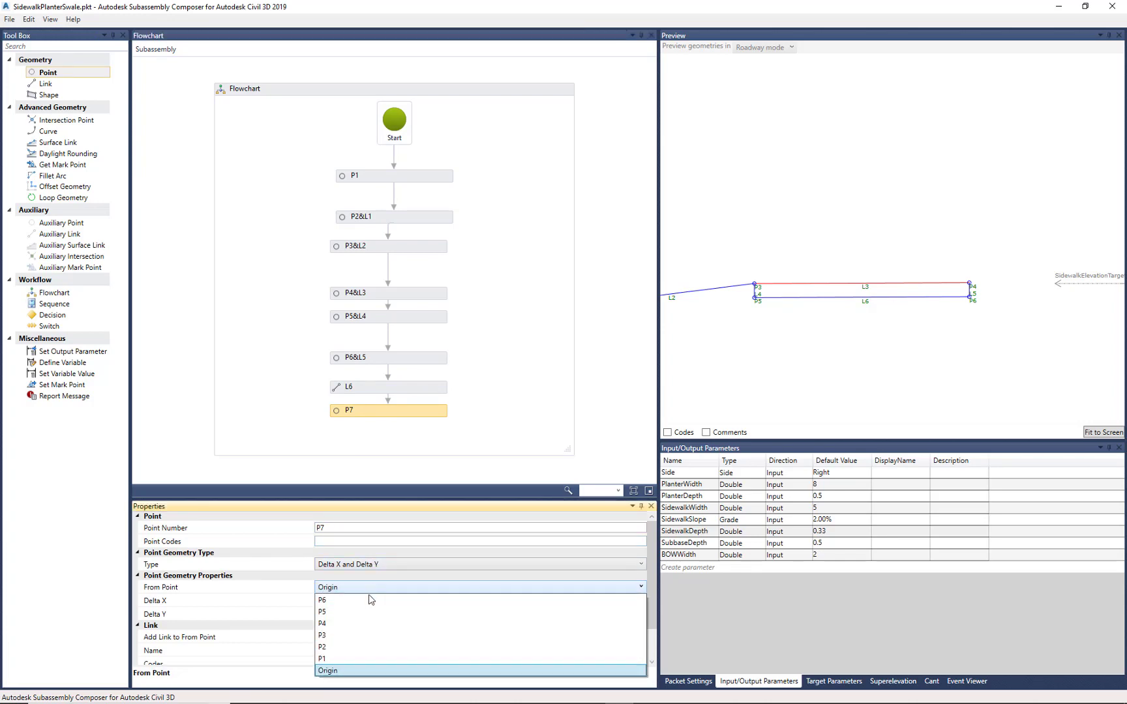
Step: Base P7 on P5 with Delta Y -SubbaseDepth, a Subbase code, and link L7 back to P5
click(322, 612)
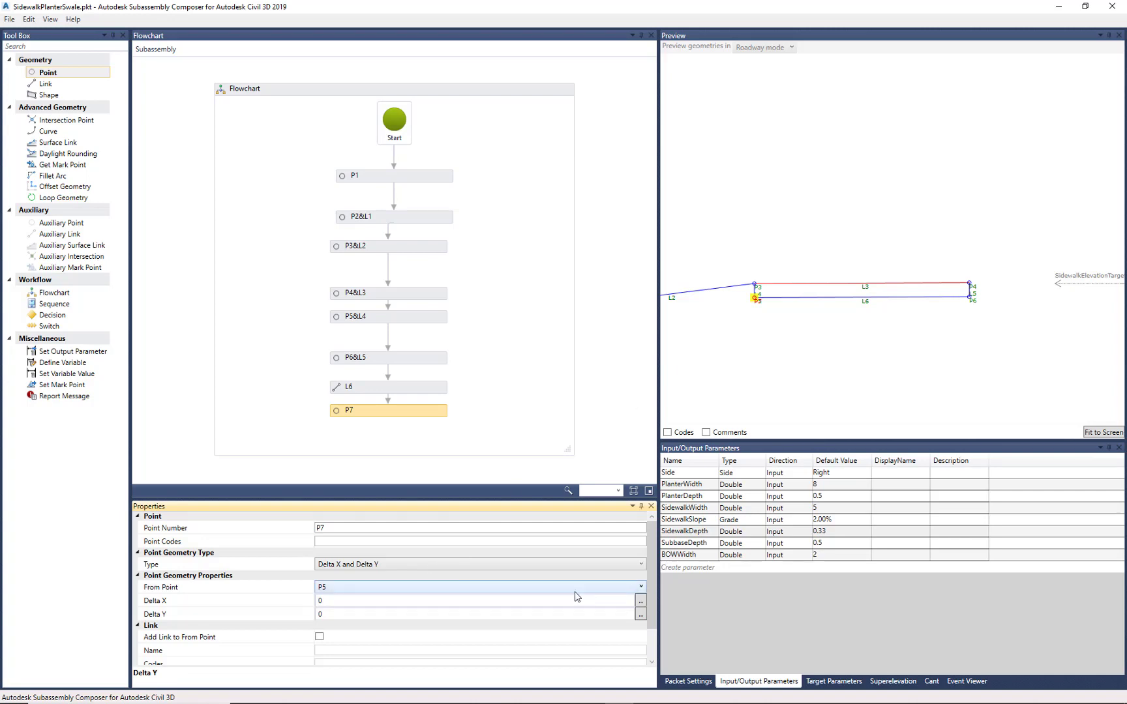
click(686, 543)
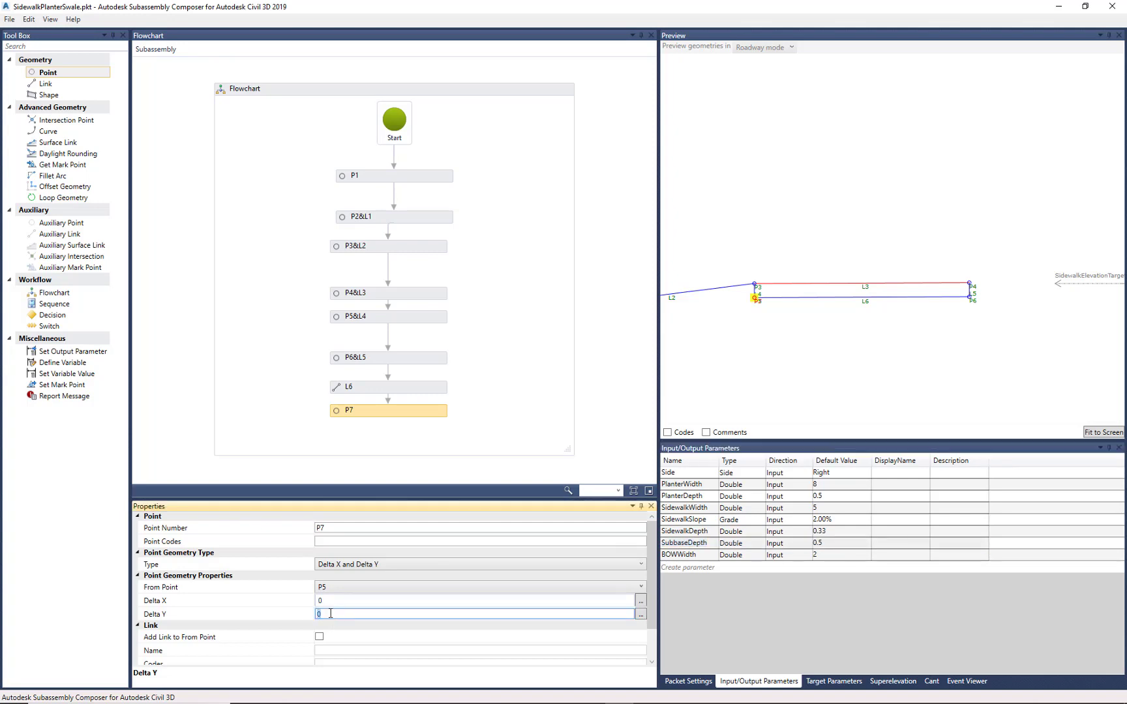
text(-SubbaseDepth)
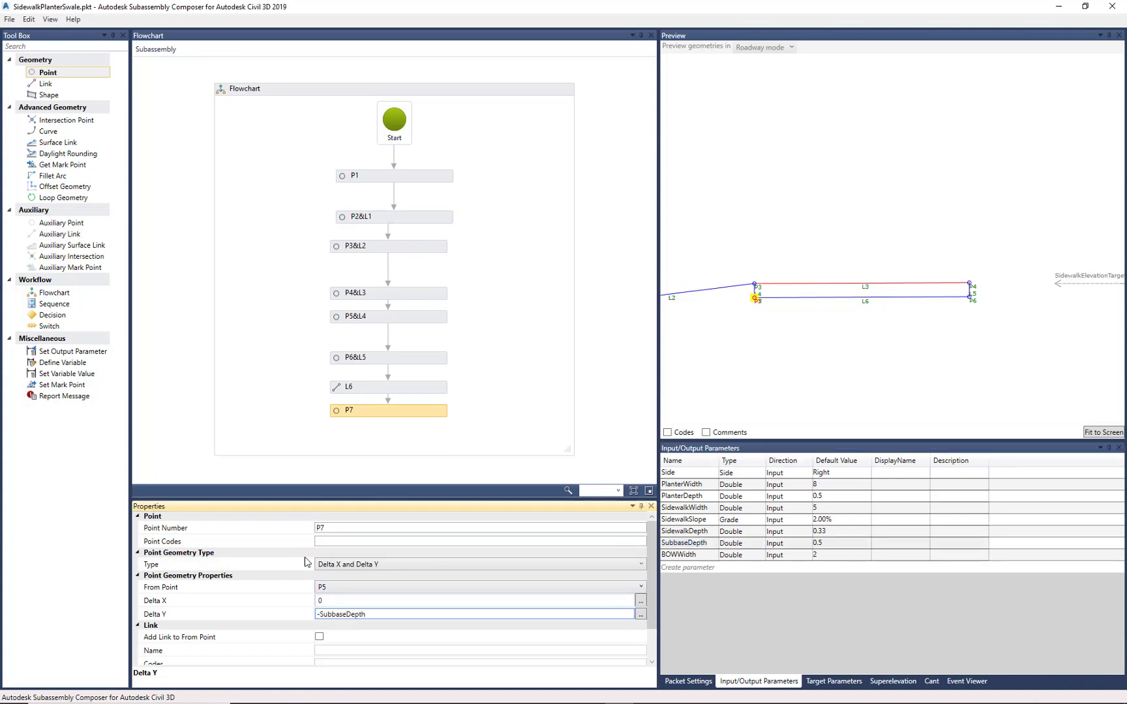
click(481, 542)
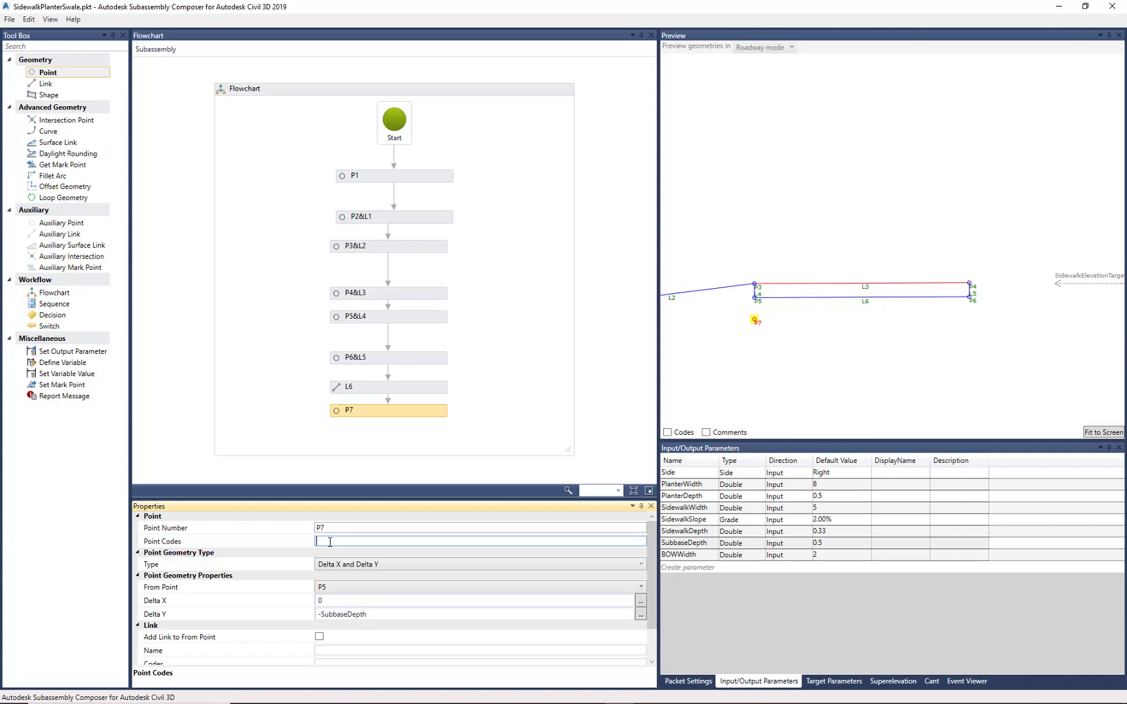
text("Sub)
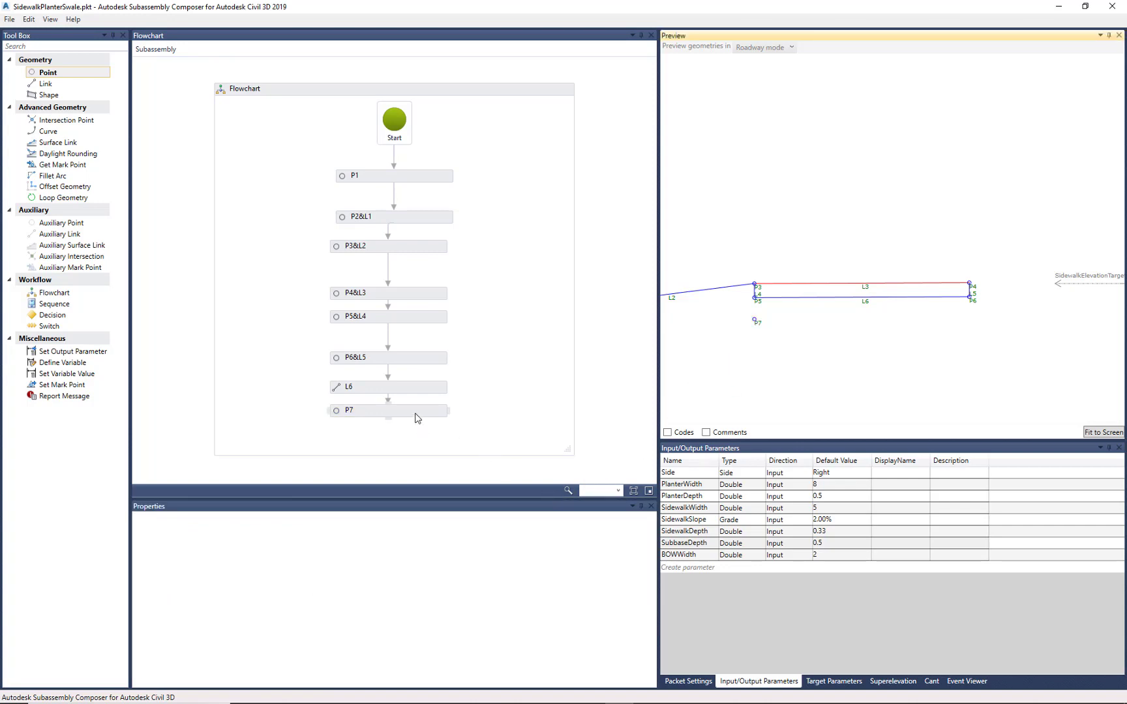
click(374, 410)
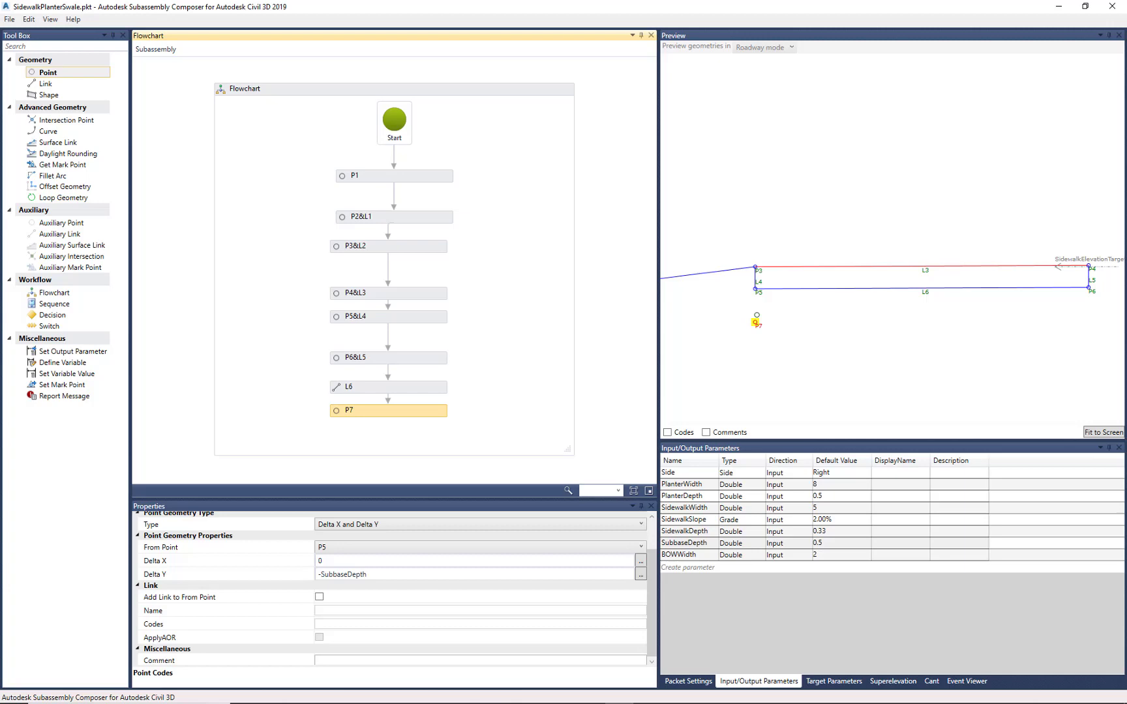
mouse_move(320, 597)
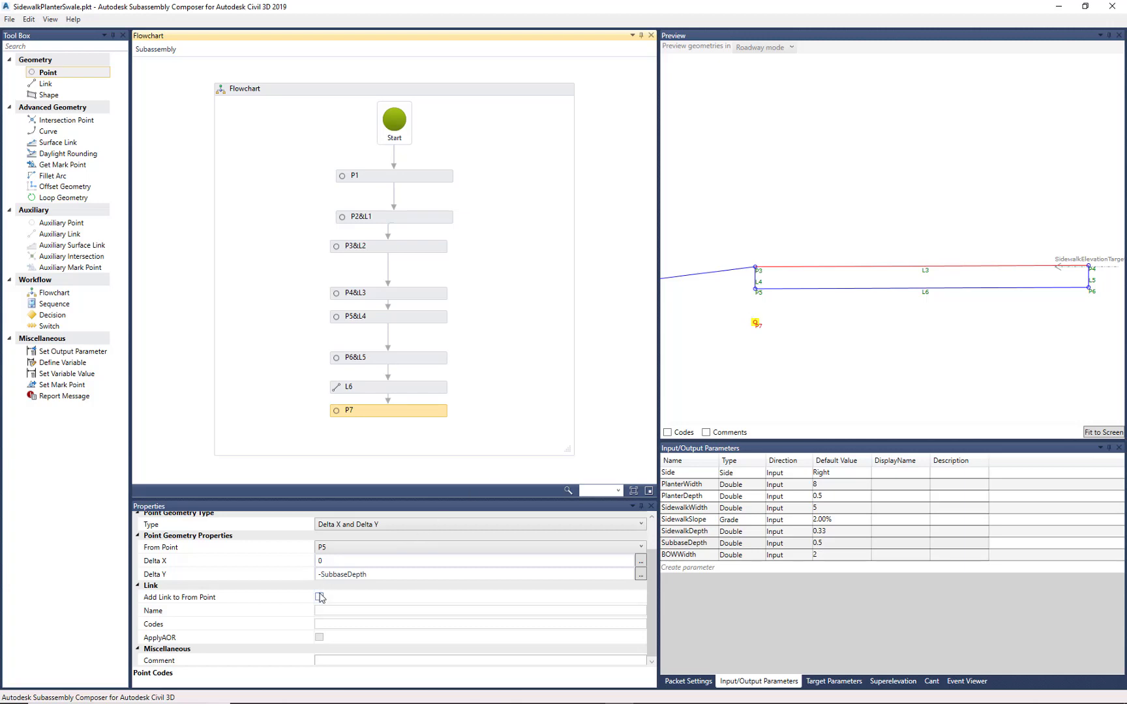
click(319, 597)
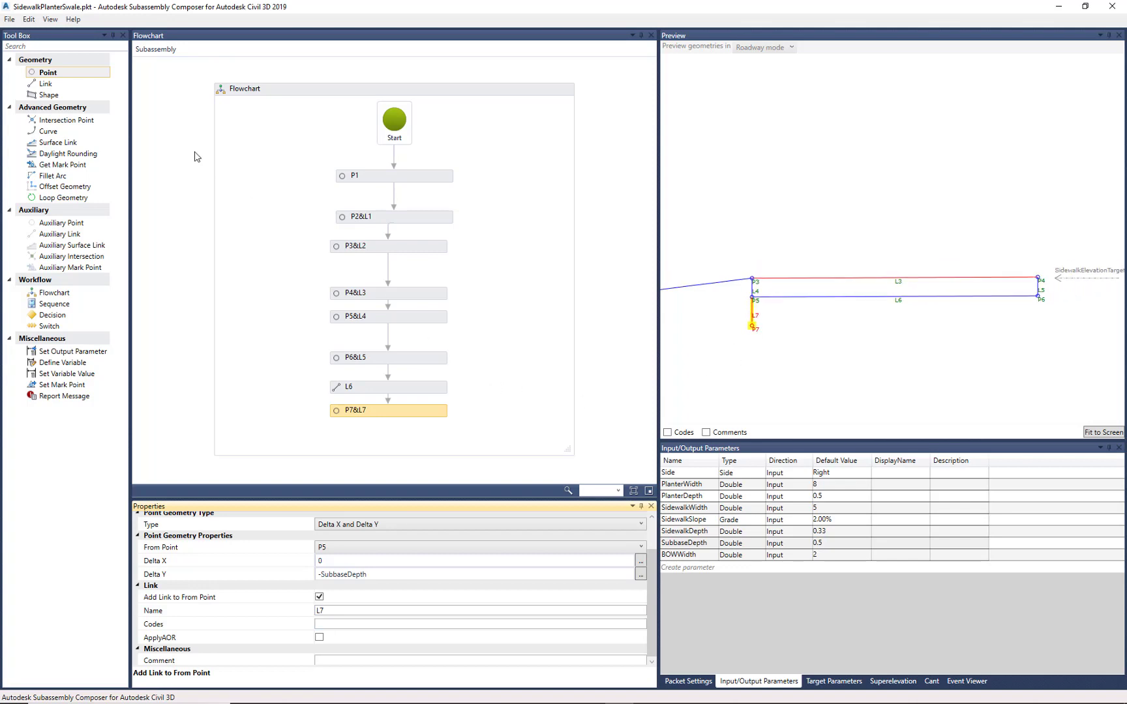
mouse_move(561, 296)
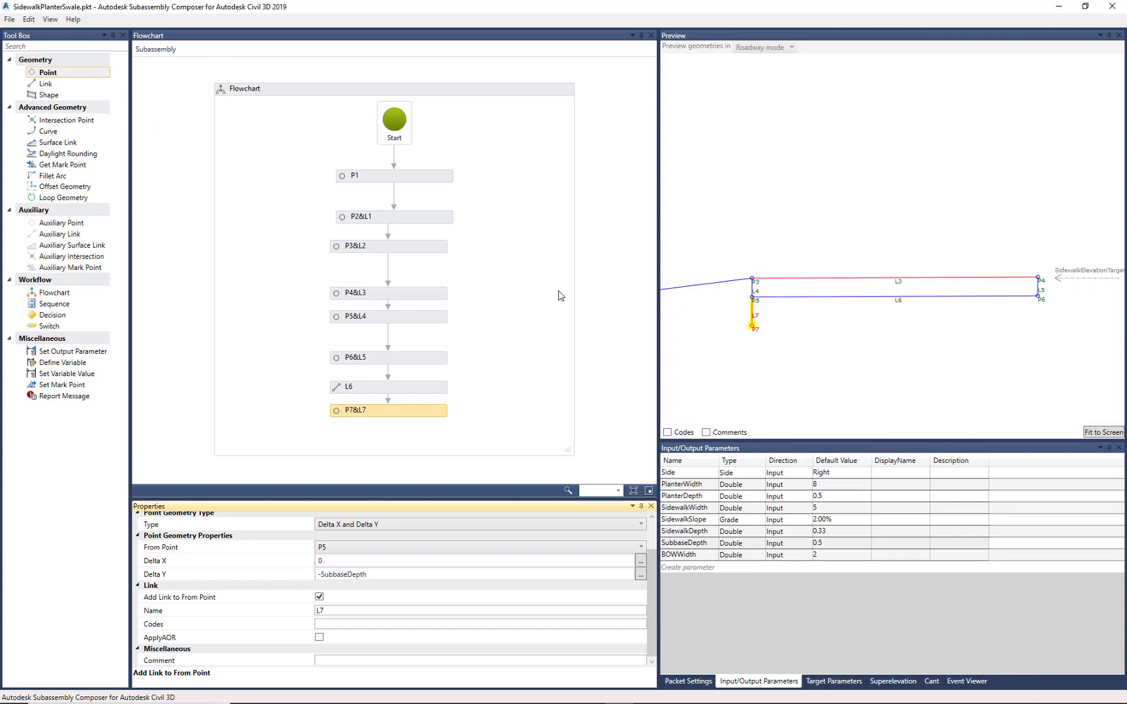
mouse_move(210, 616)
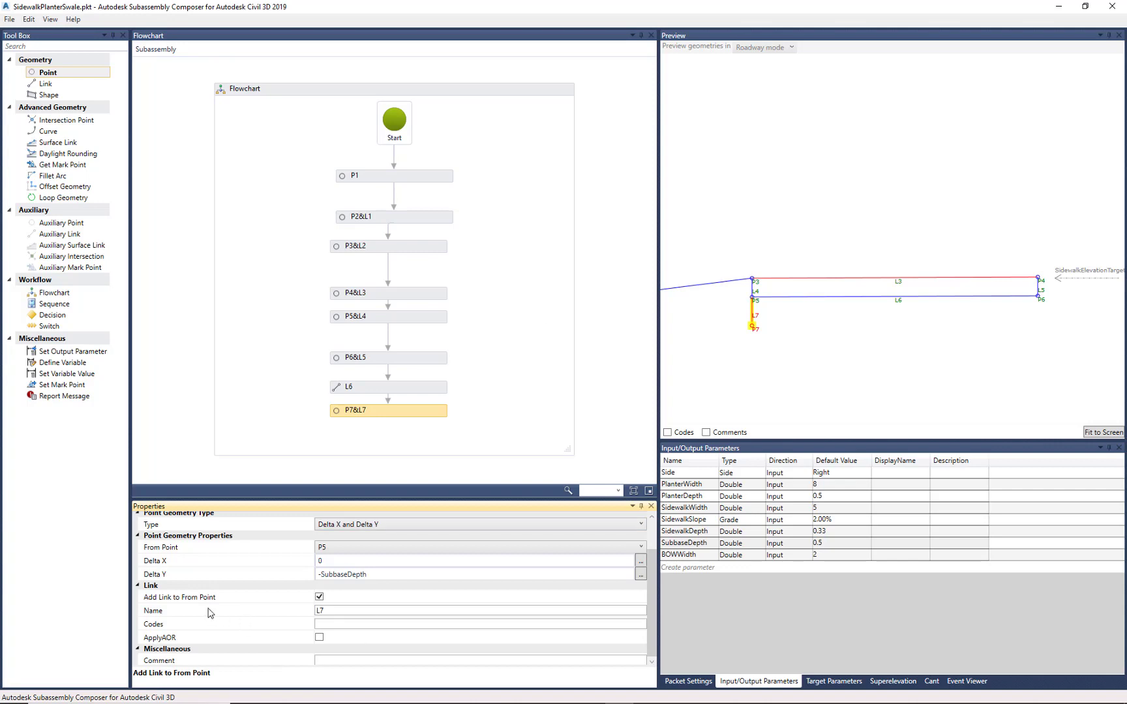
mouse_move(199, 606)
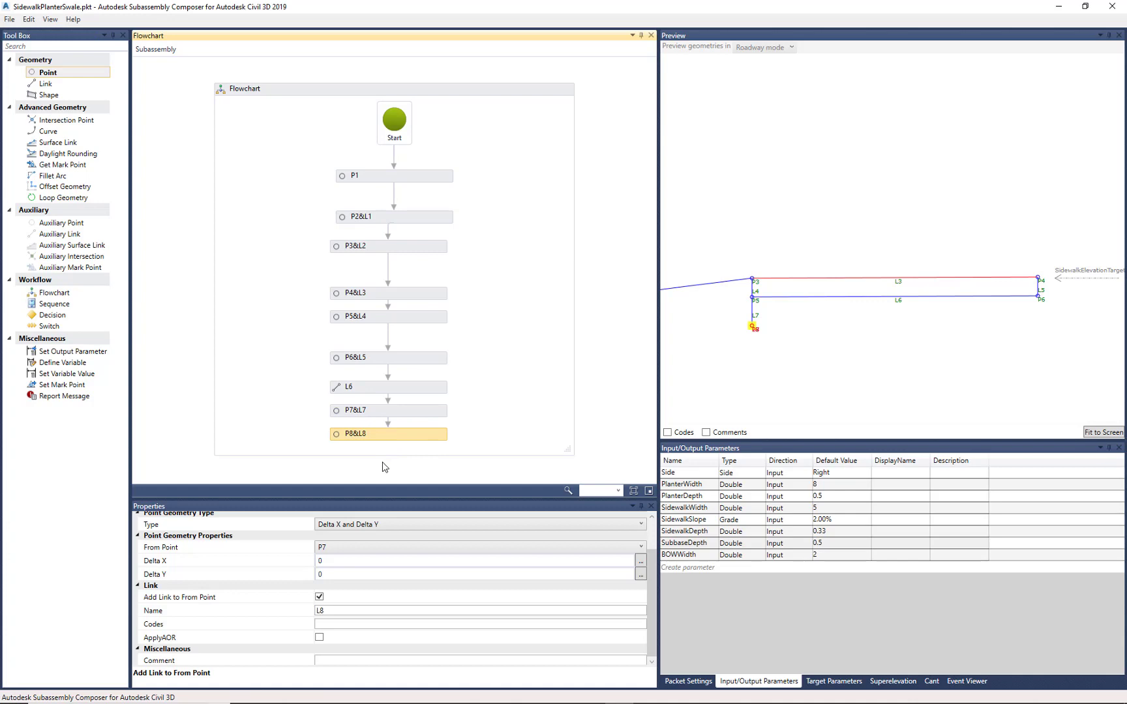
mouse_move(378, 446)
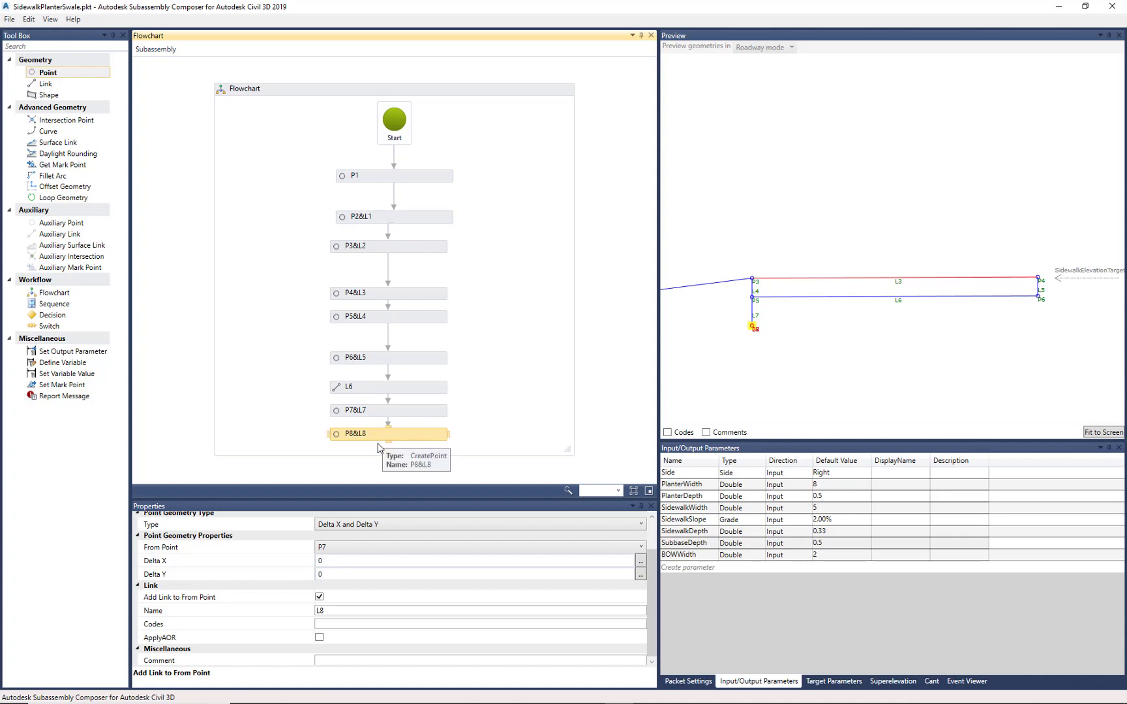
Step: Place P8 from point P6 with Delta Y of -SubbaseDepth
click(633, 546)
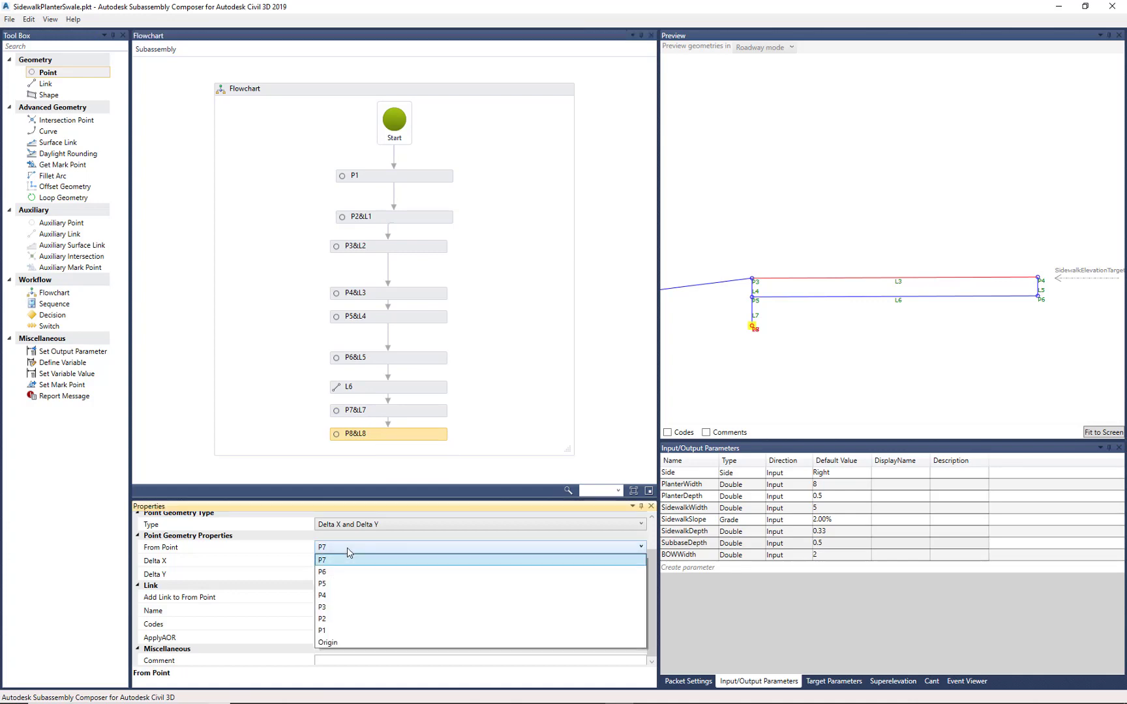
click(322, 571)
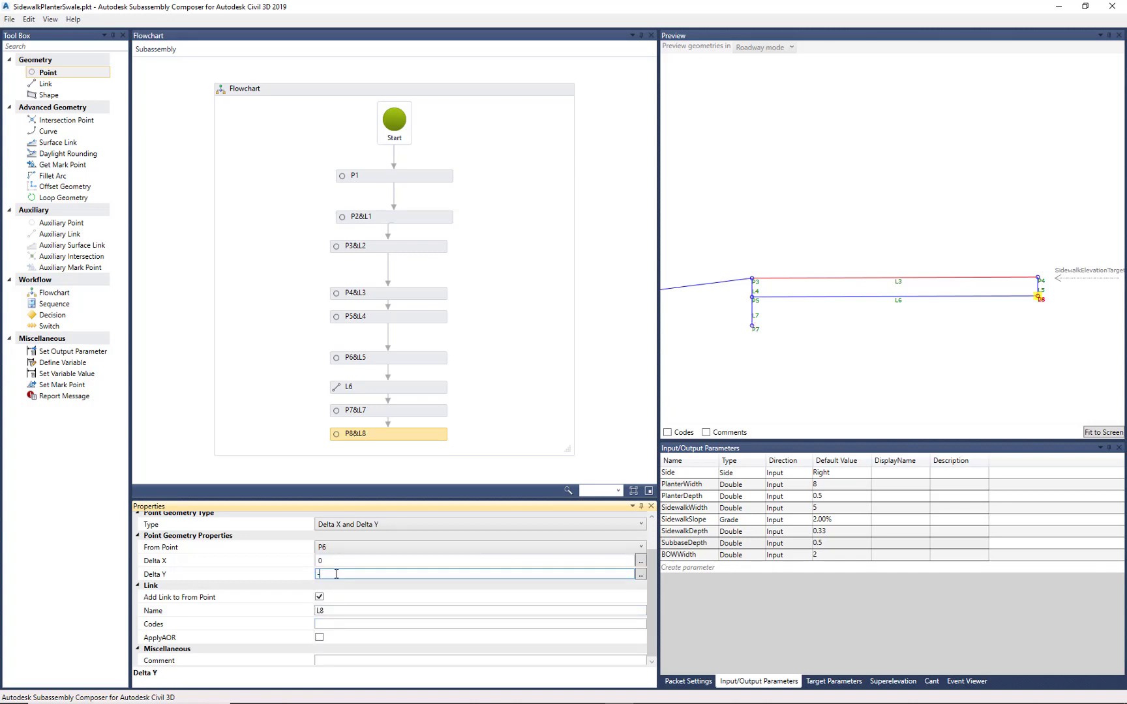
text(-SubbaseDepth)
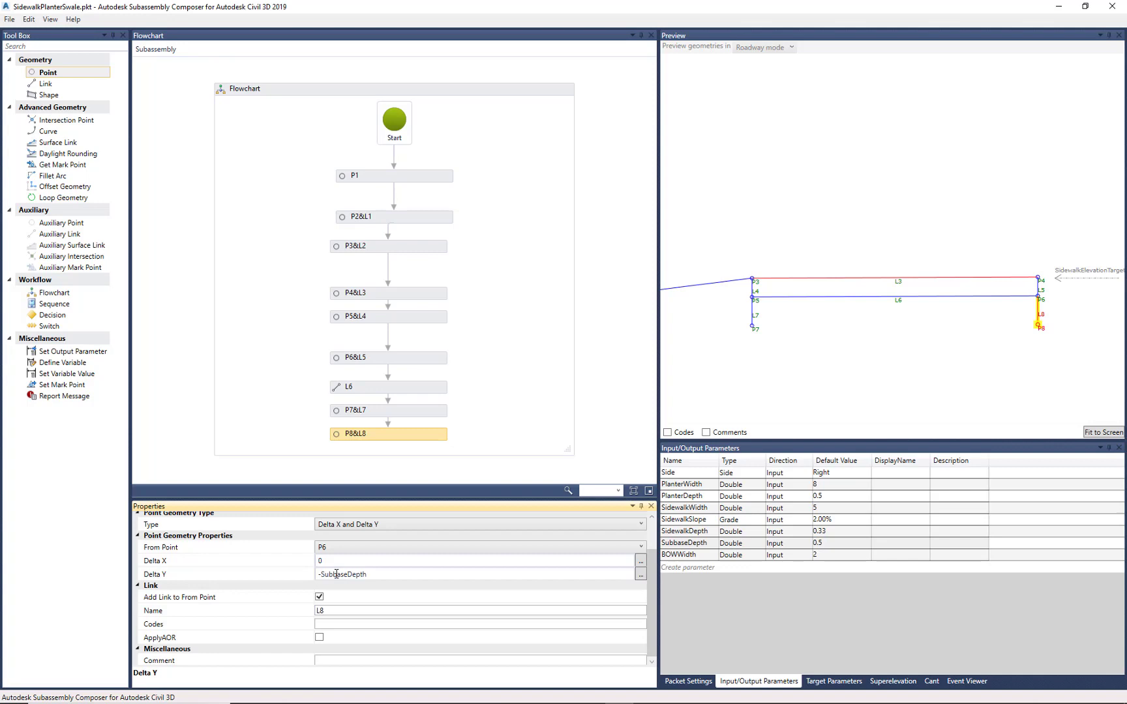
mouse_move(415, 403)
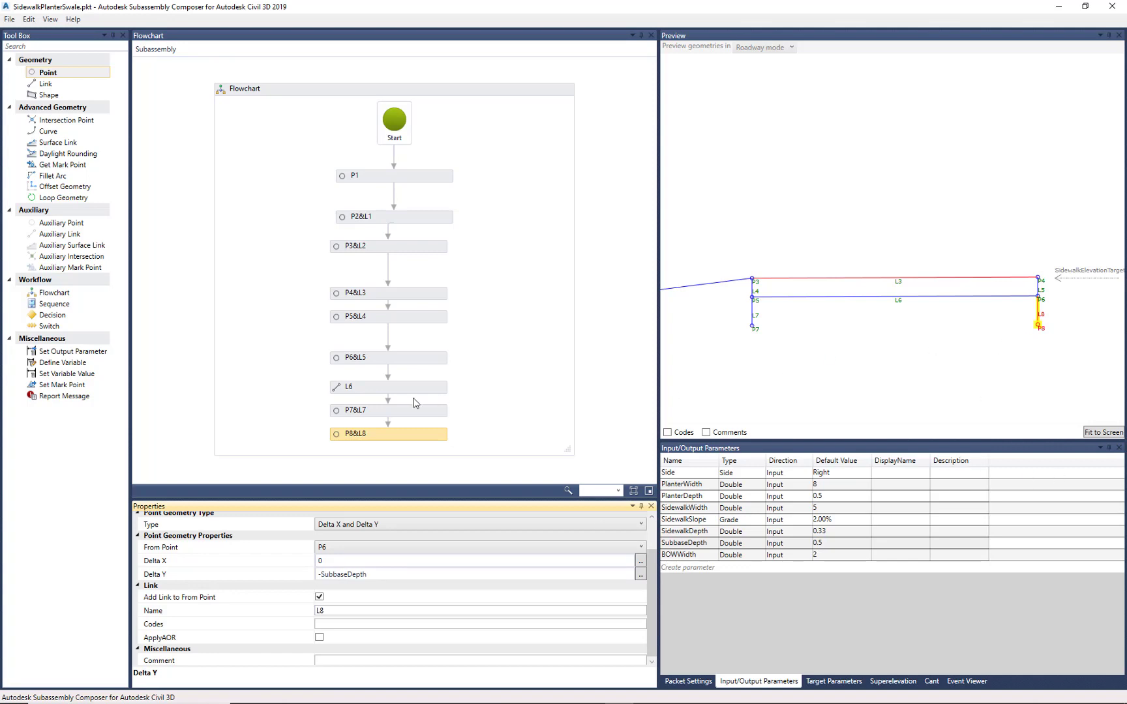
mouse_move(48, 132)
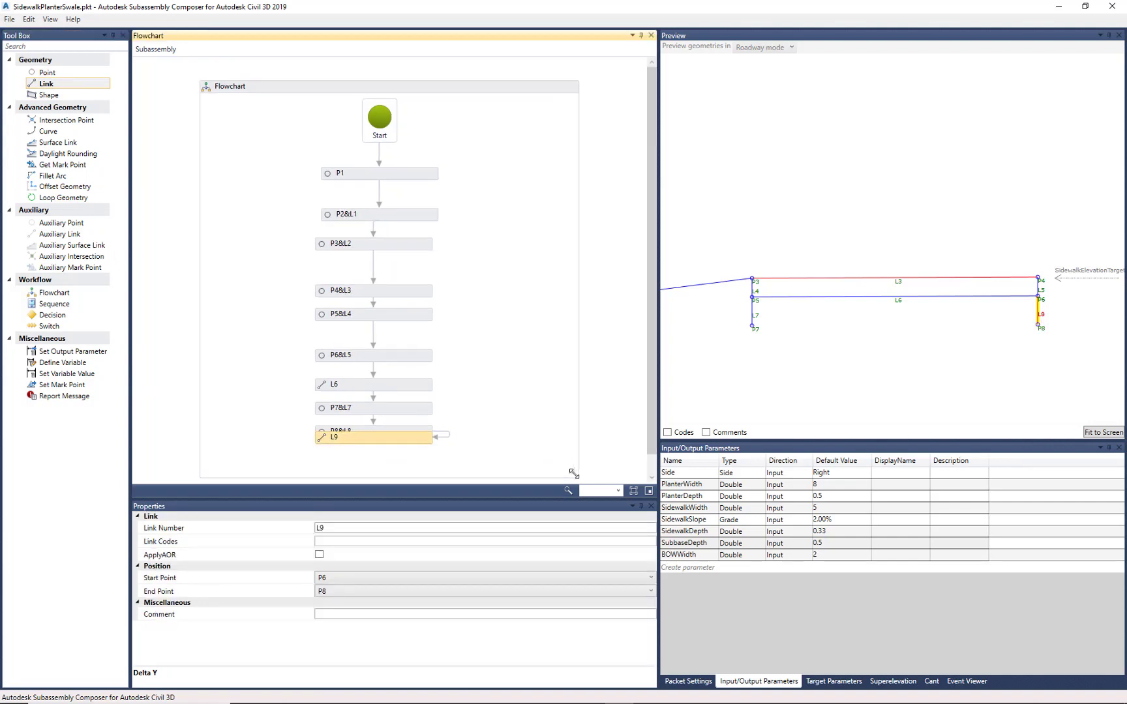
Step: Create link L9 from P7 to P8 with link codes "Bot" and "Sub"
scroll(down, 3)
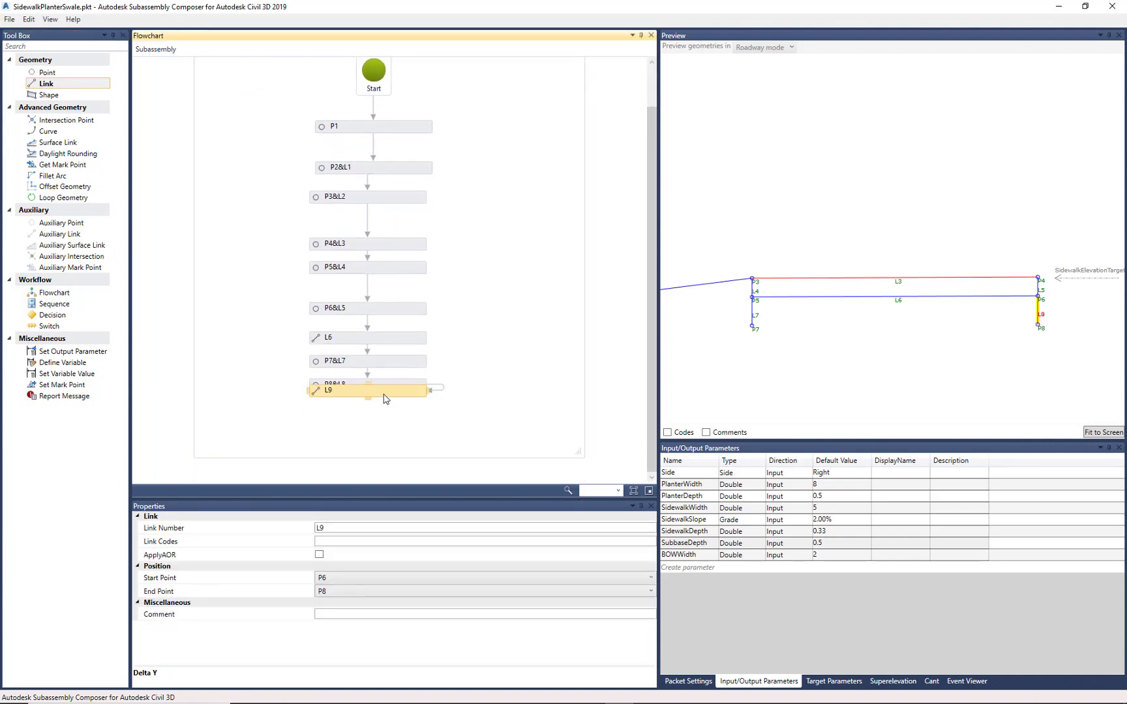
drag(387, 390, 389, 412)
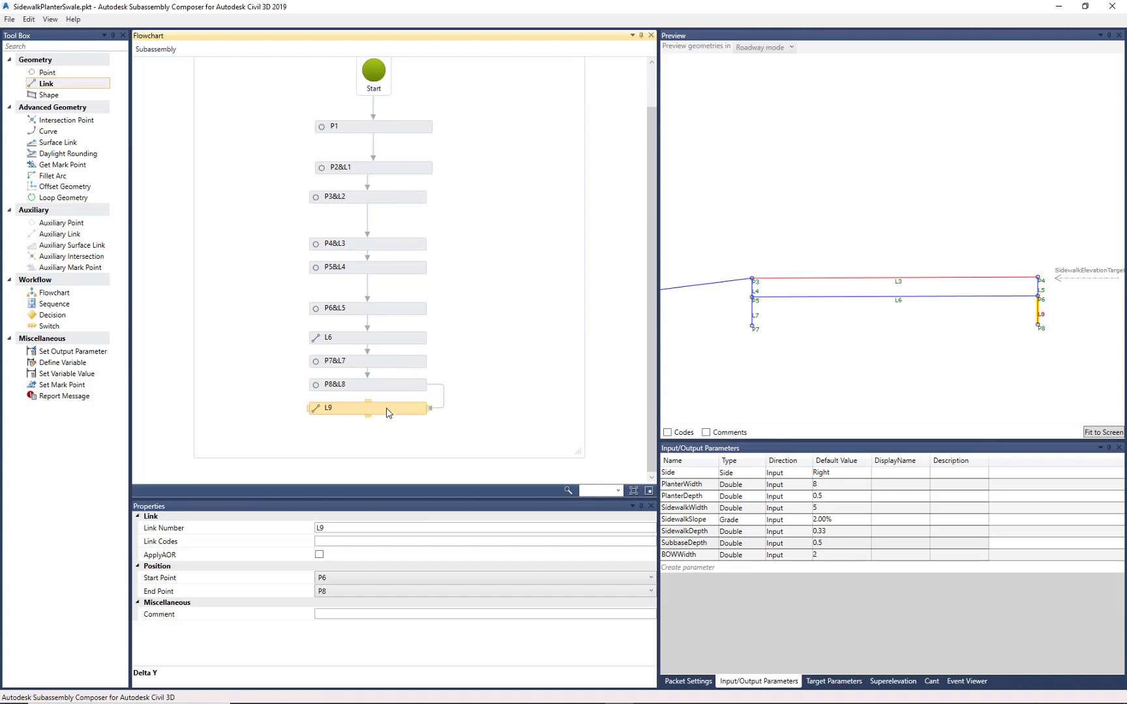
mouse_move(456, 265)
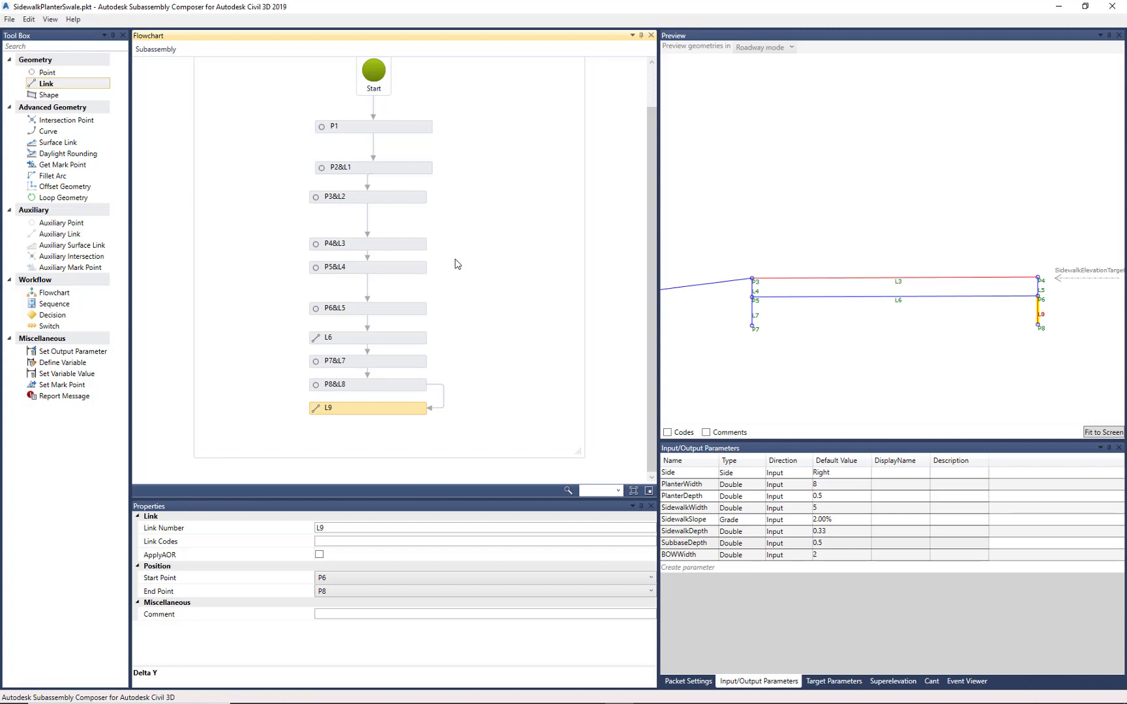
mouse_move(468, 271)
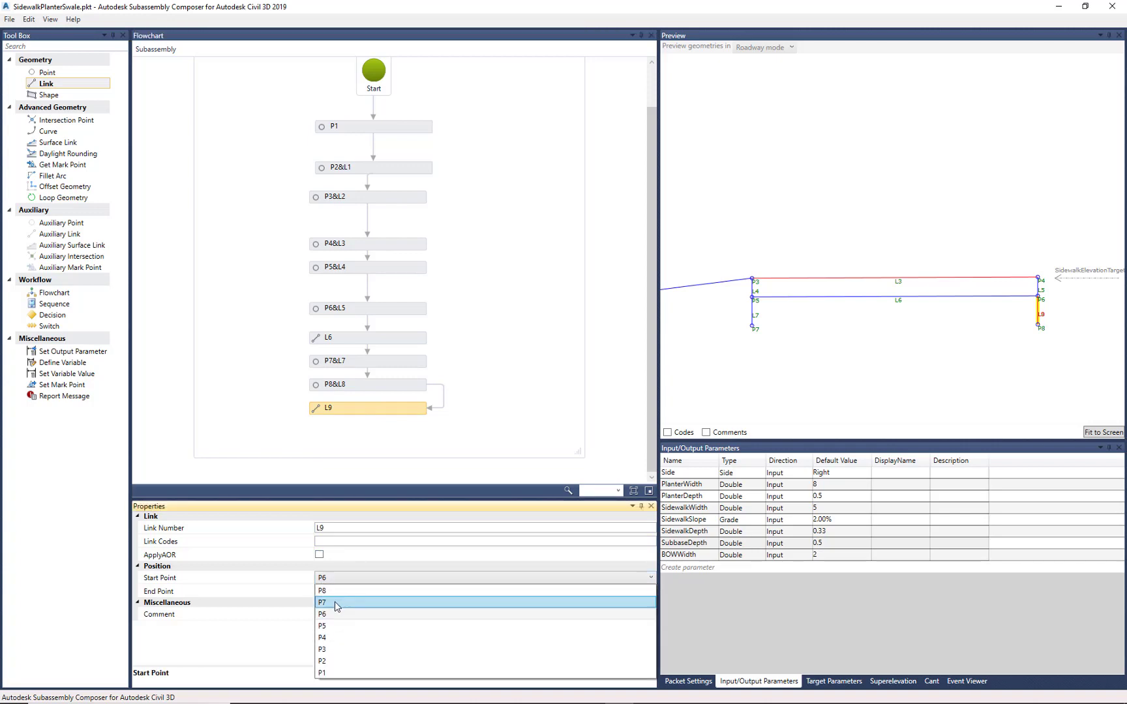
click(322, 602)
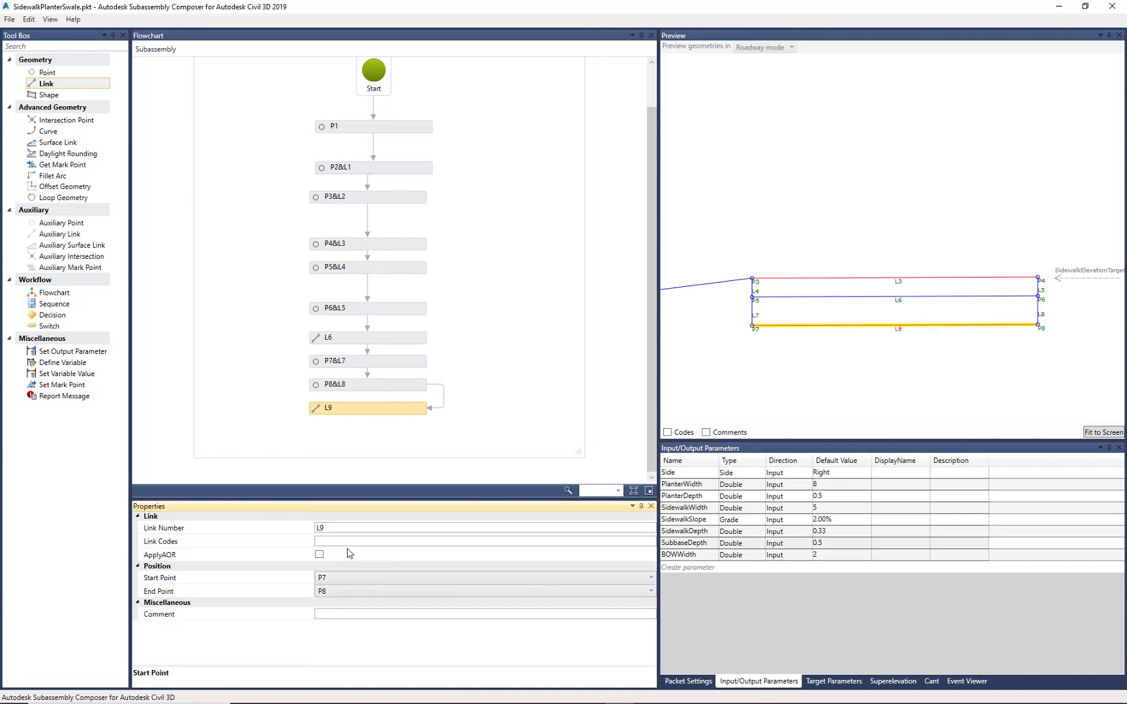
click(352, 543)
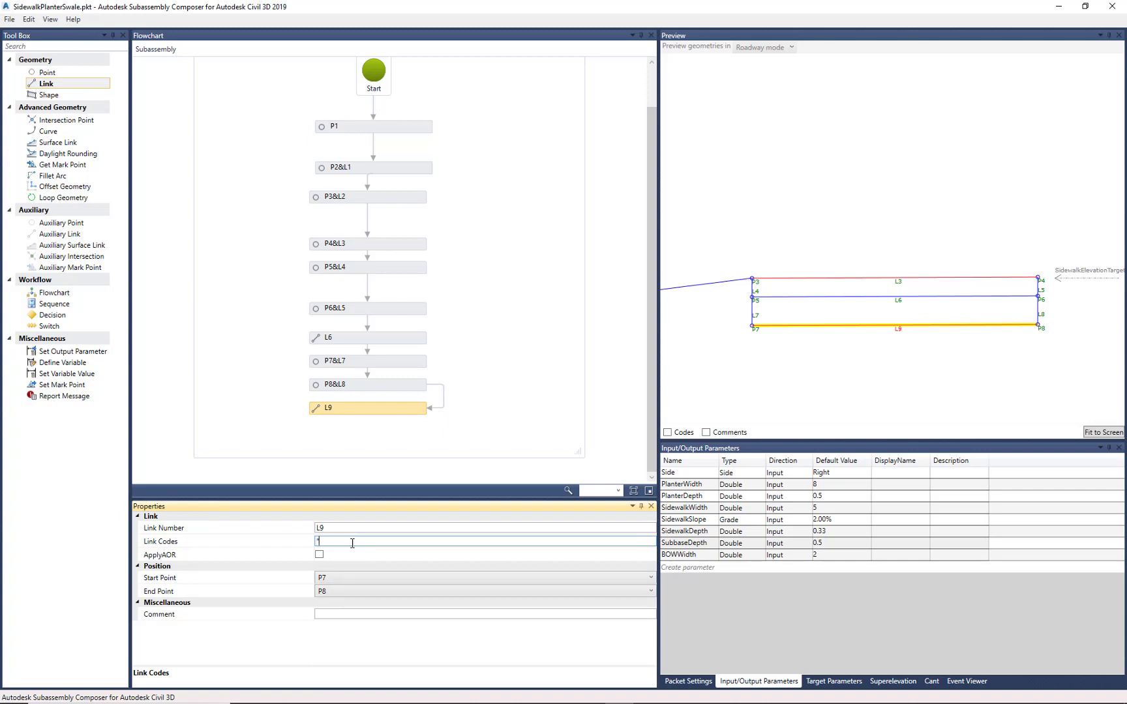
text("Bot)
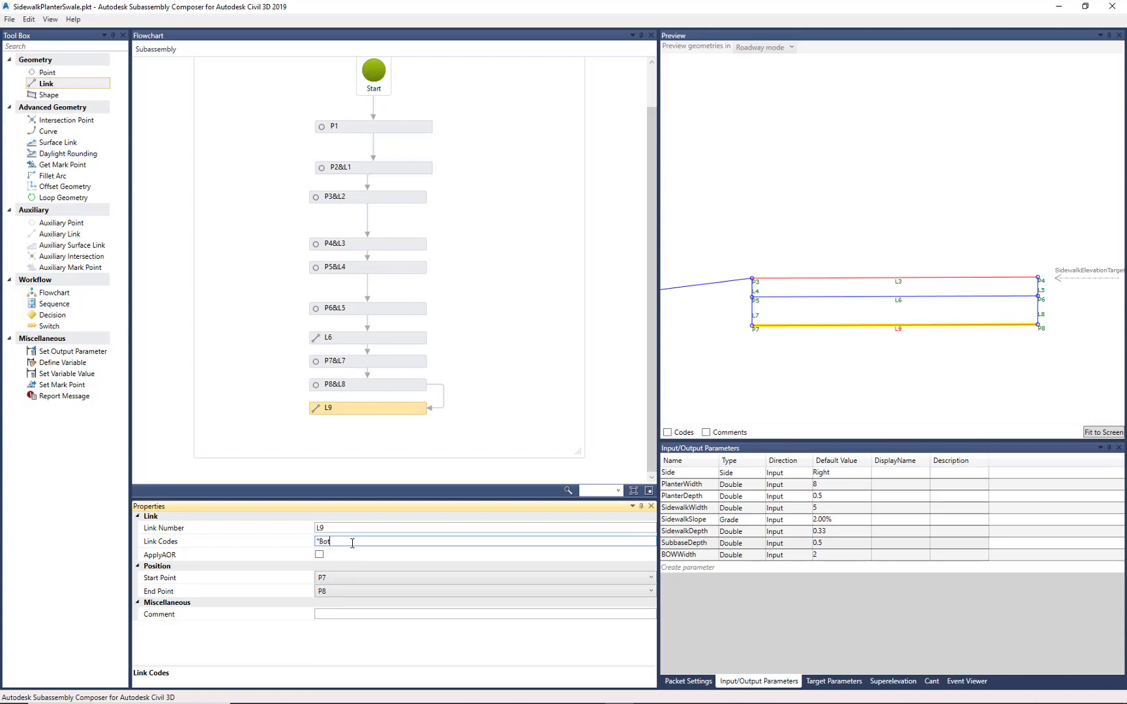
text(Sub")
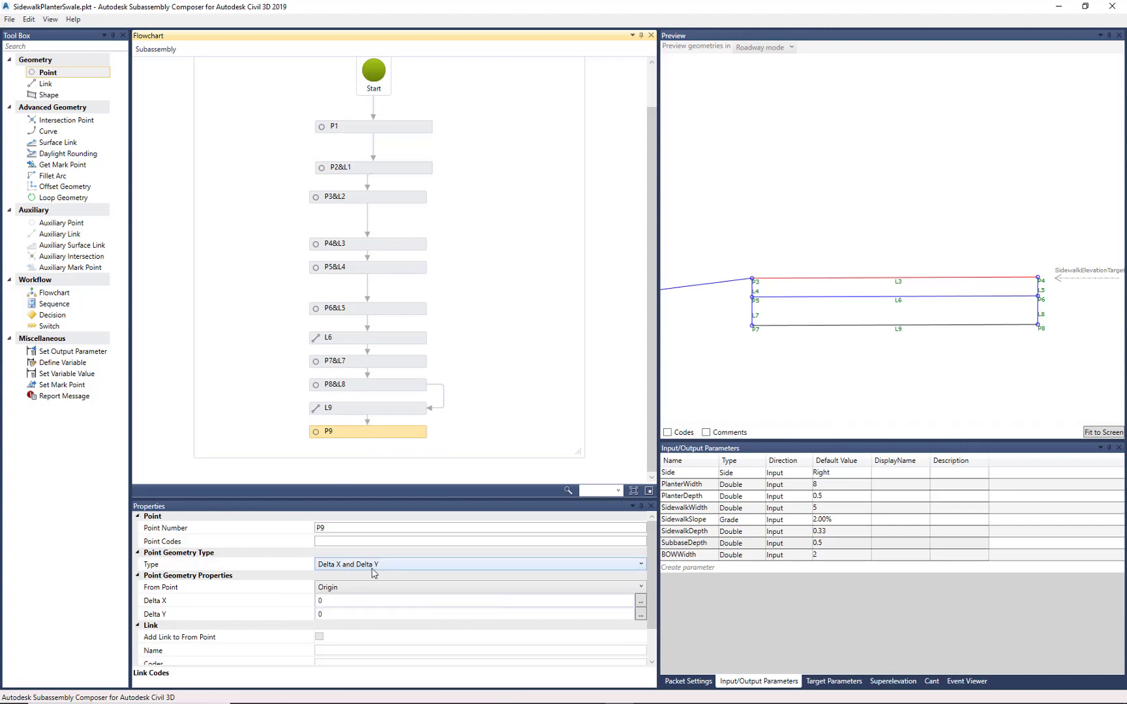
Step: Code P9 "Top", place it Delta X BOWWidth from P4, and link it back to P4 as L10
click(478, 540)
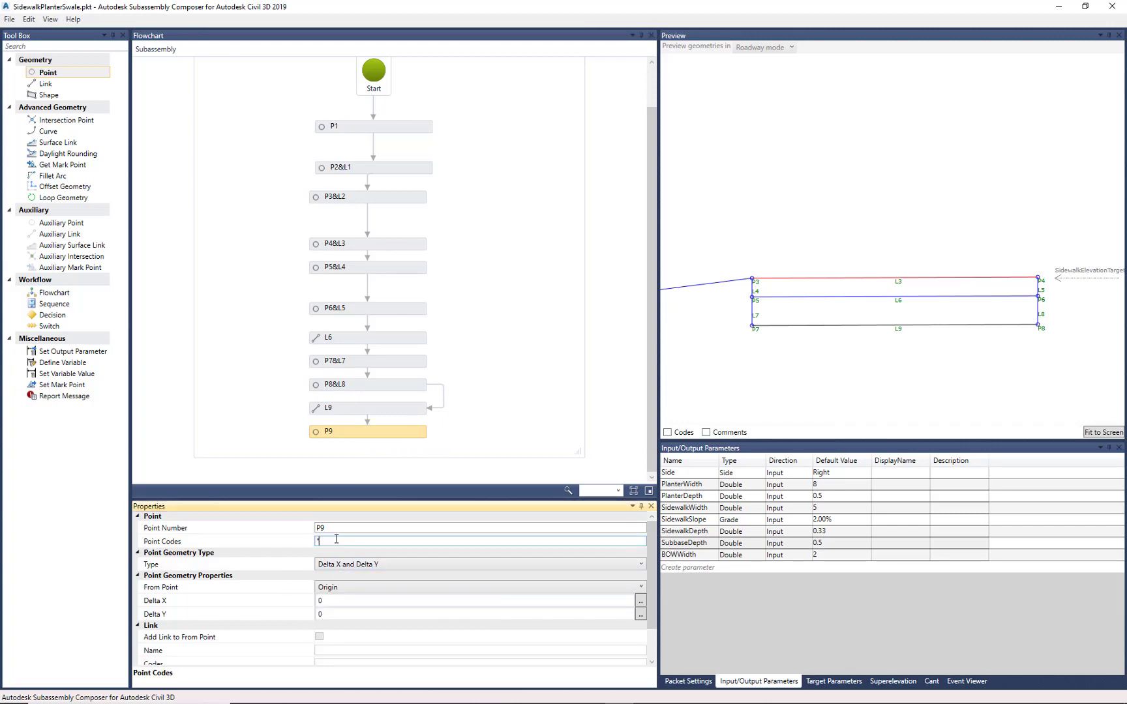
text("Top")
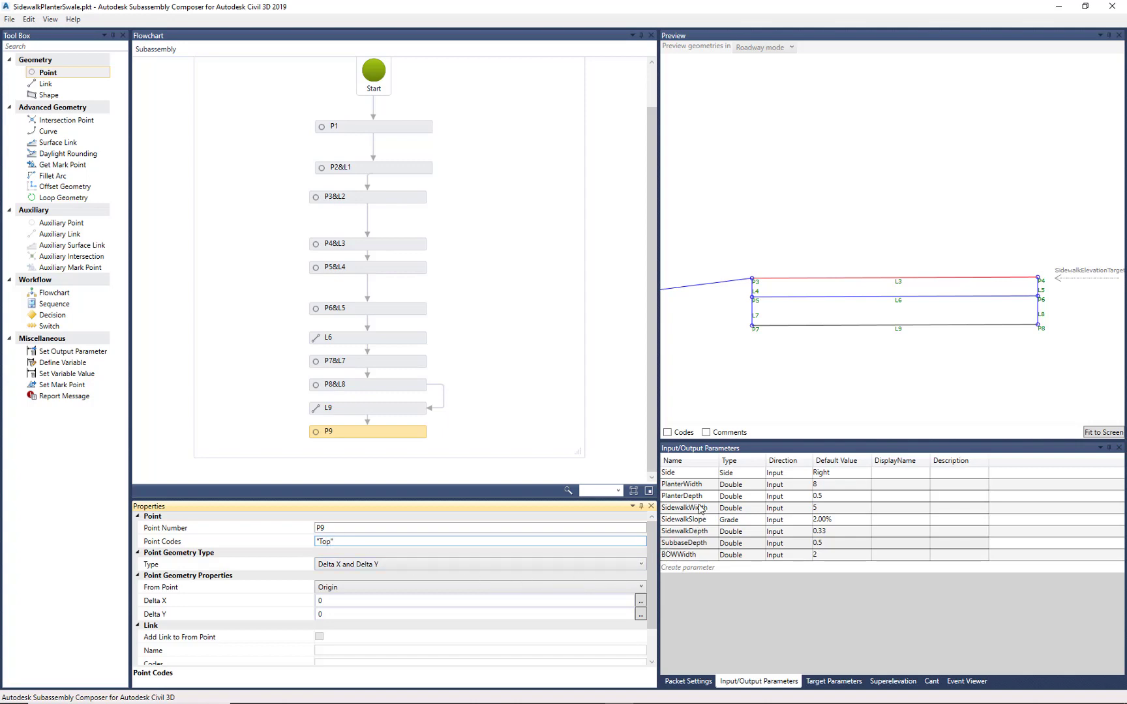
click(686, 556)
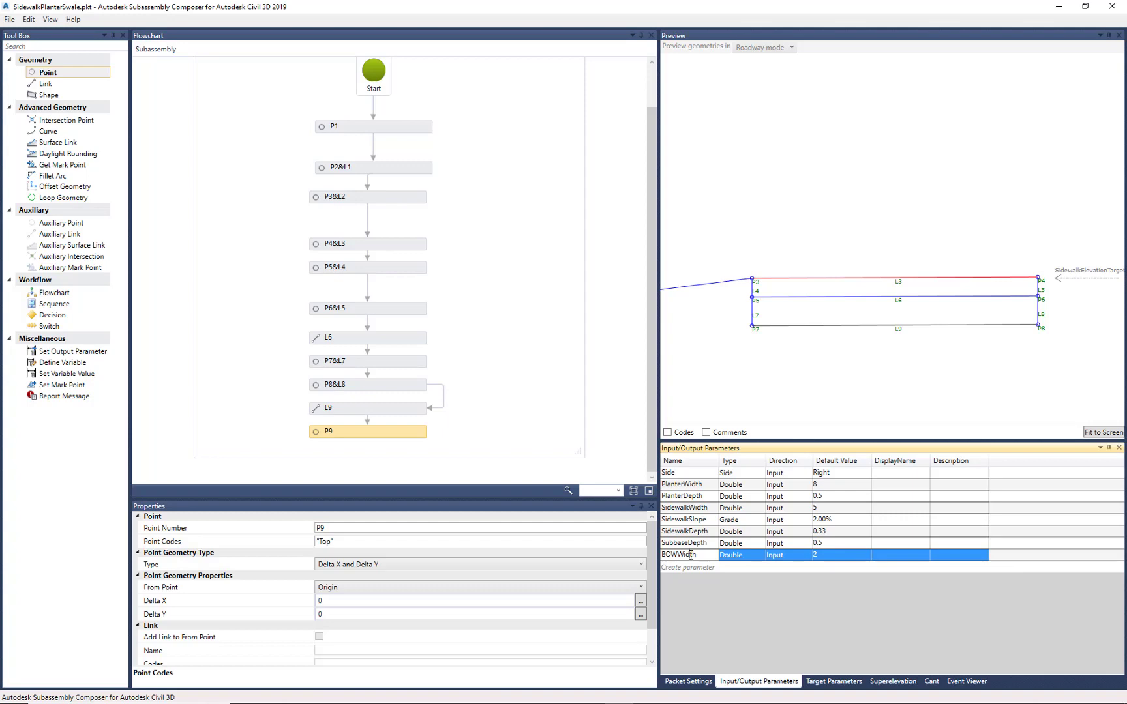
double_click(686, 556)
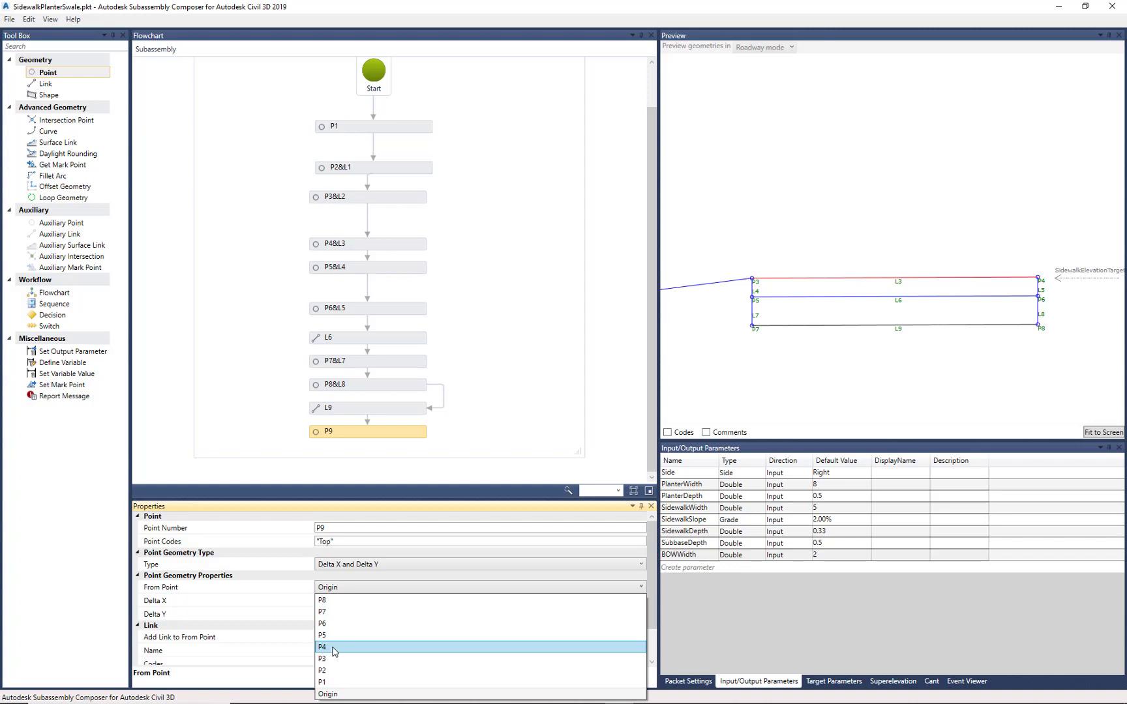
click(323, 646)
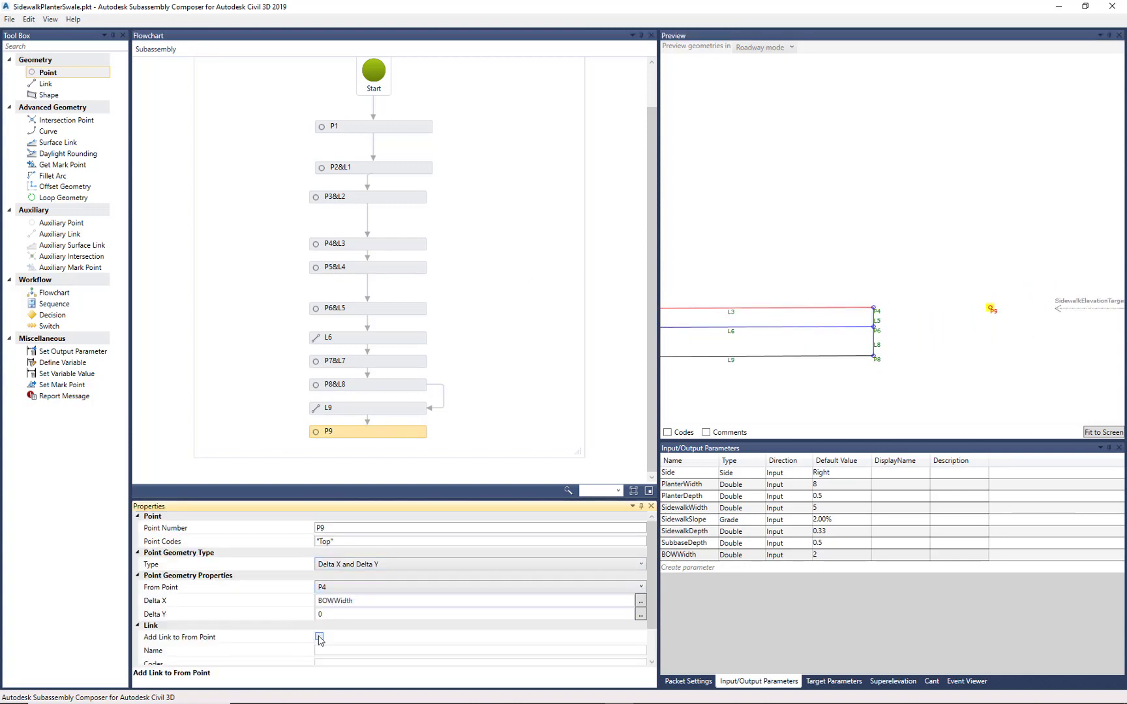
click(320, 637)
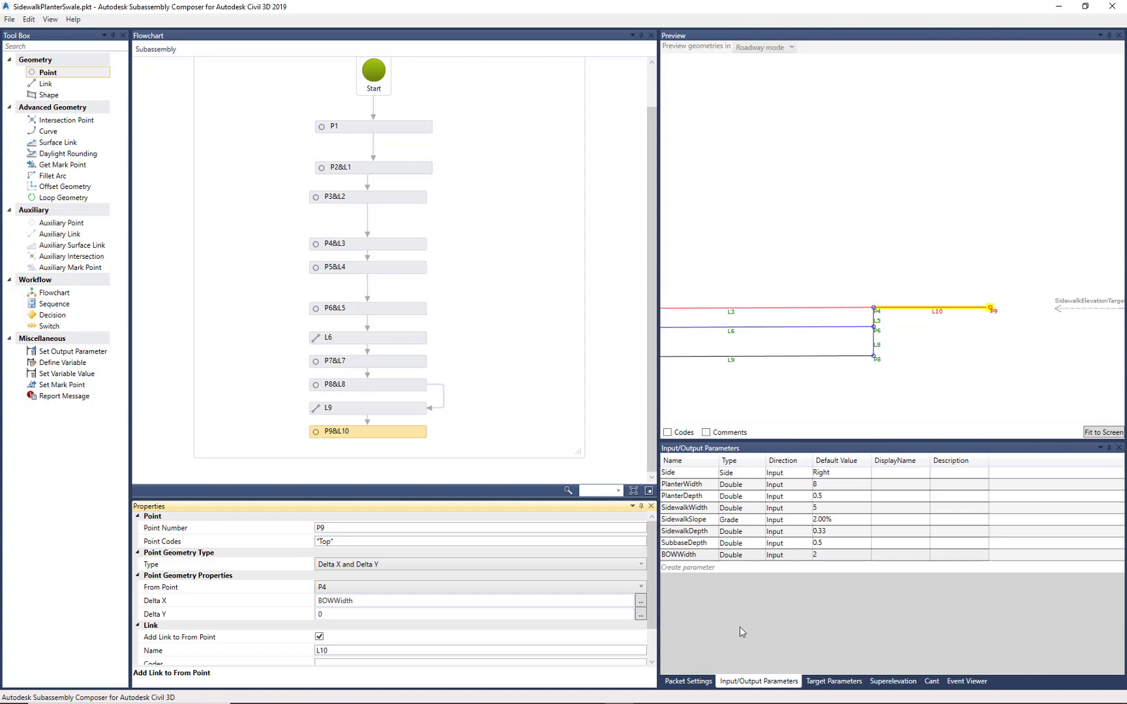
mouse_move(724, 582)
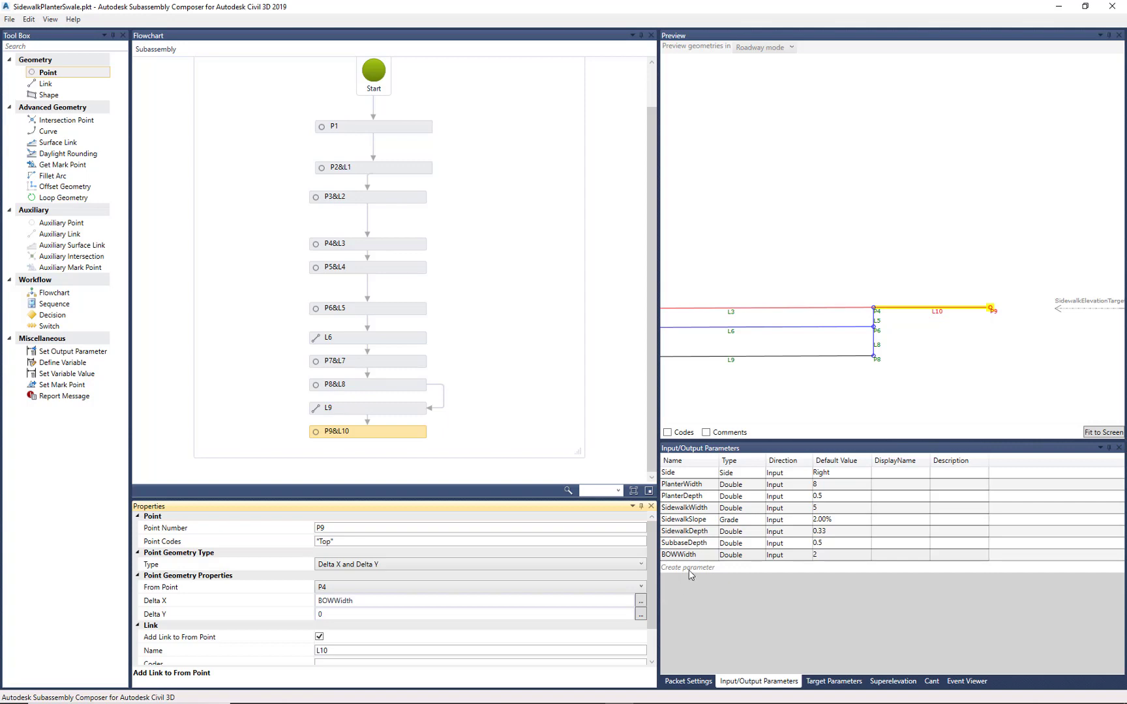
Step: Create input parameter BlvdSlope of type Grade with a 5% default
click(688, 567)
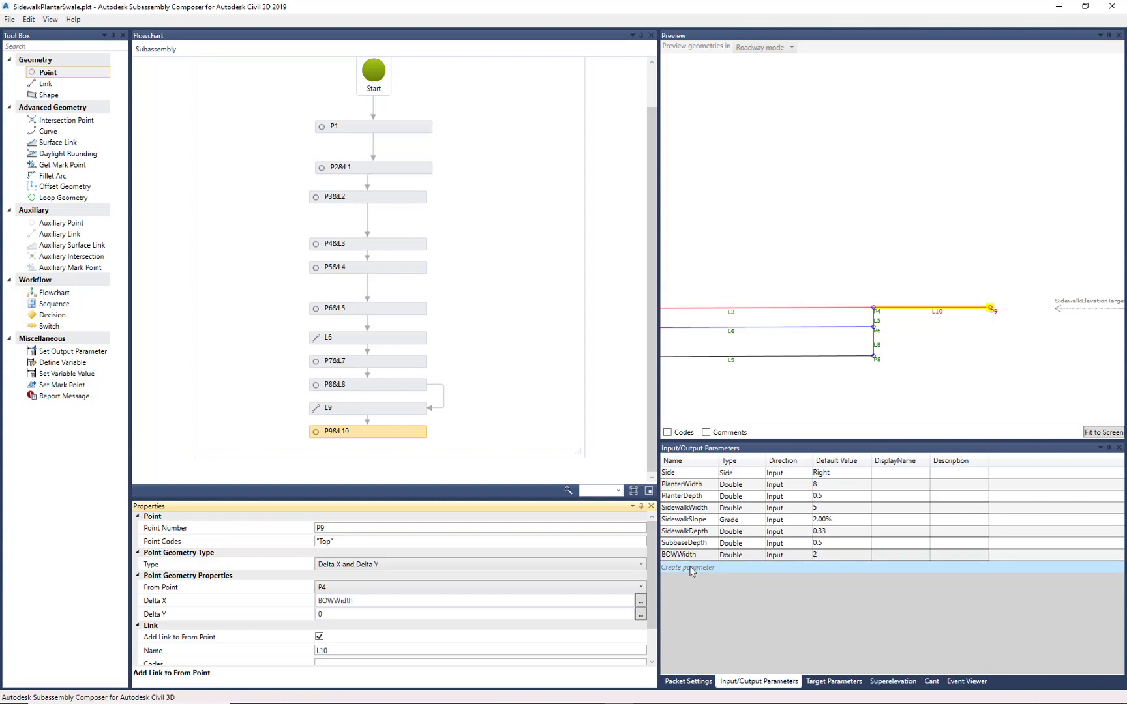
click(688, 567)
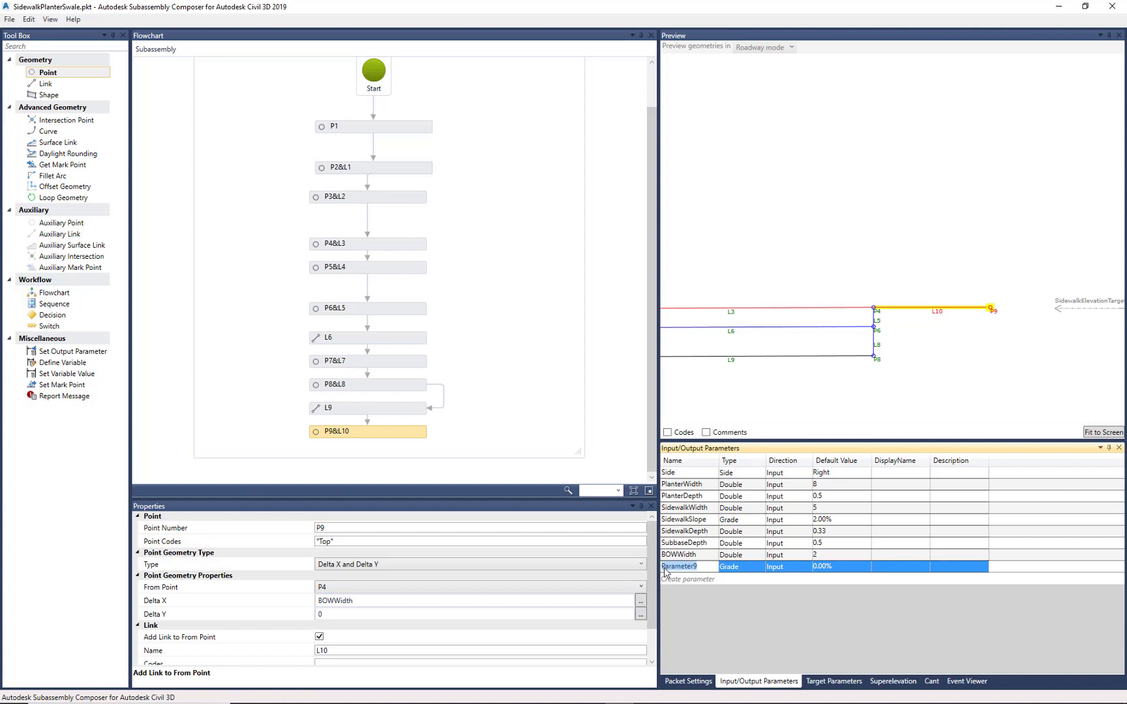
text(BlvdSlope)
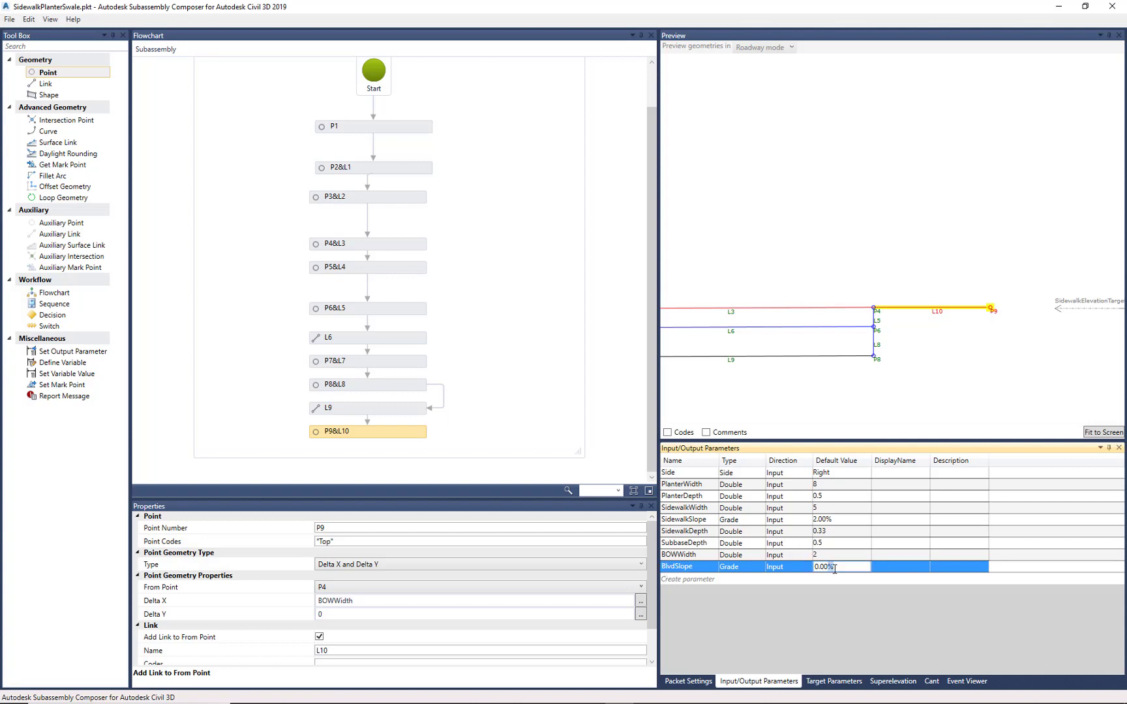
text(5)
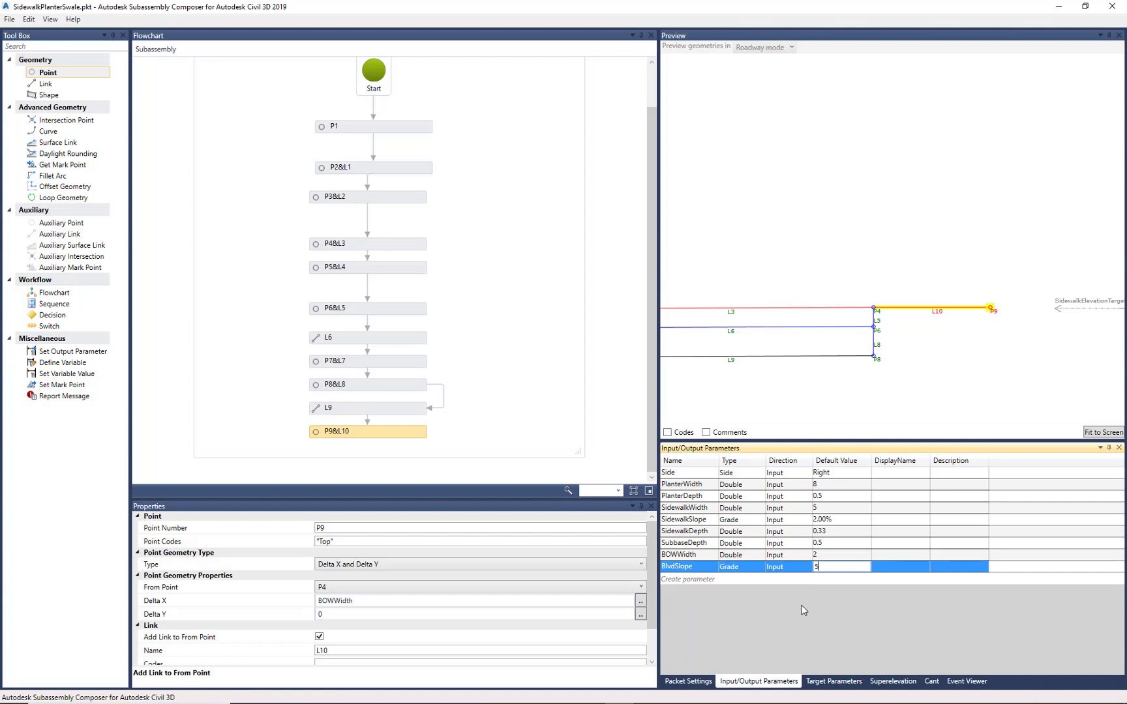
key(Enter)
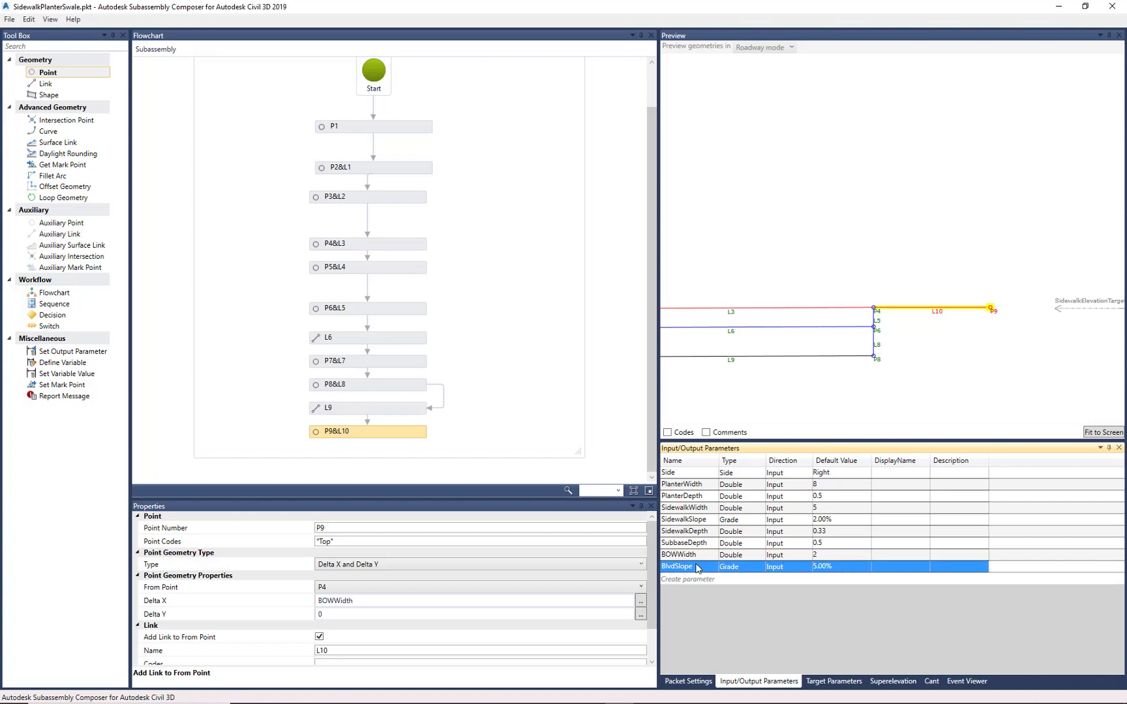
Step: Enter BlvdSlope as P9's Delta Y offset from P4
double_click(677, 567)
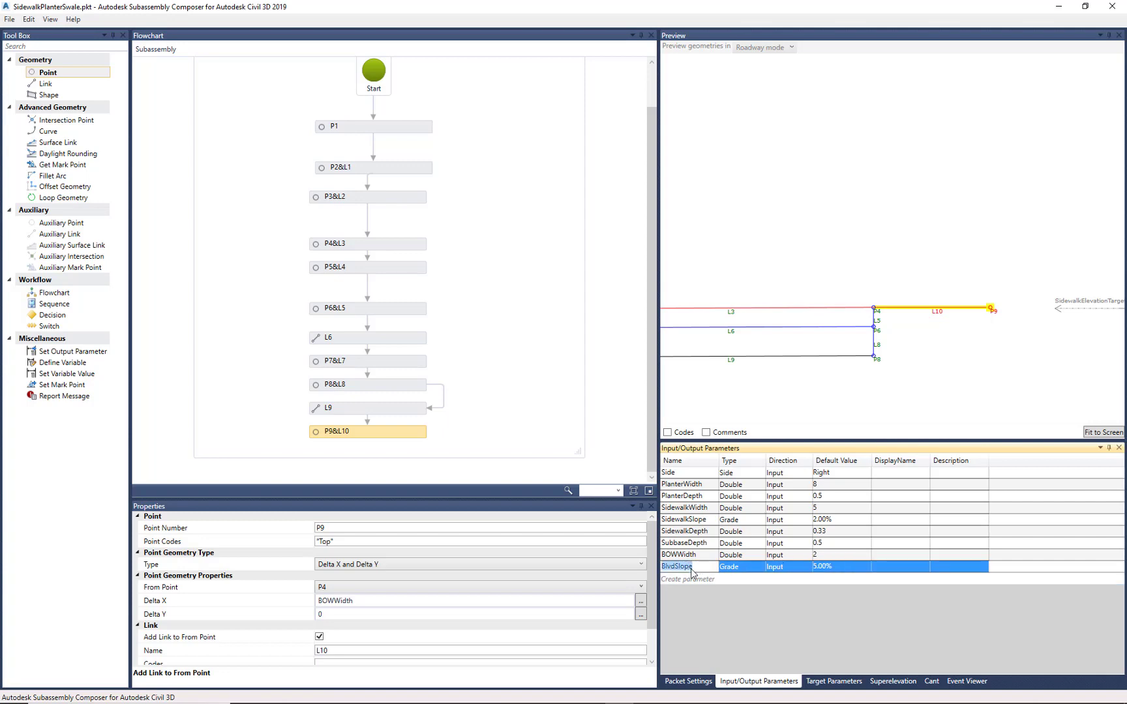
scroll(down, 3)
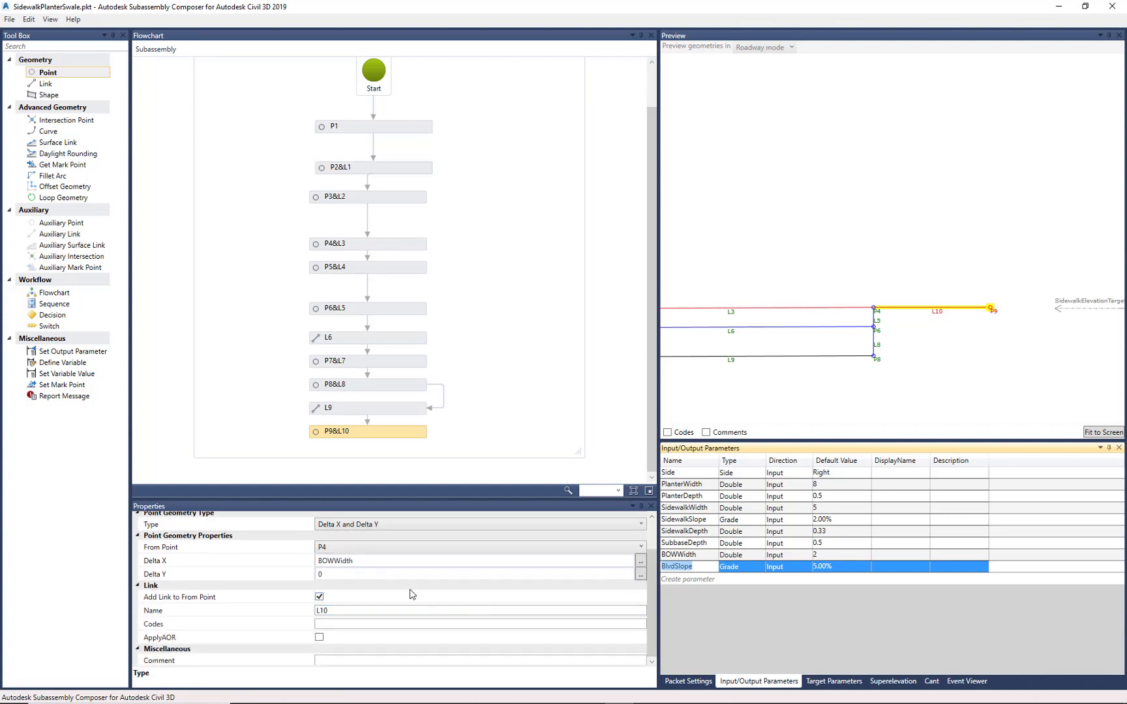
mouse_move(386, 438)
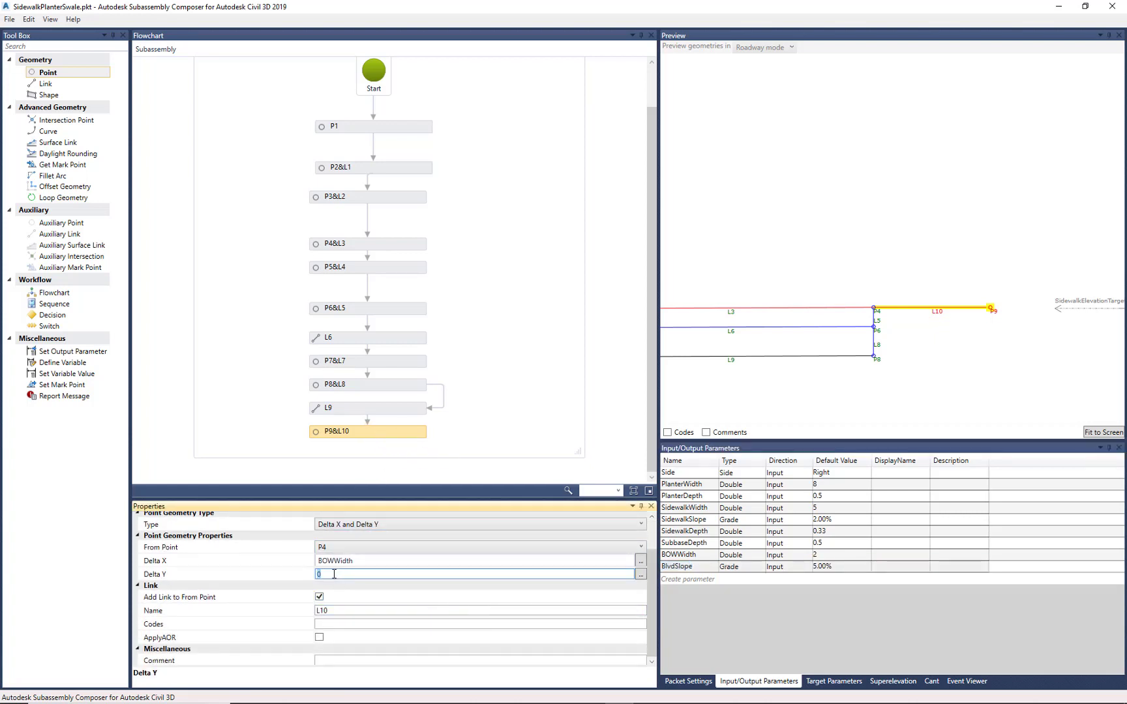
text(BlvdSlope)
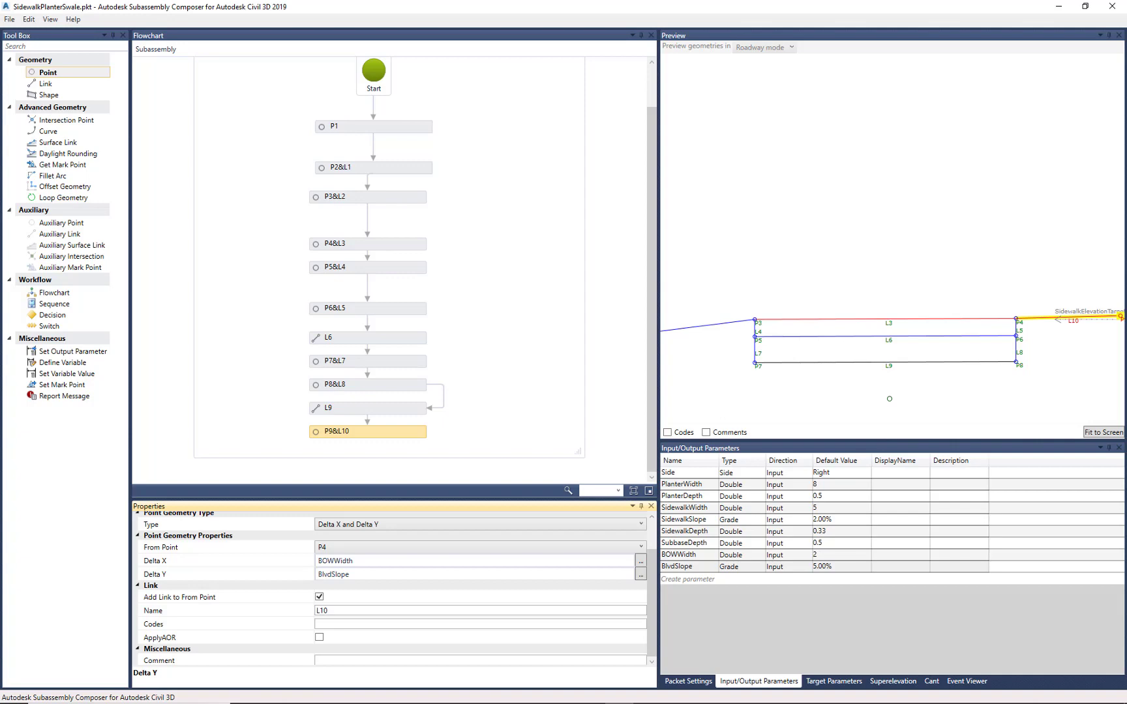
mouse_move(59, 80)
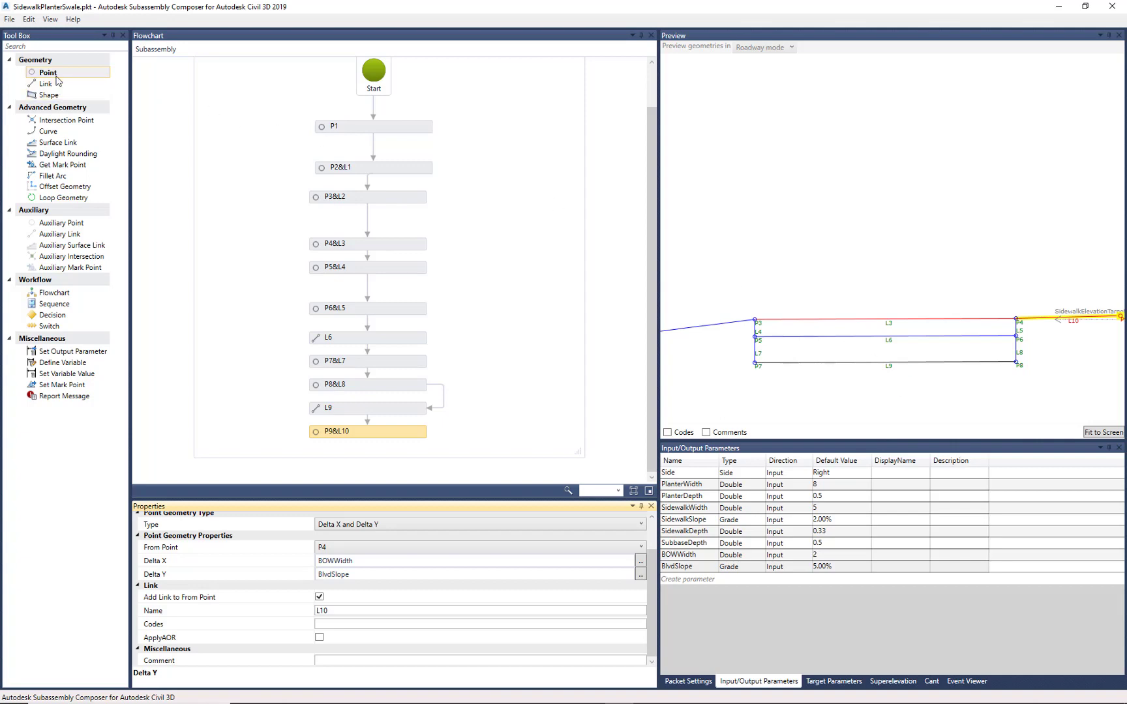
Step: Add shape S1 coded "Concrete" and select the sidewalk region in the preview
click(43, 83)
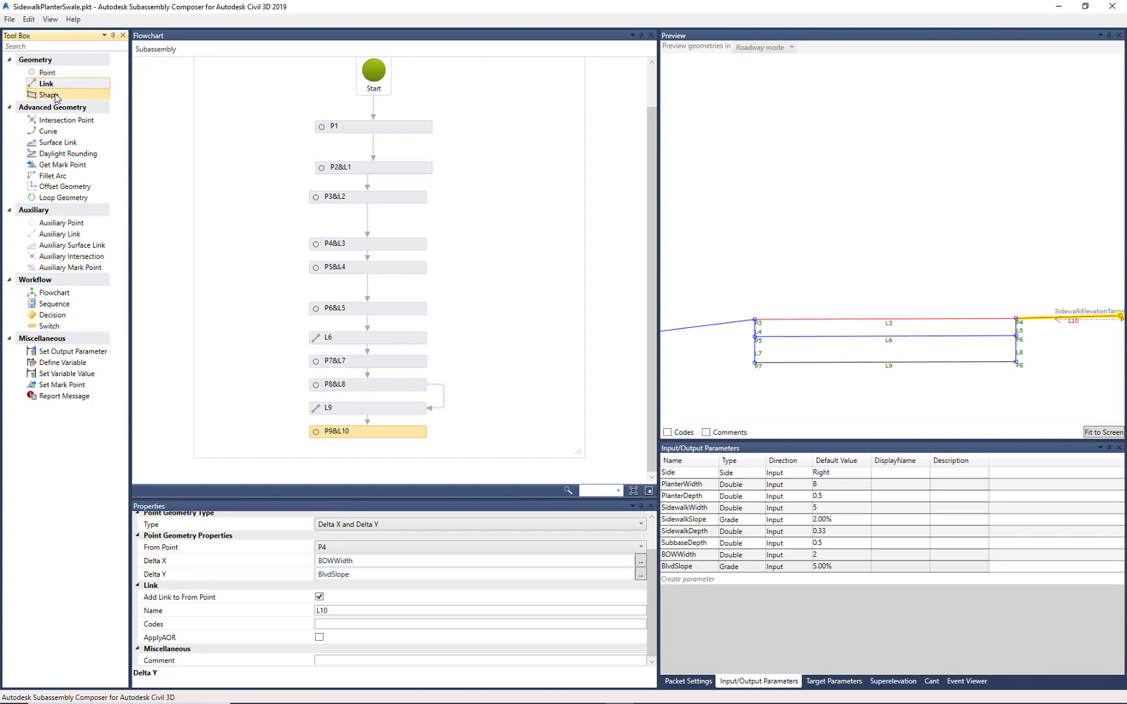
click(47, 95)
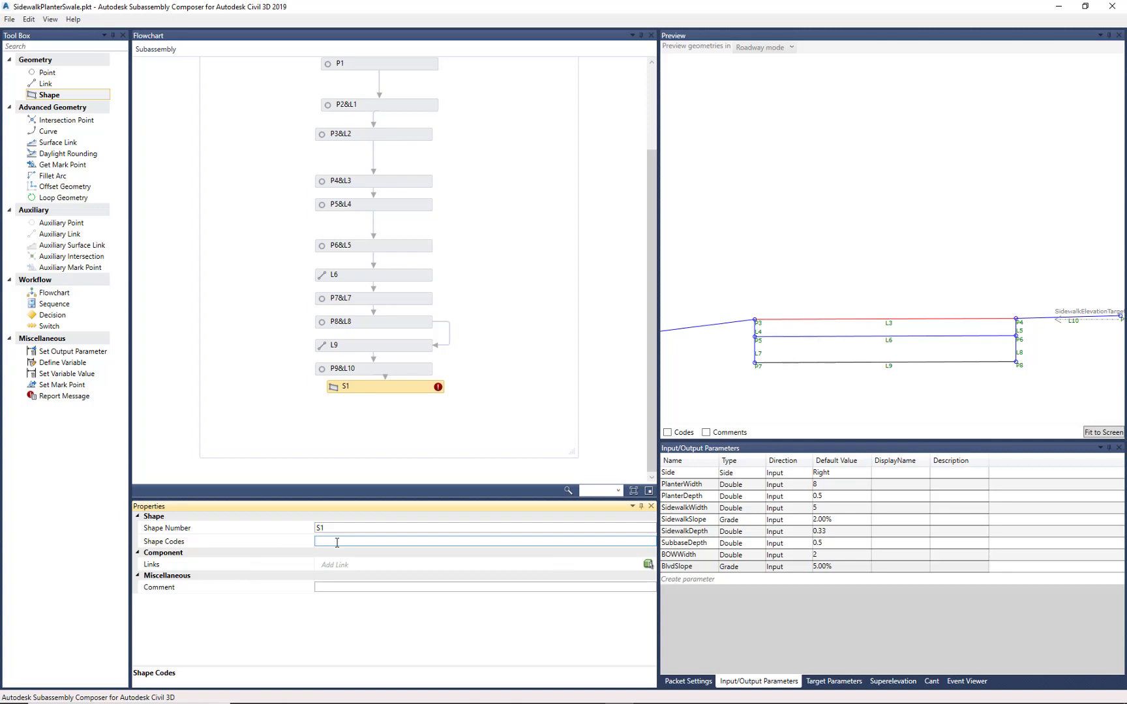
text("Concrete)
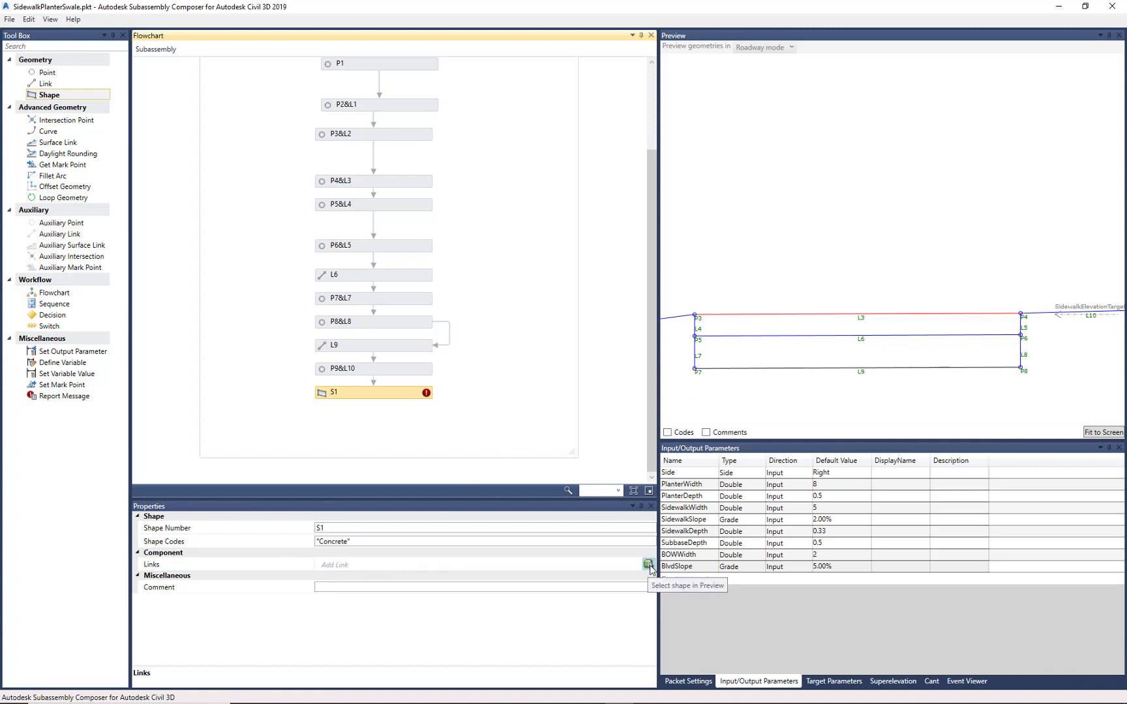
mouse_move(772, 431)
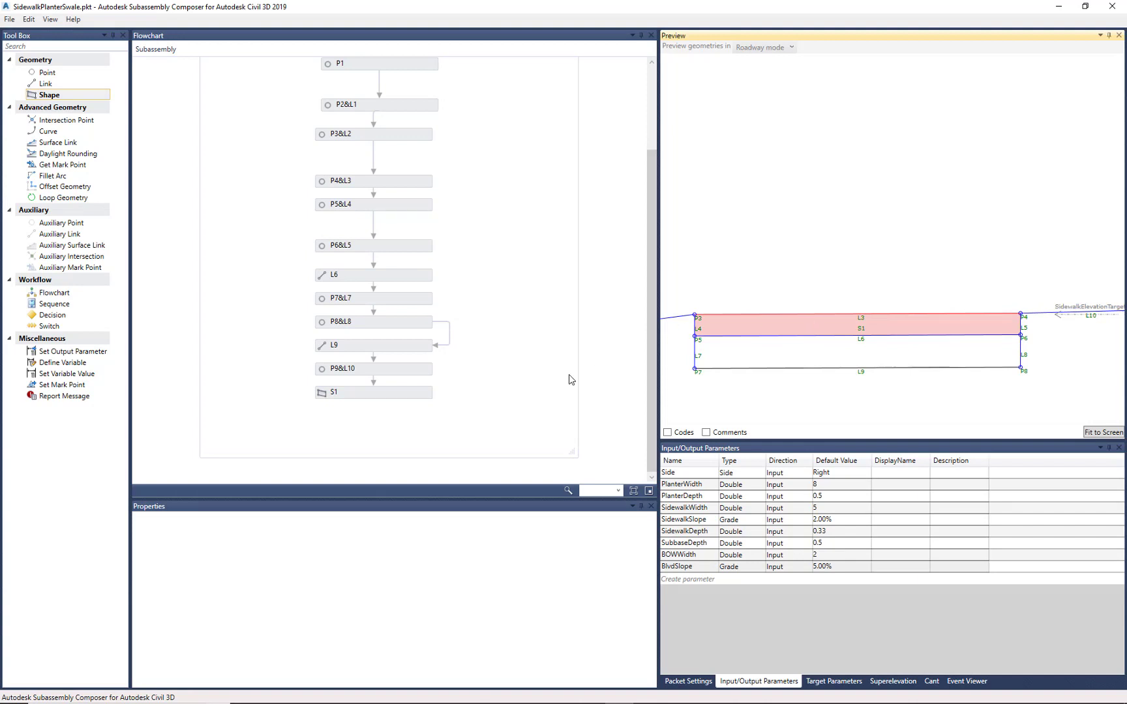
right_click(553, 366)
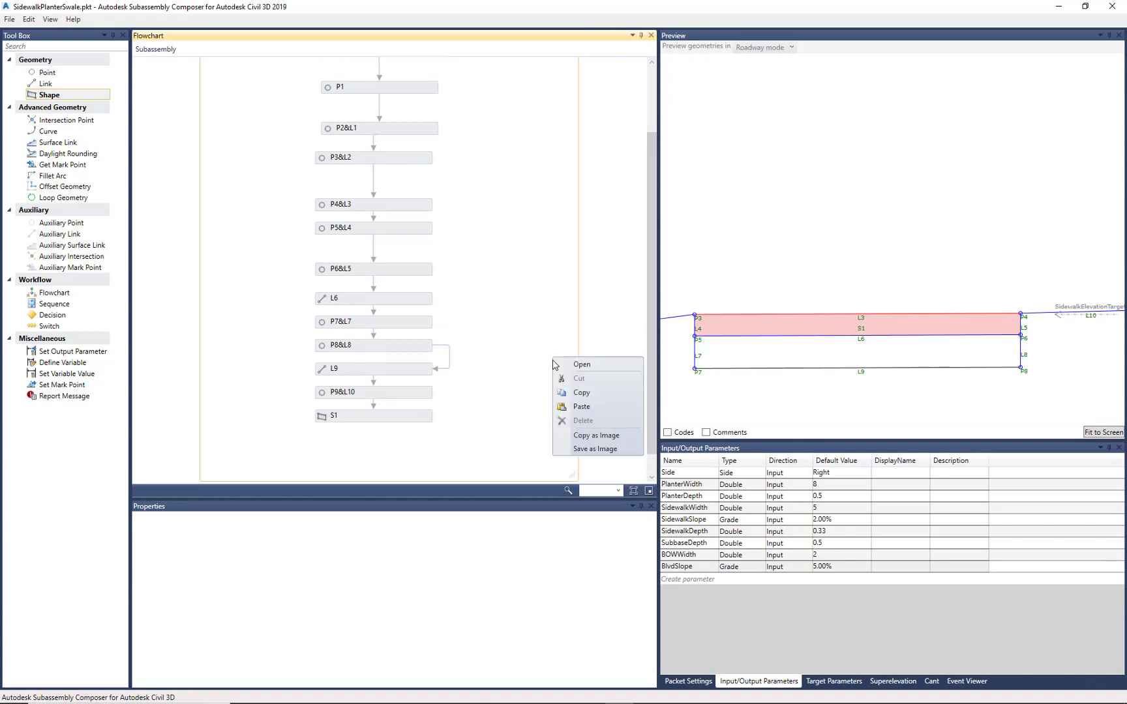
Step: Add shape S2 coded "Subbase" and select the lower region beneath the concrete
click(422, 397)
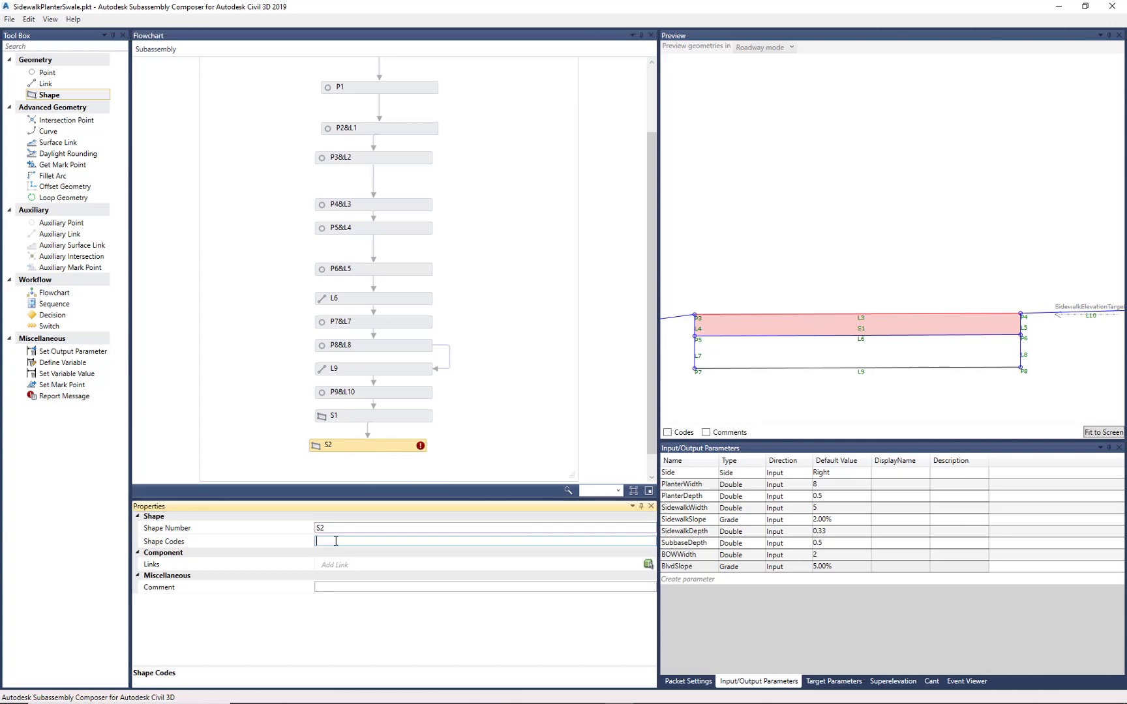
text("Subbase)
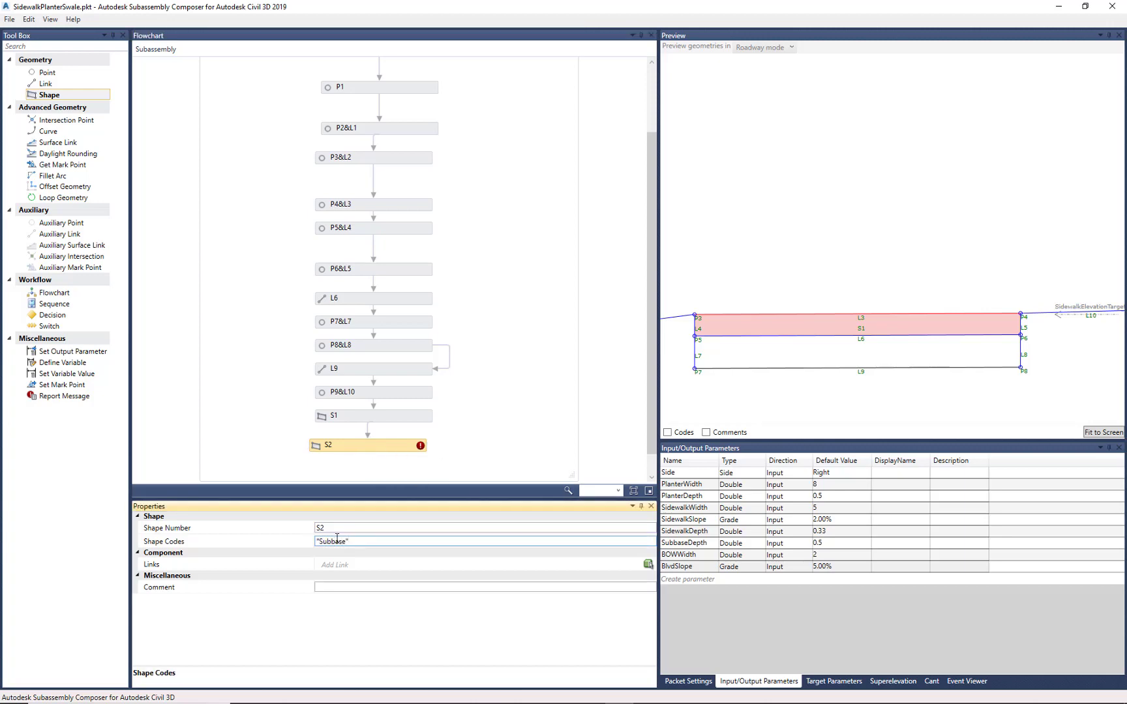
click(793, 357)
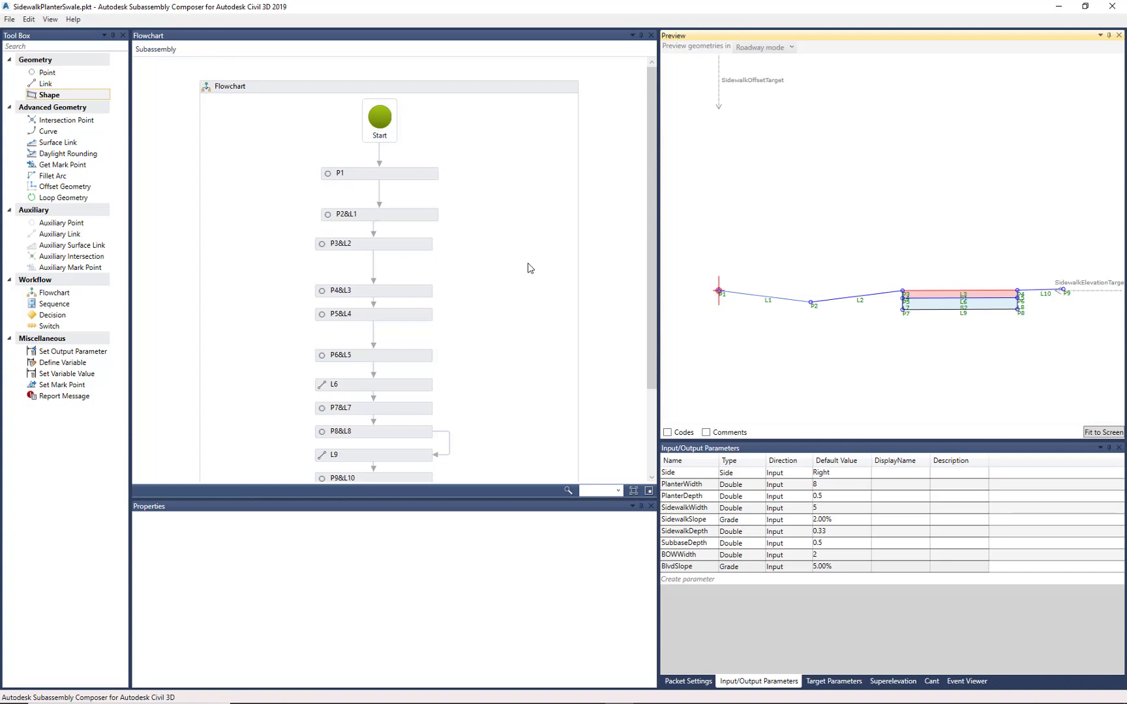
mouse_move(34, 113)
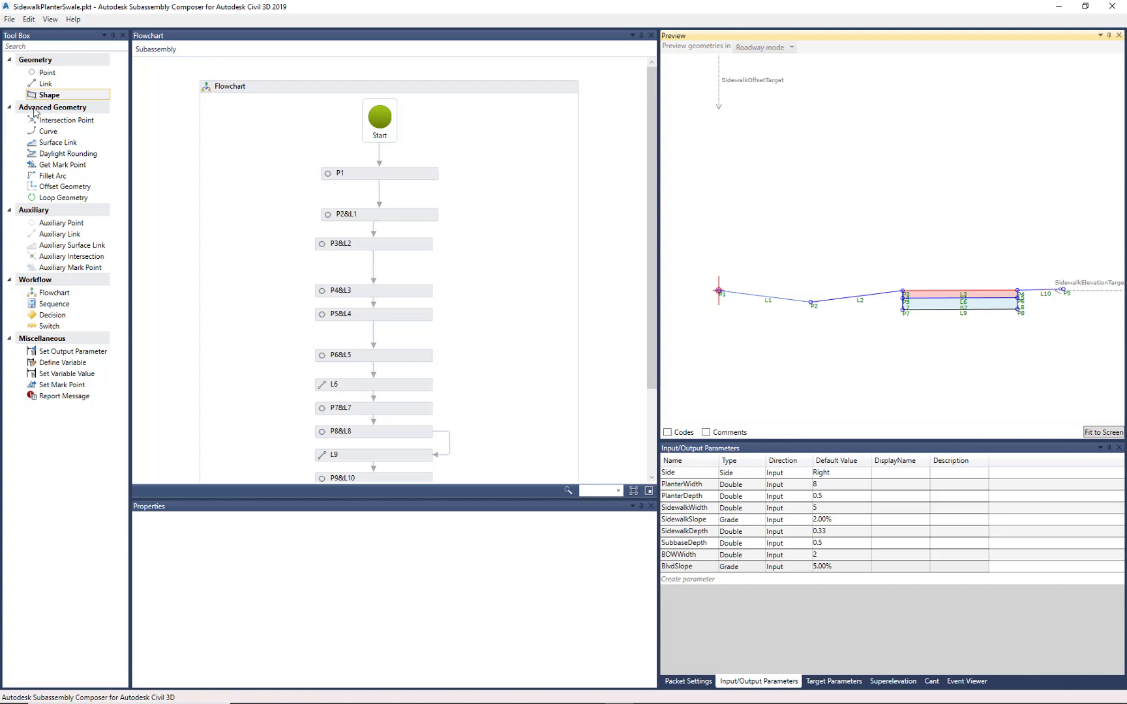